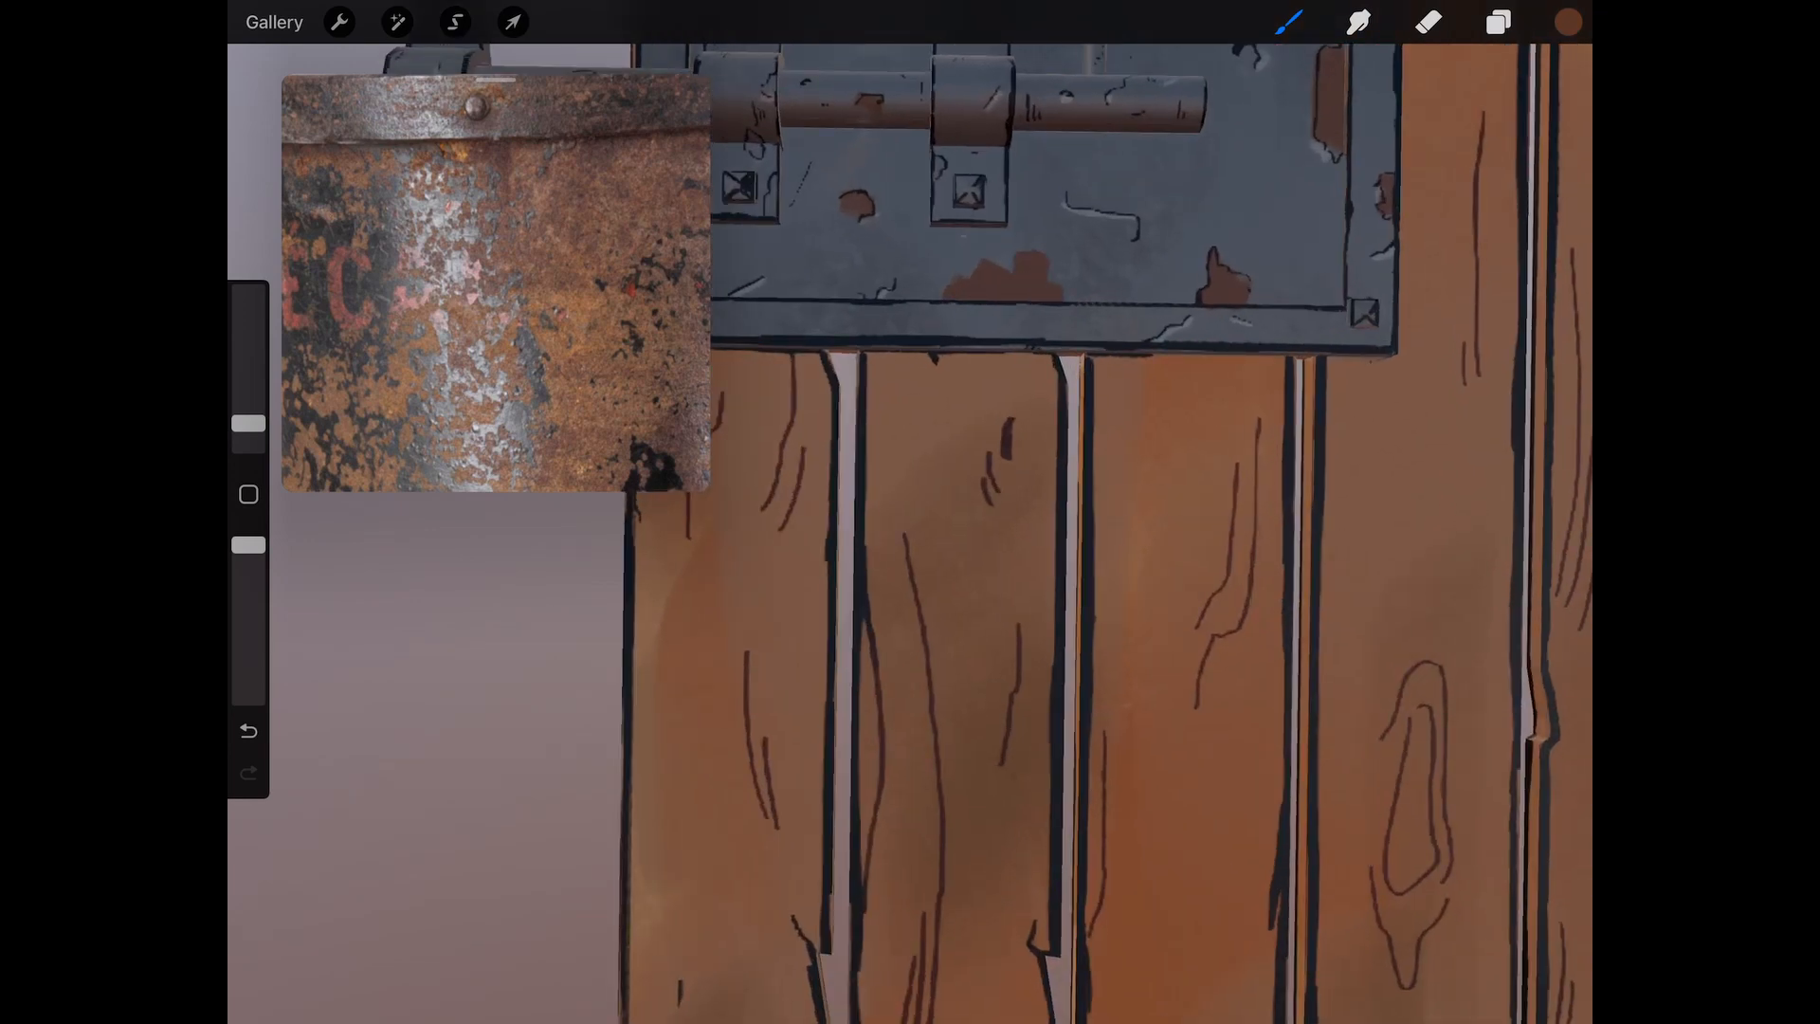
Step: Give the brush a 3D material of 71% metallic and 40% roughness in Brush Studio
{"action": "left_click", "coordinate": [1428, 22]}
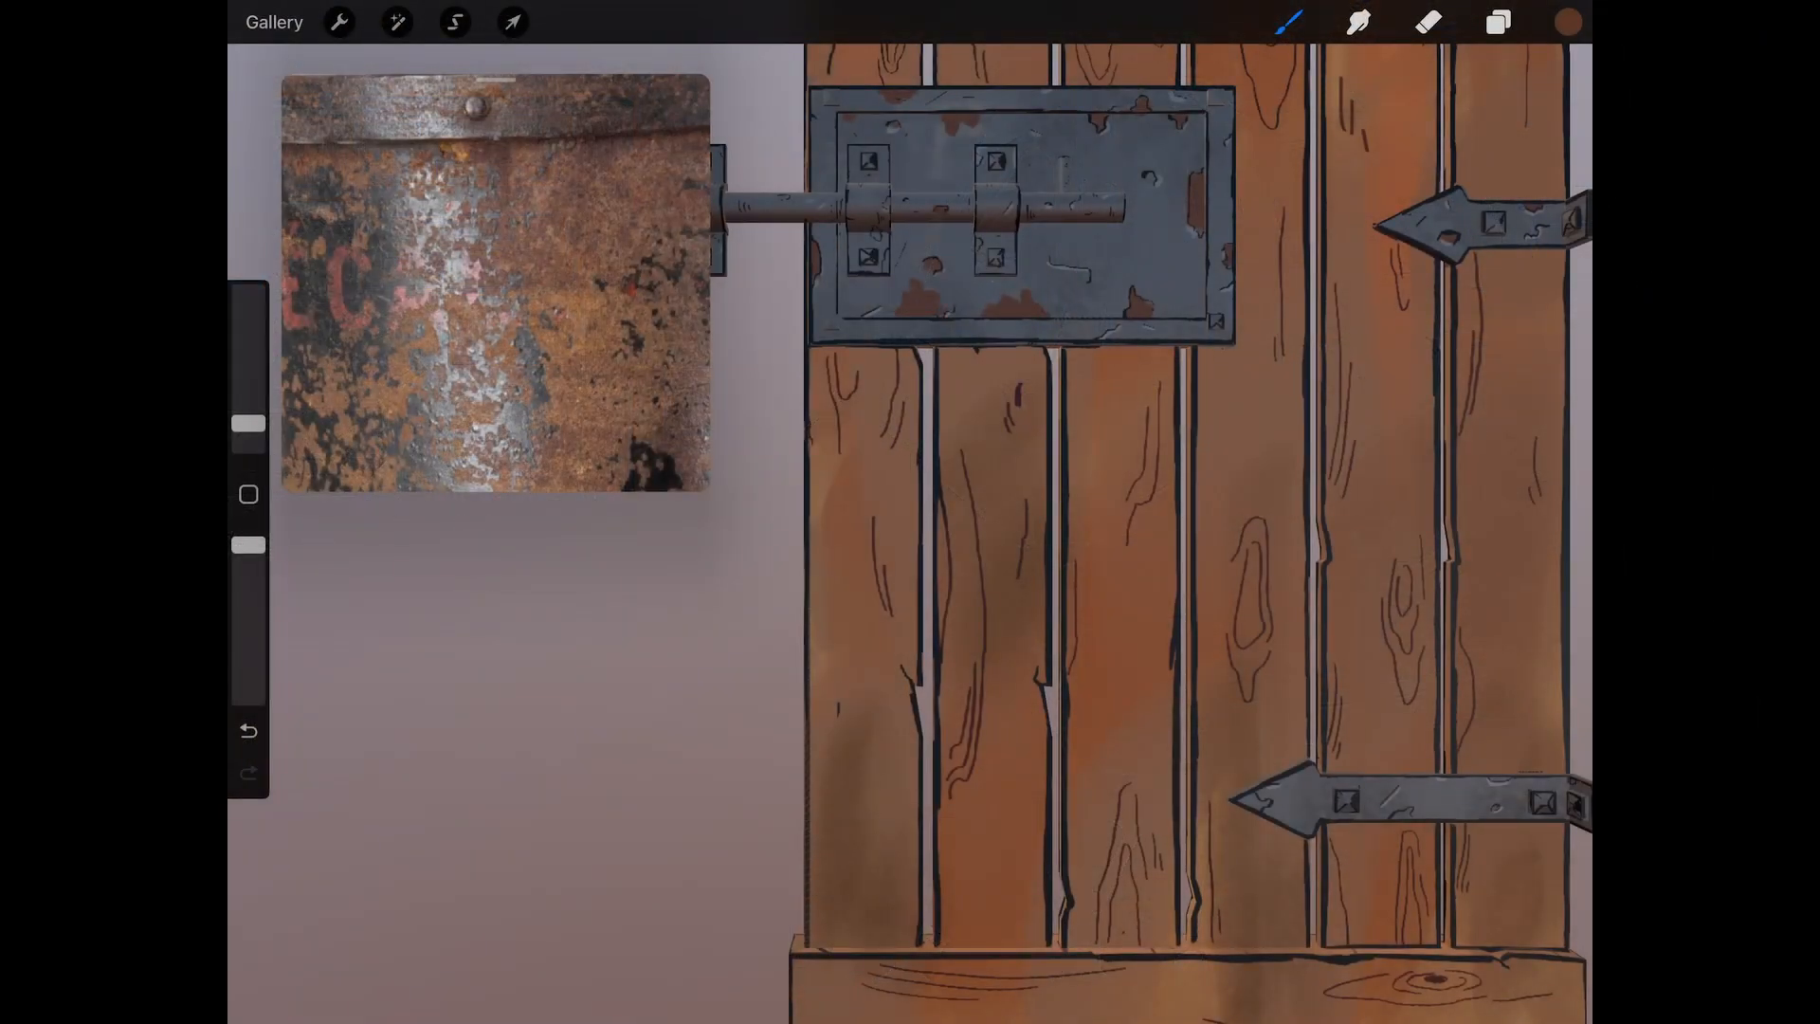
{"action": "left_click", "coordinate": [1426, 21]}
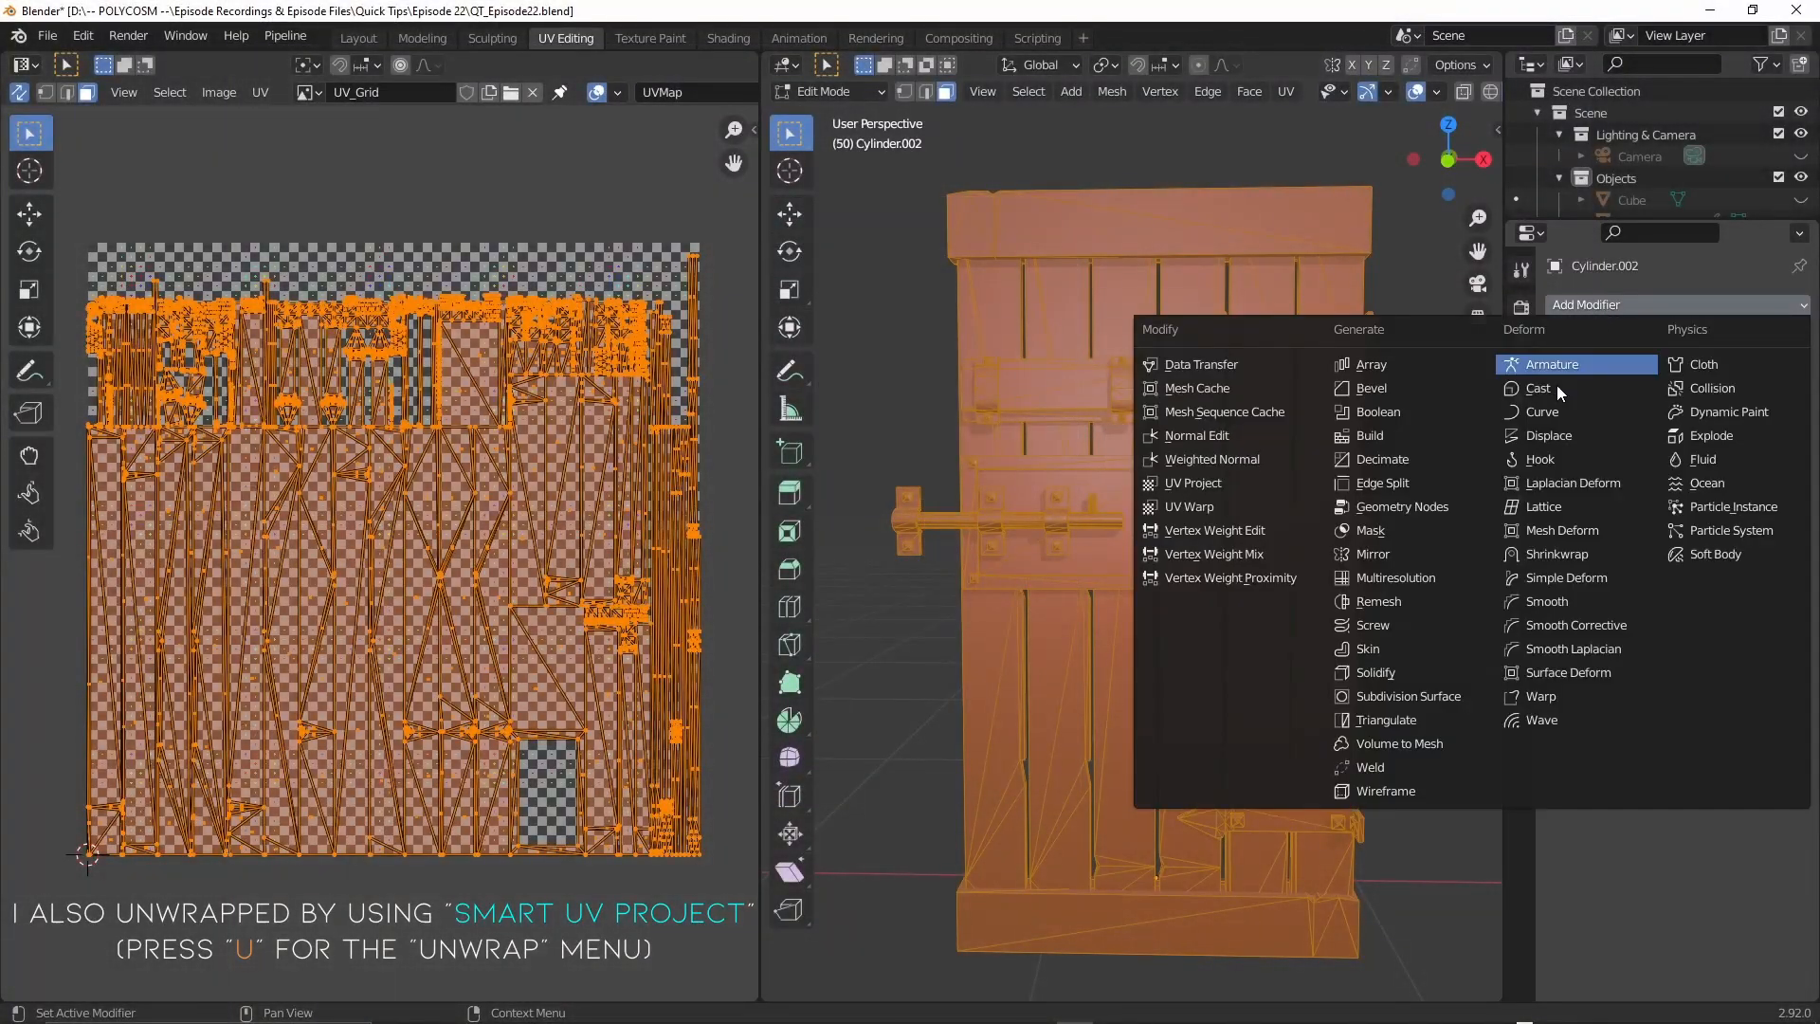
{"action": "mouse_move", "coordinate": [1387, 719]}
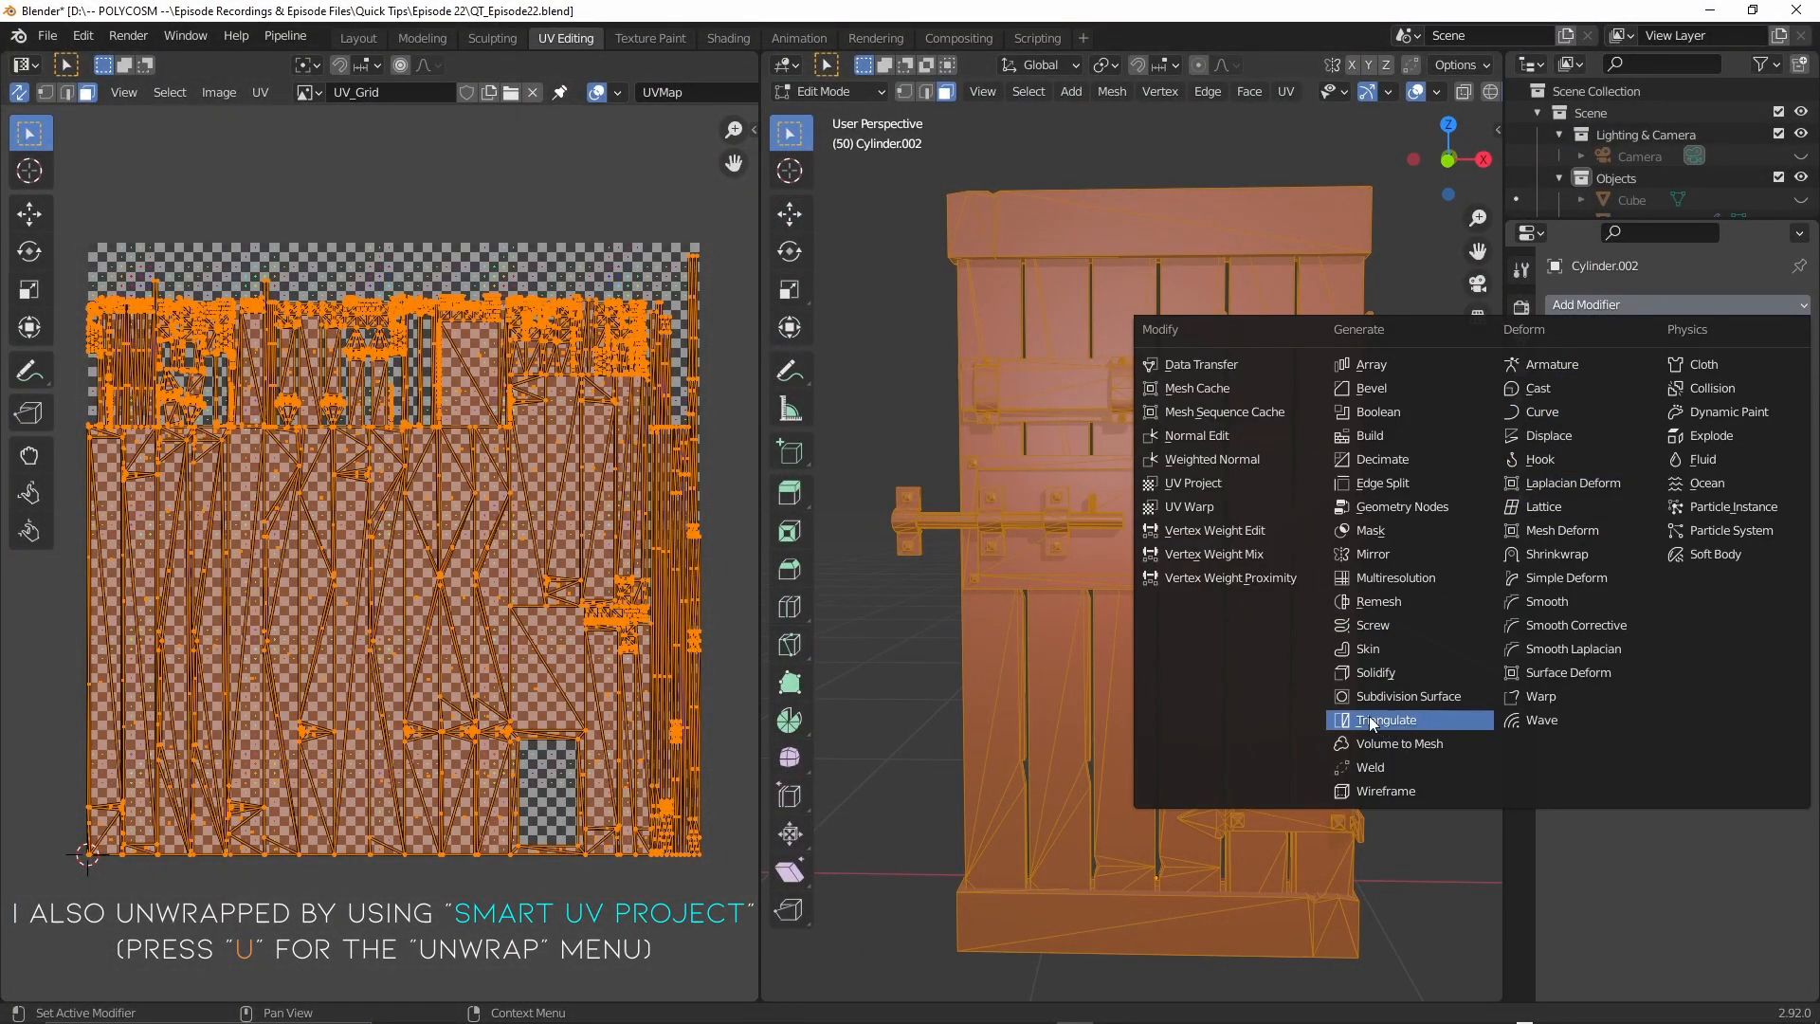
{"action": "left_click", "coordinate": [1385, 719]}
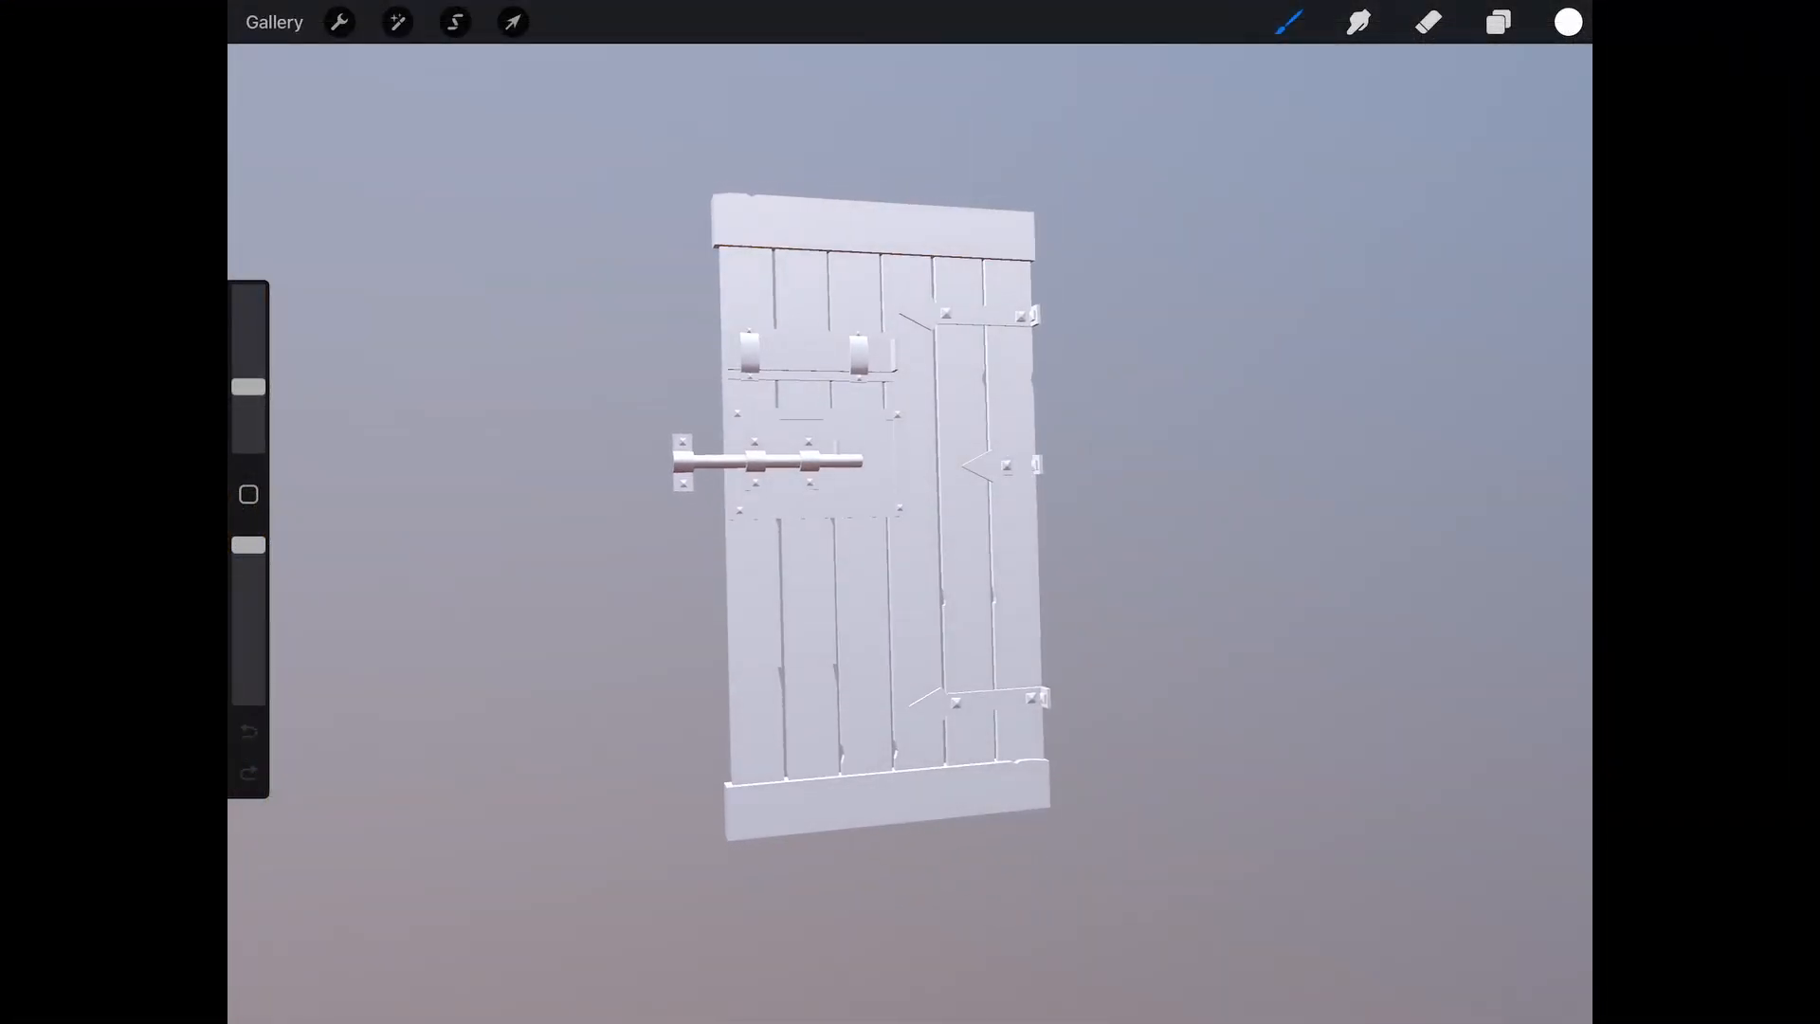
{"action": "left_click", "coordinate": [1288, 21]}
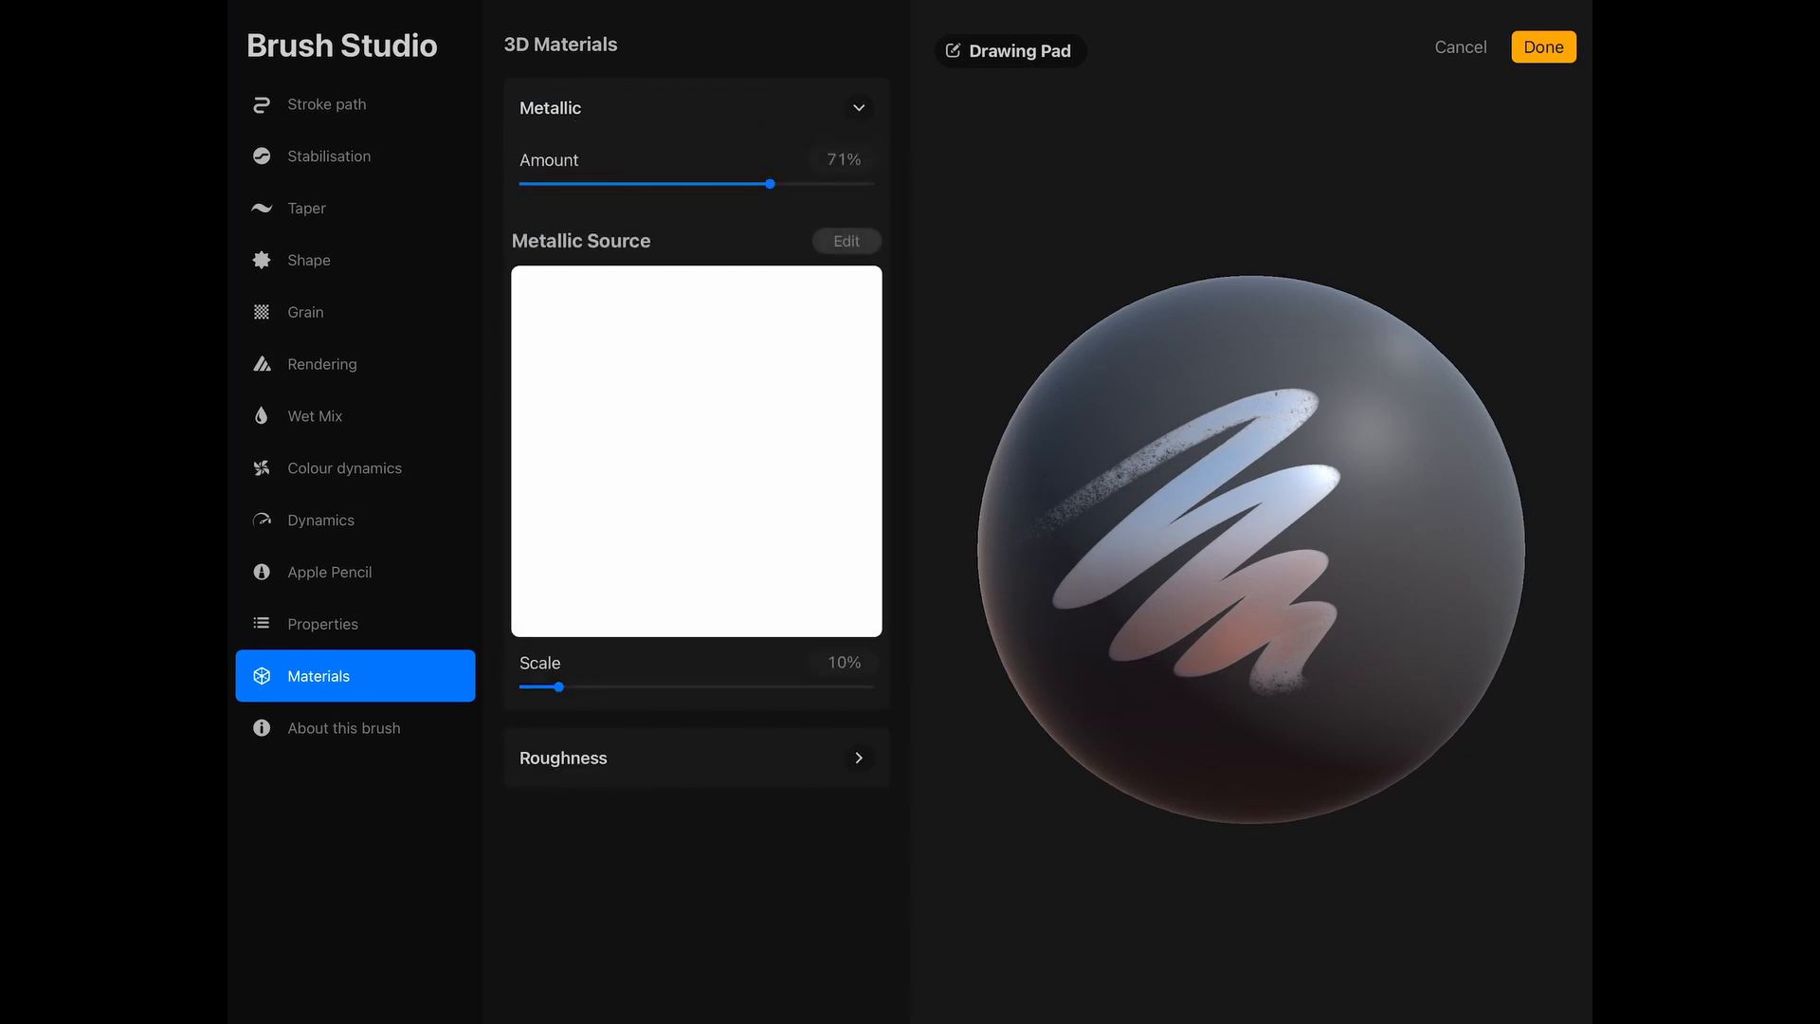
{"action": "left_click", "coordinate": [694, 756]}
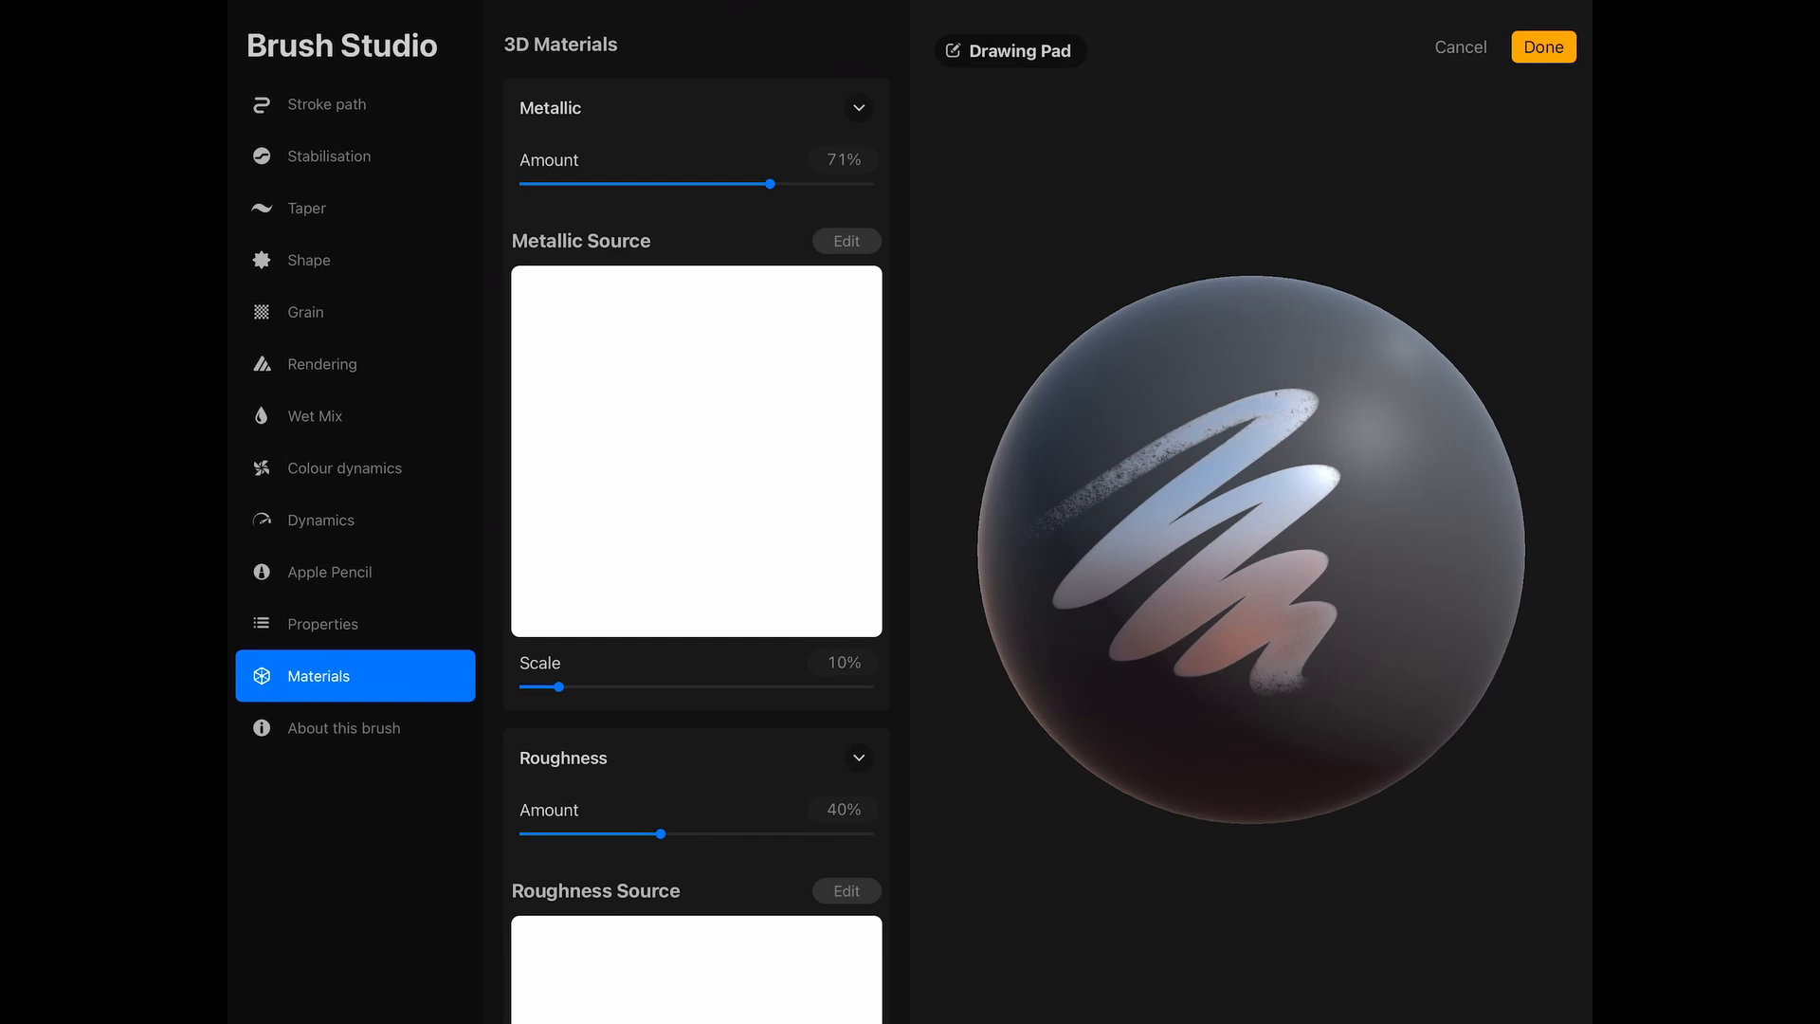
{"action": "scroll", "scroll_direction": "down", "scroll_amount": 3}
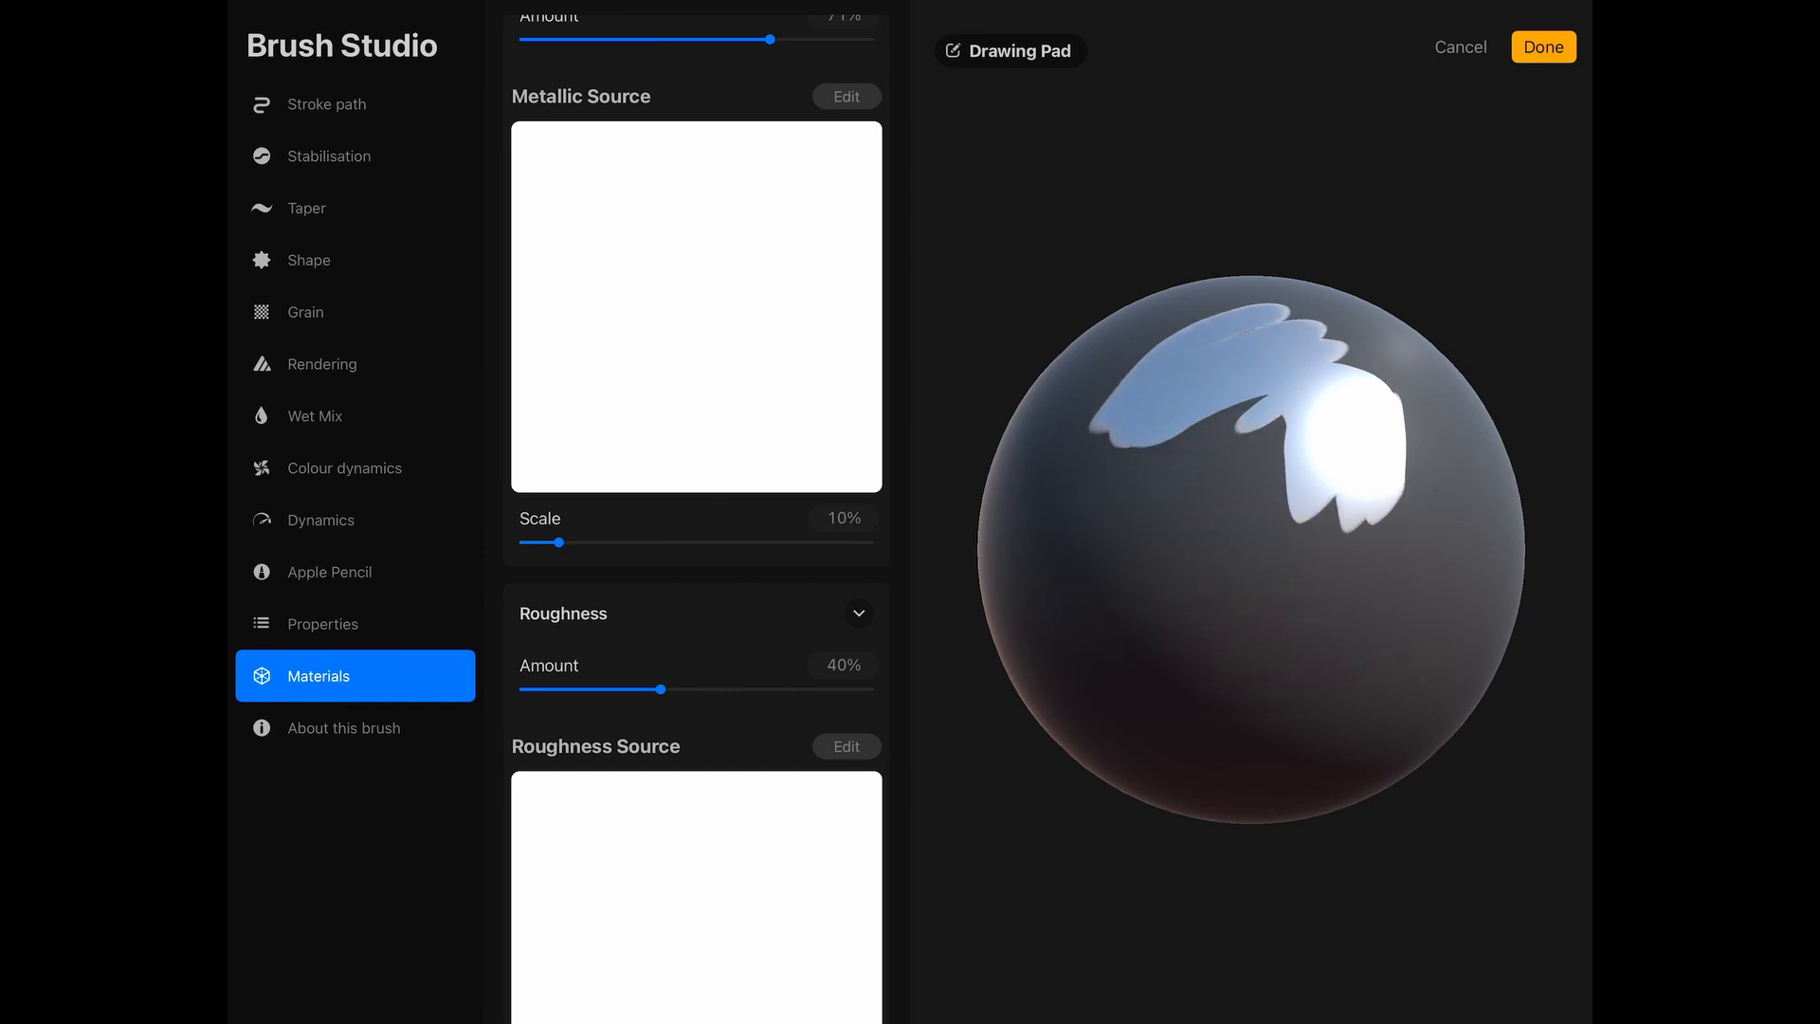
{"action": "left_click", "coordinate": [1542, 46]}
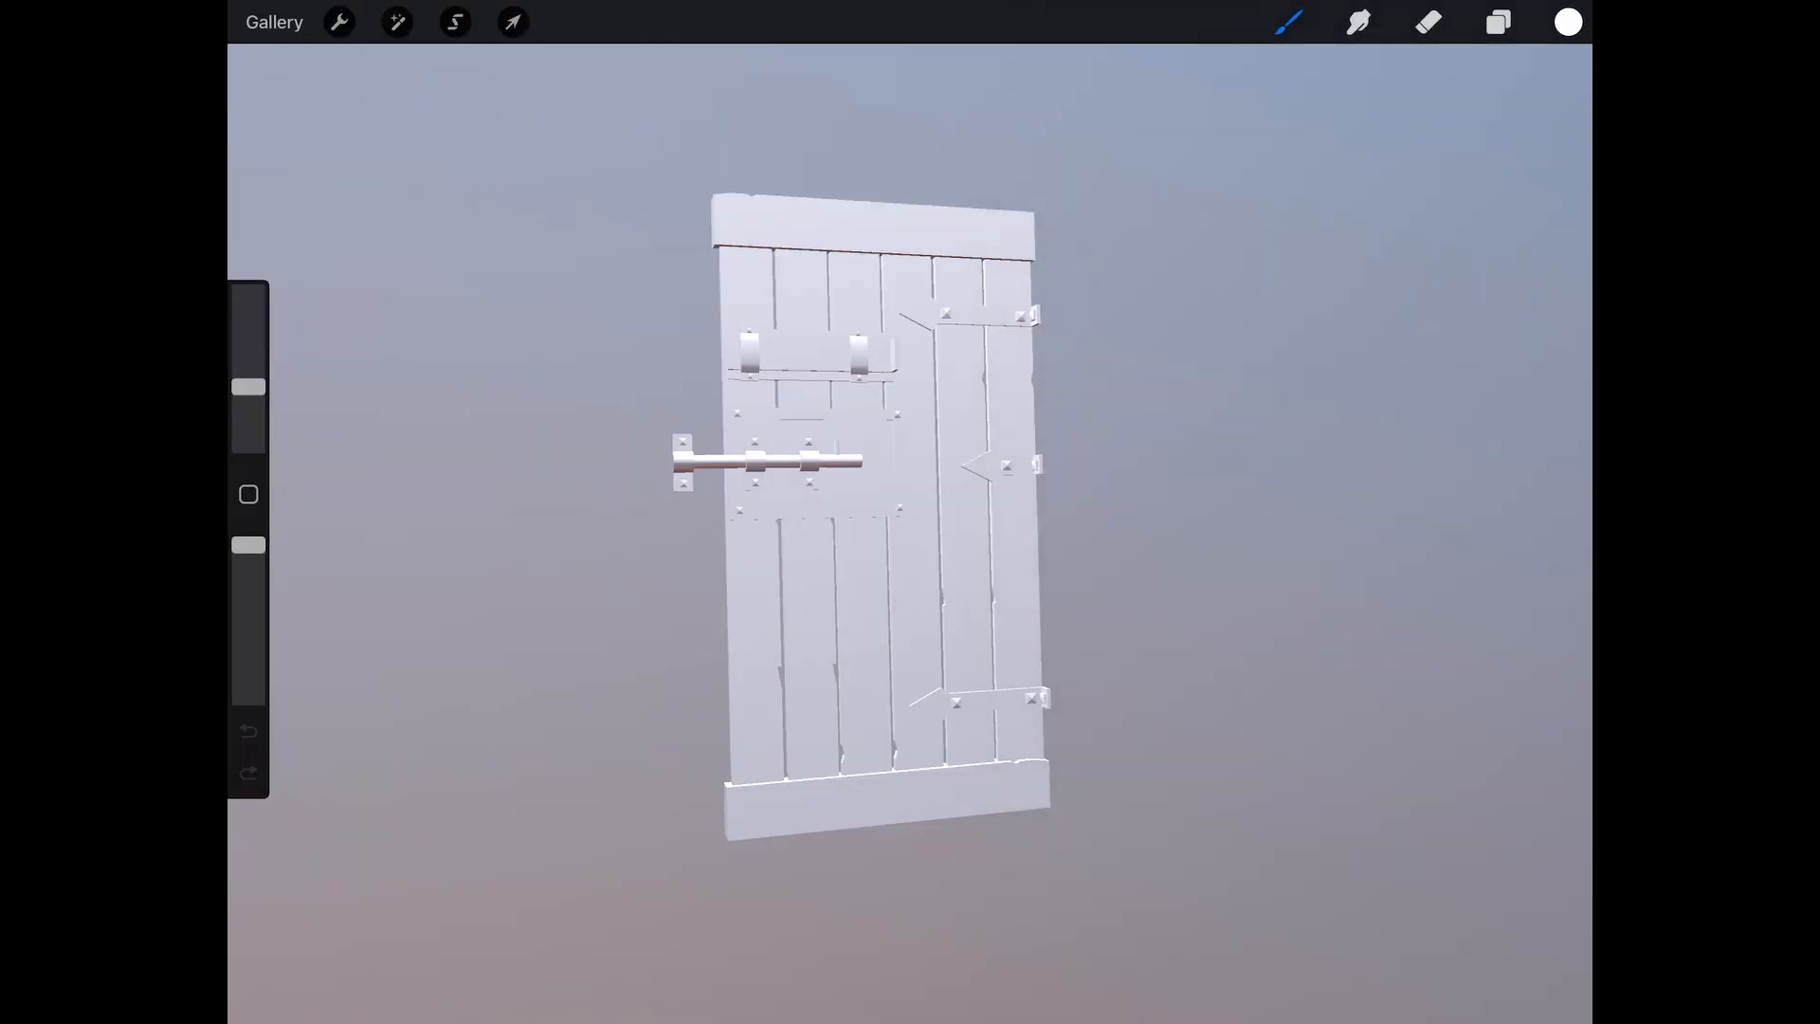
Step: Switch the door's 3D lighting environment to Auditorium
{"action": "left_click", "coordinate": [337, 21]}
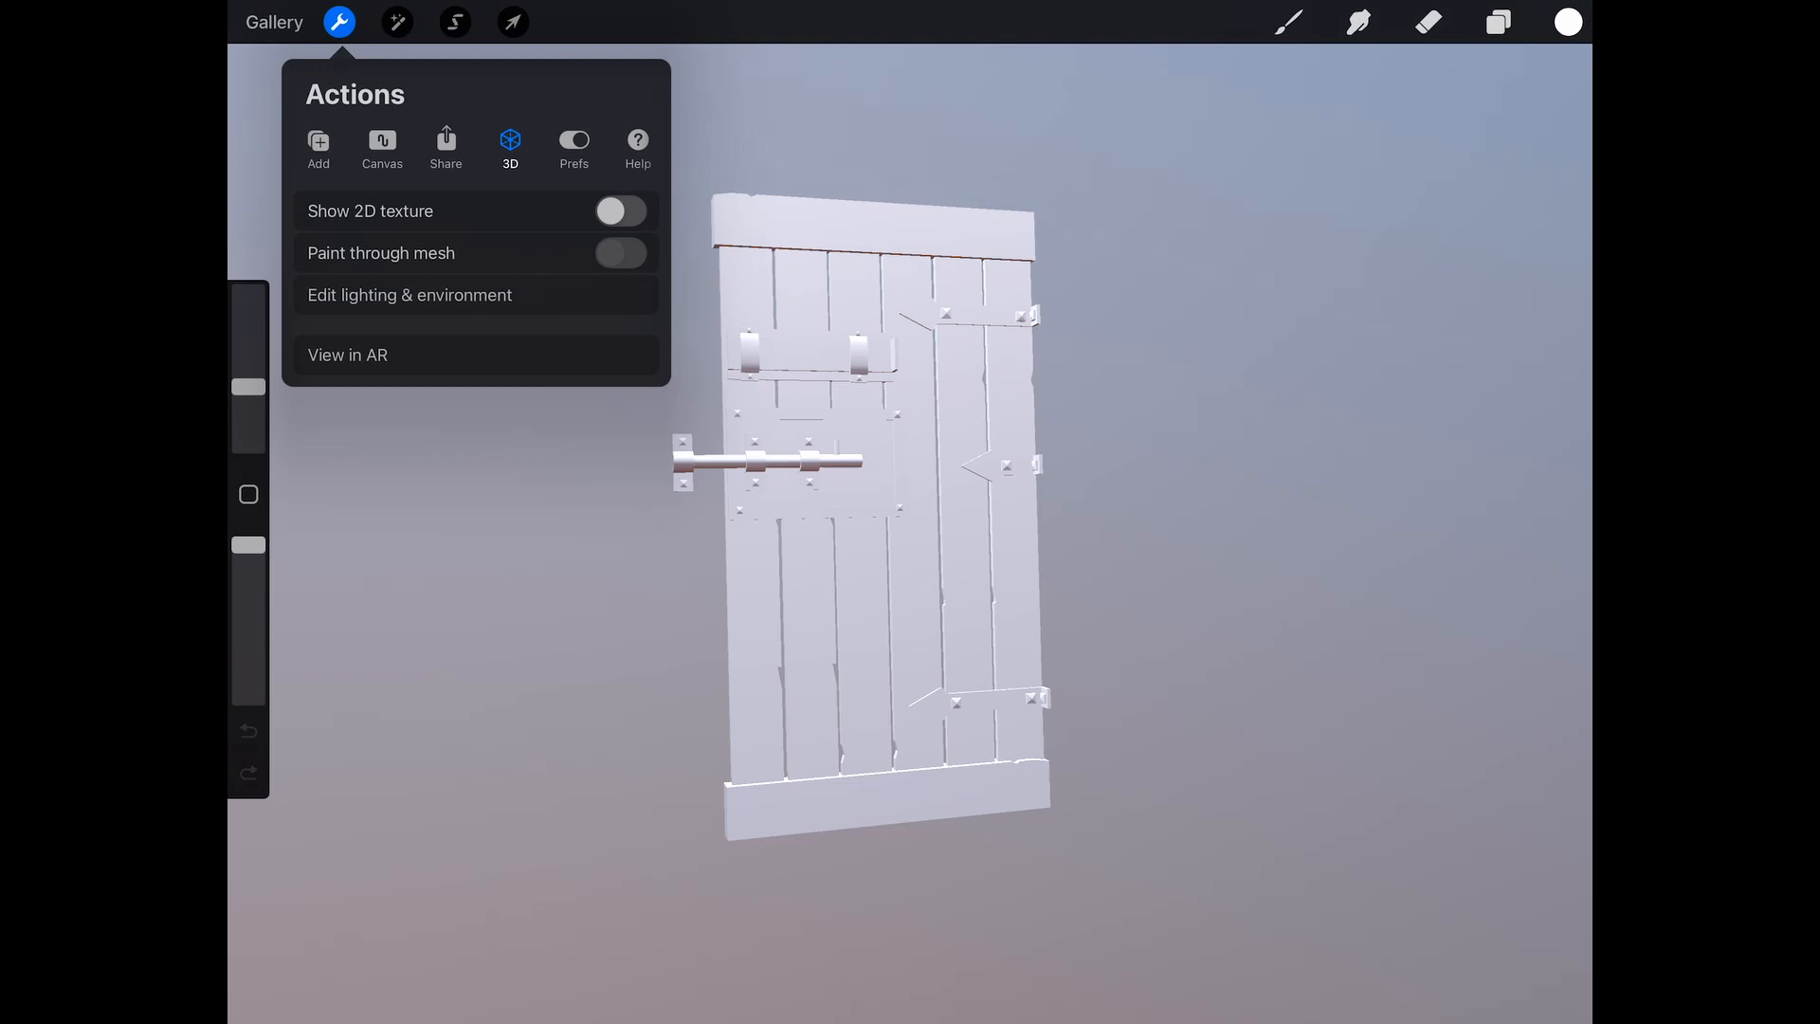
{"action": "left_click", "coordinate": [408, 295]}
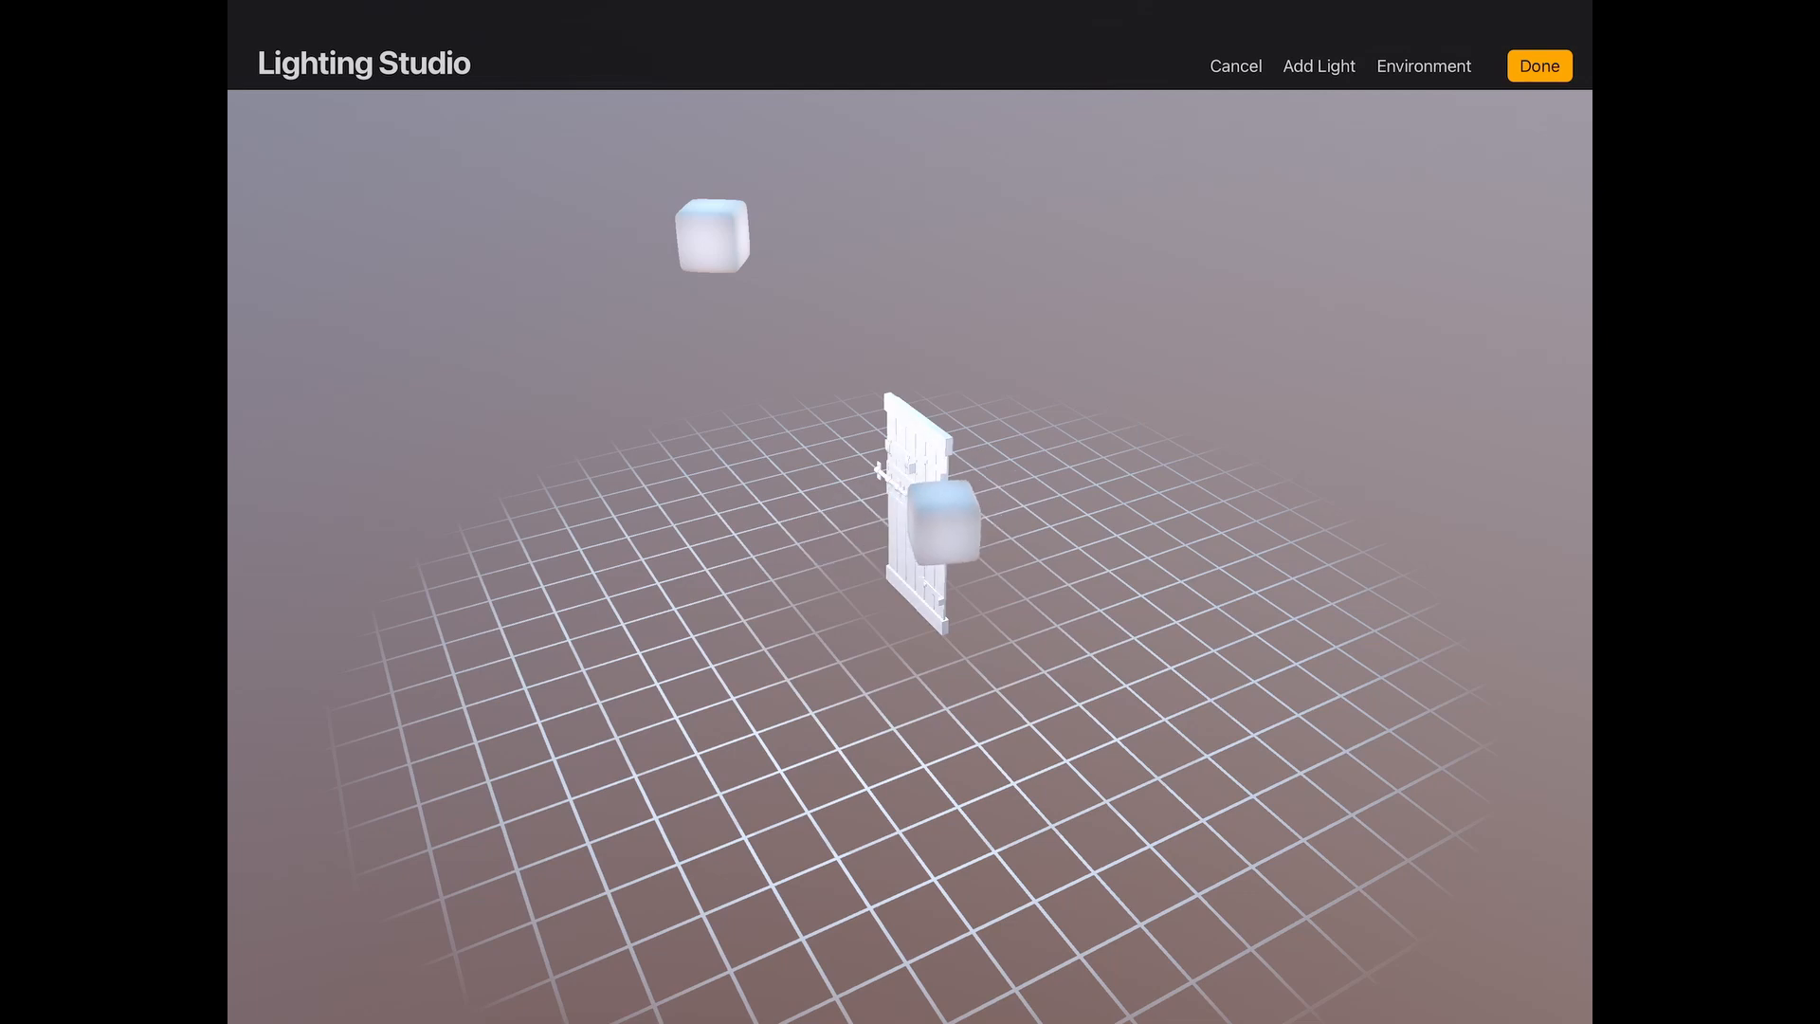
{"action": "left_click", "coordinate": [1423, 66]}
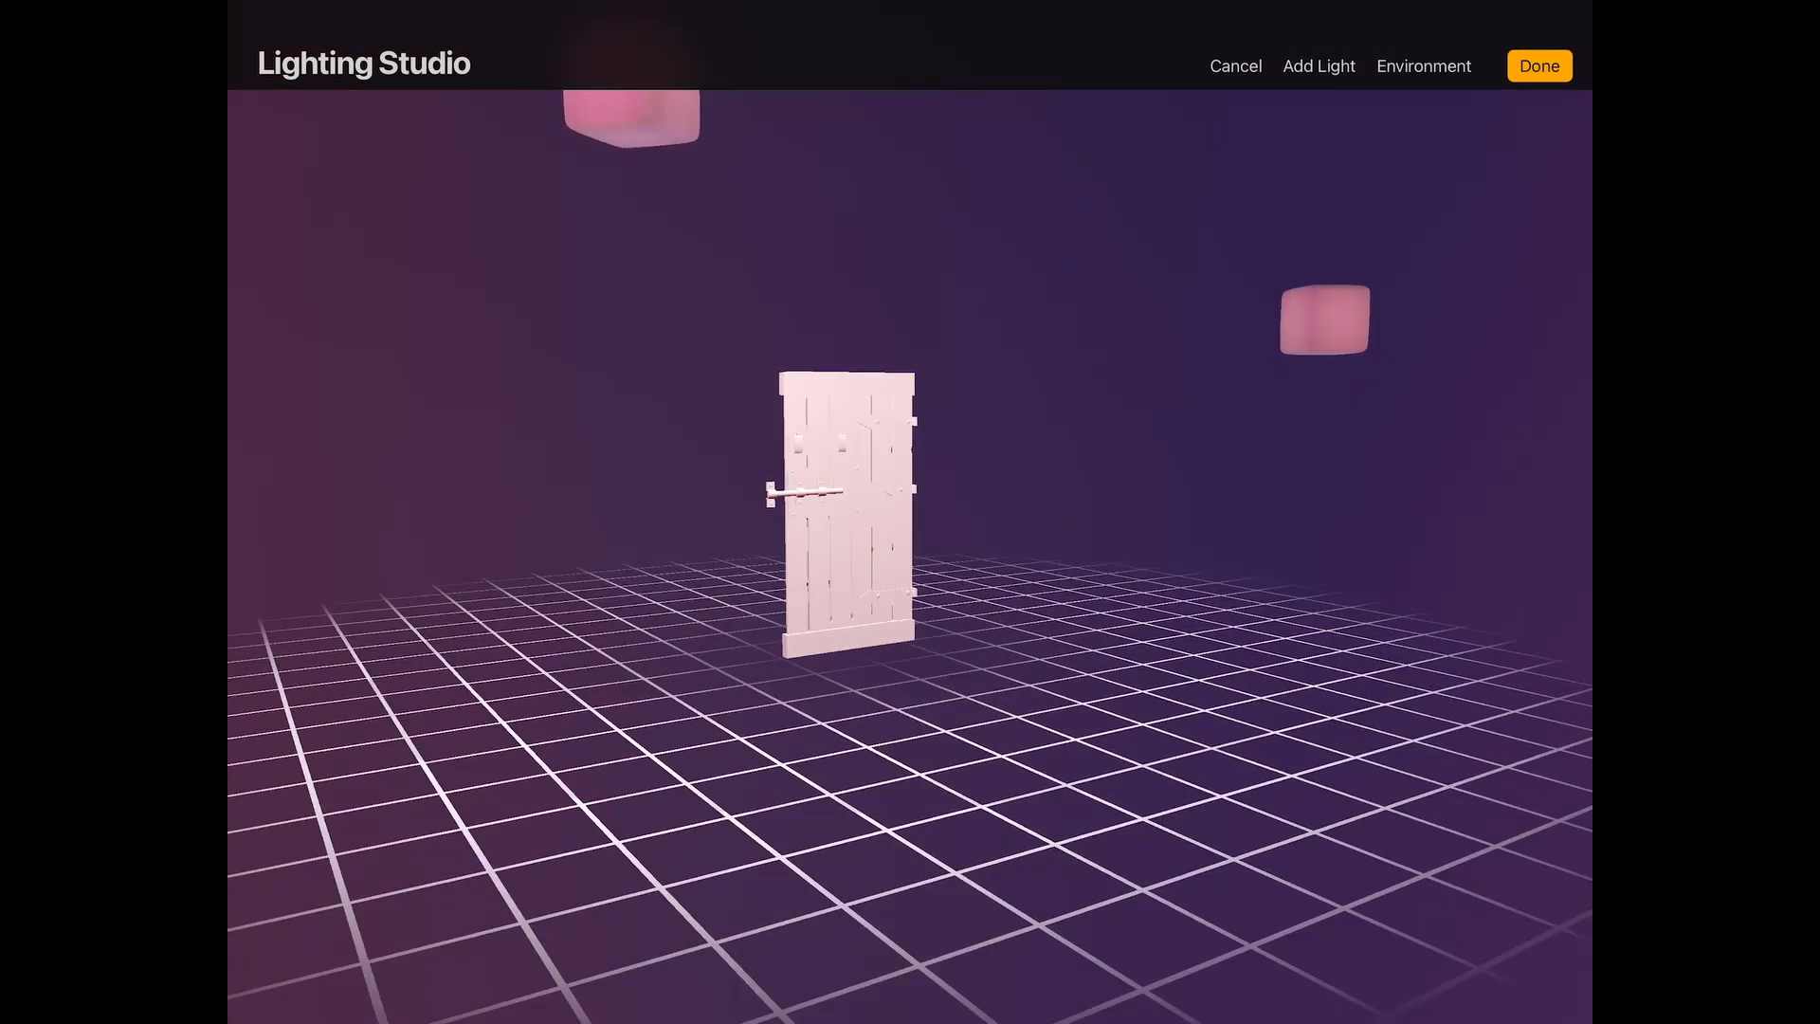
{"action": "left_click", "coordinate": [1423, 66]}
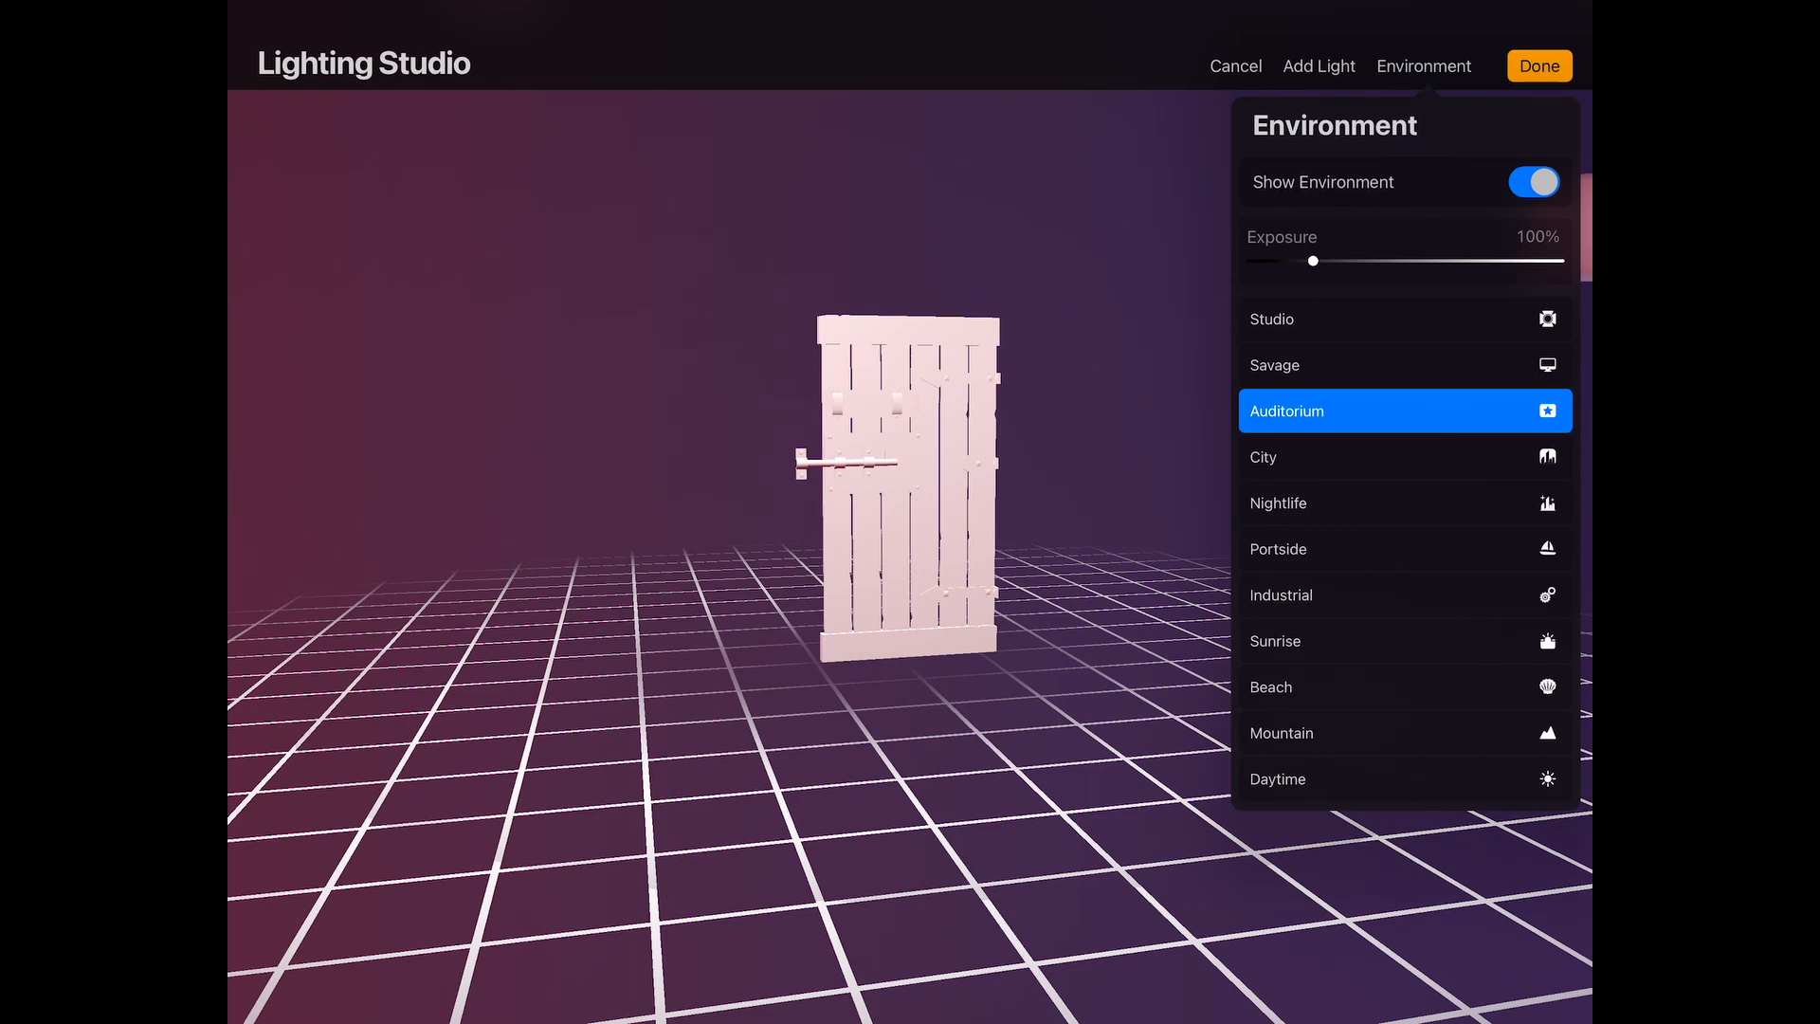
{"action": "left_click", "coordinate": [1539, 65]}
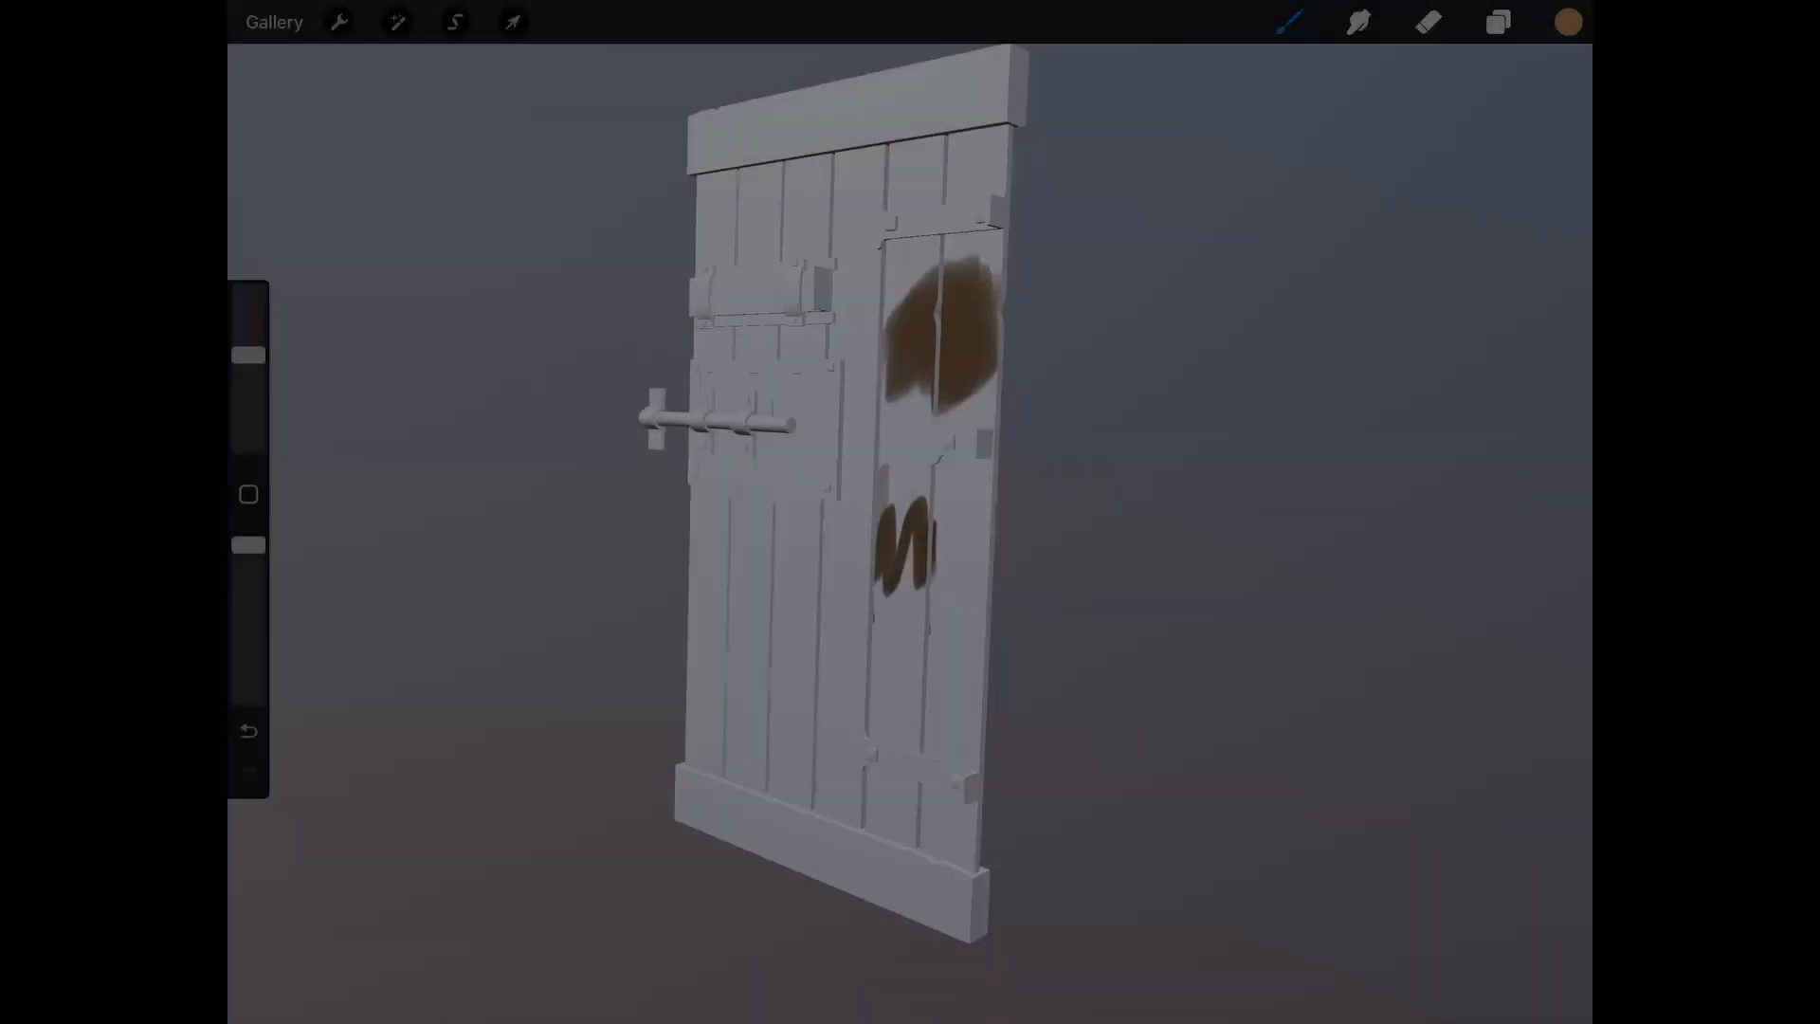
Step: Make the brush Non-Metallic with 56% roughness and paint the door orange-brown
{"action": "left_click", "coordinate": [1288, 21]}
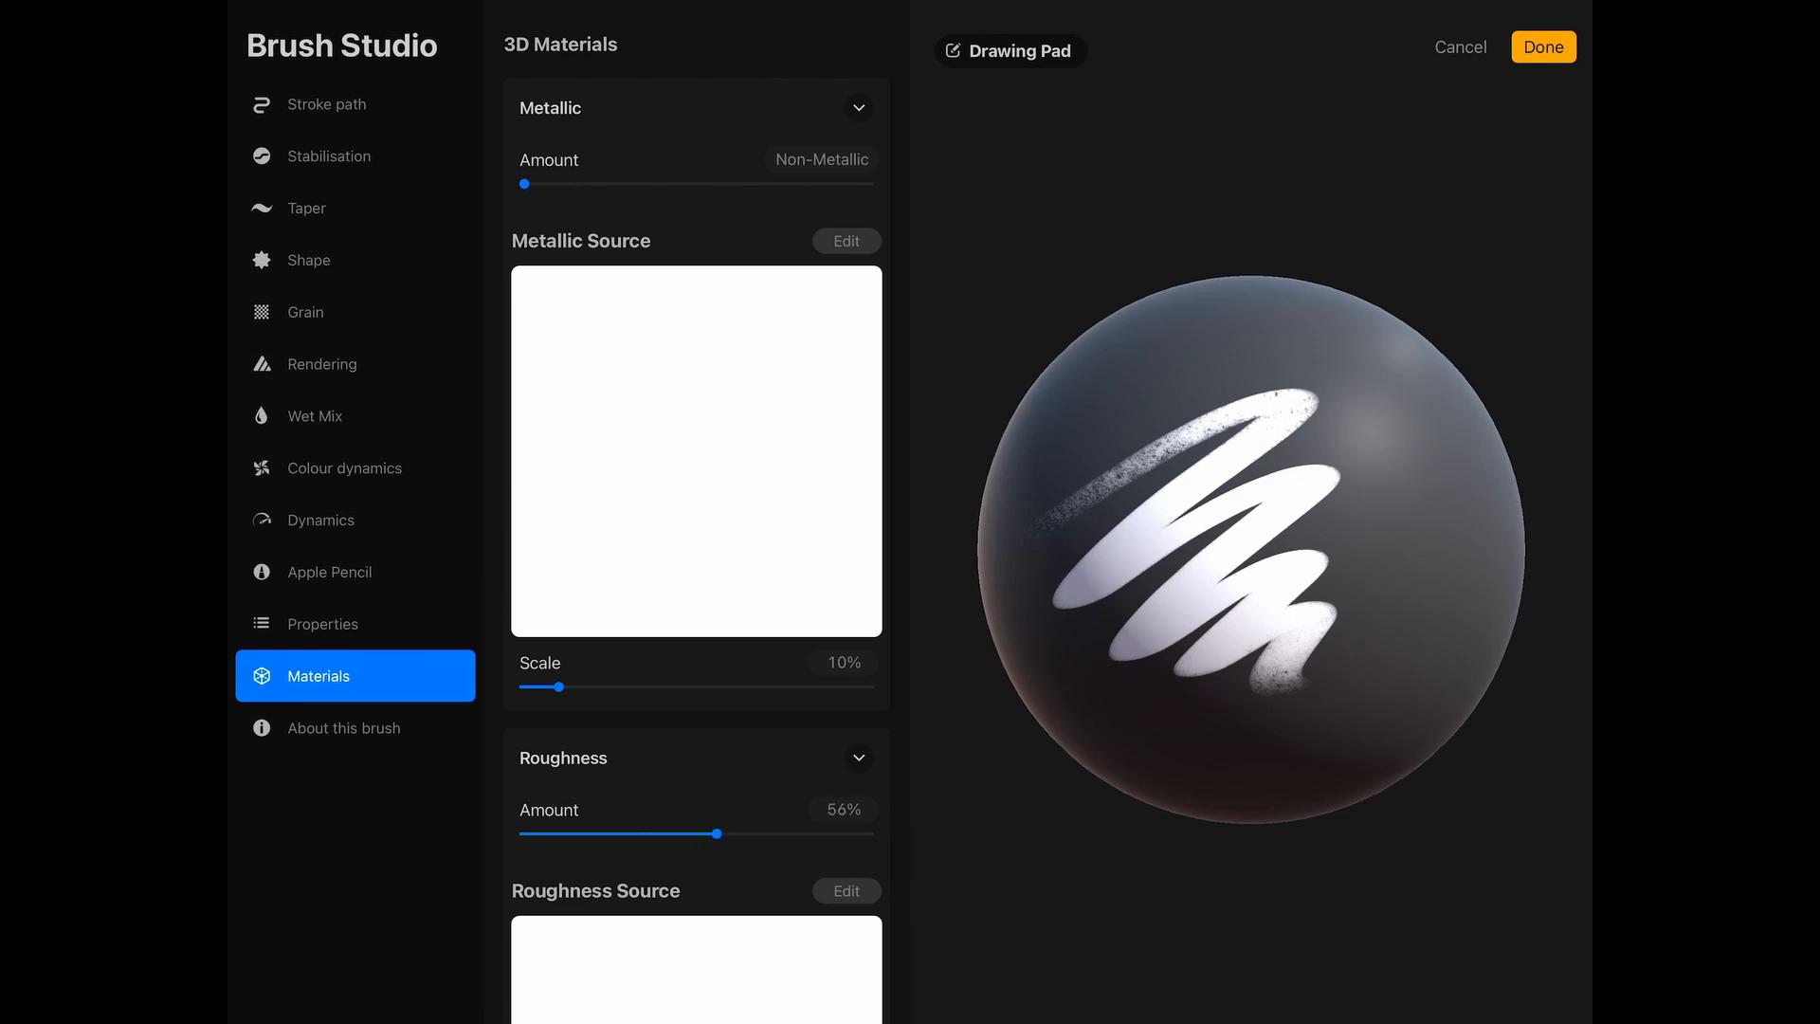
{"action": "left_click", "coordinate": [1542, 46]}
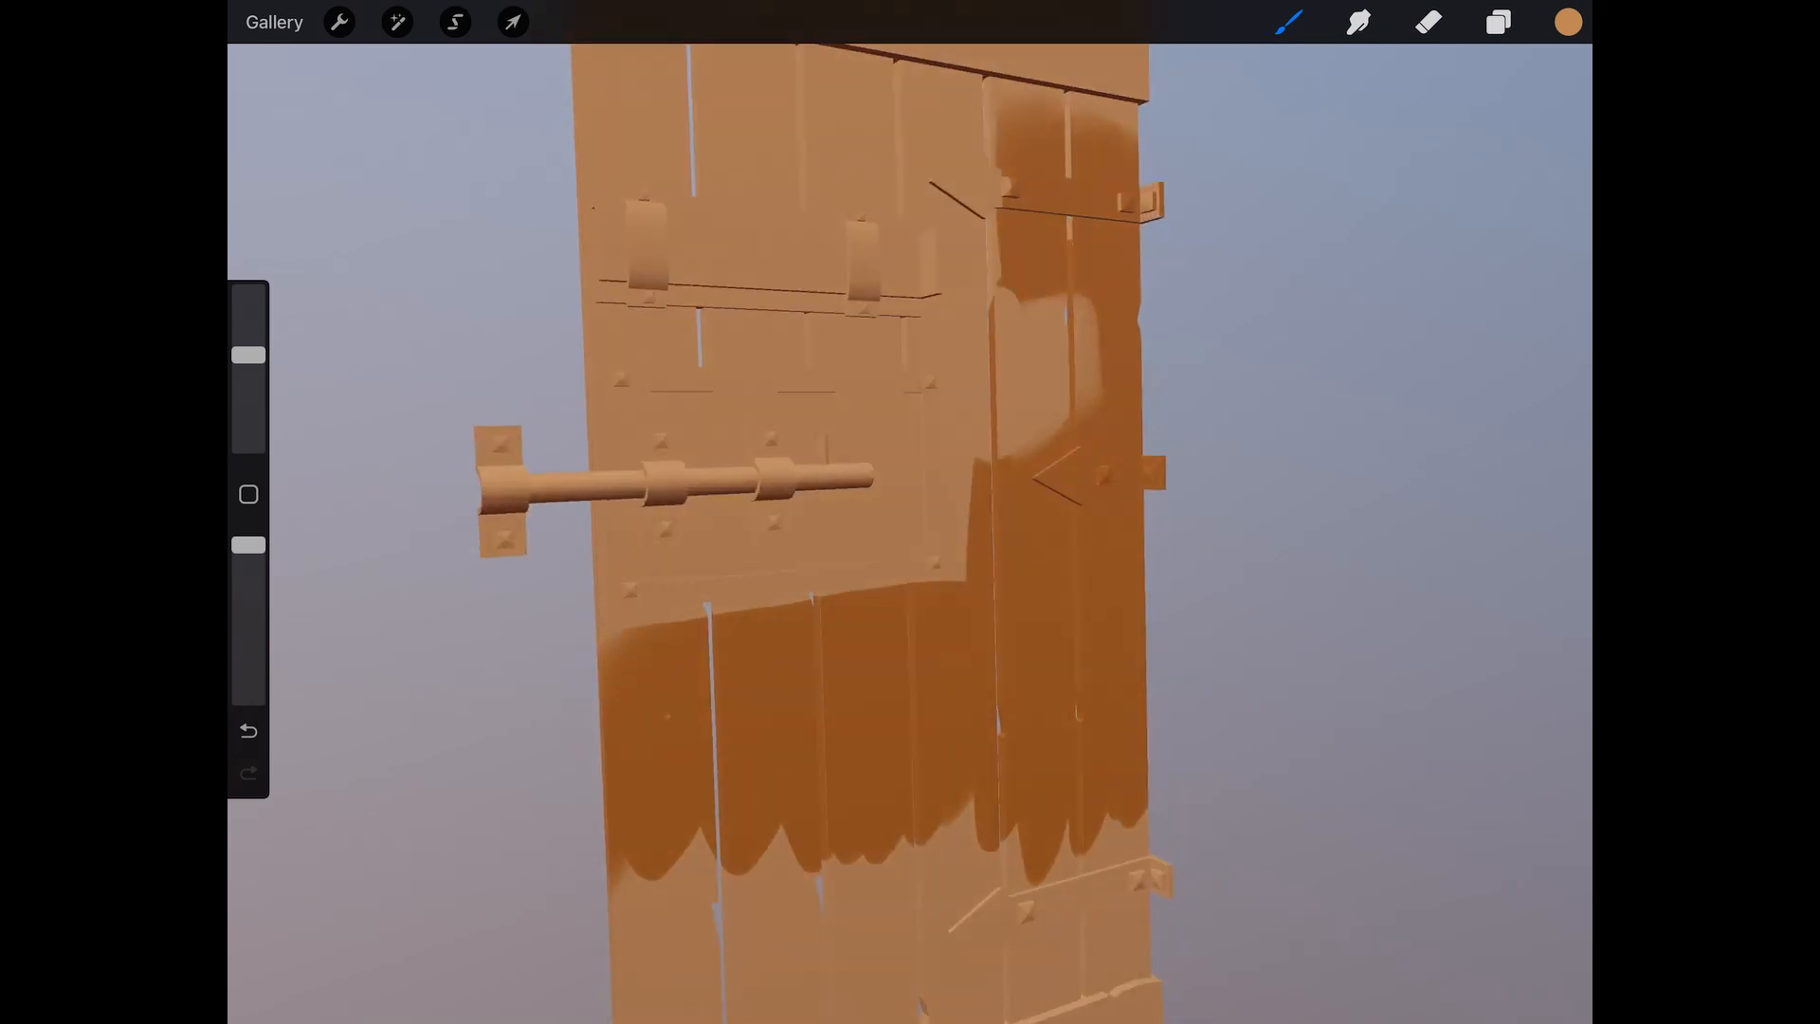
{"action": "left_click", "coordinate": [1566, 20]}
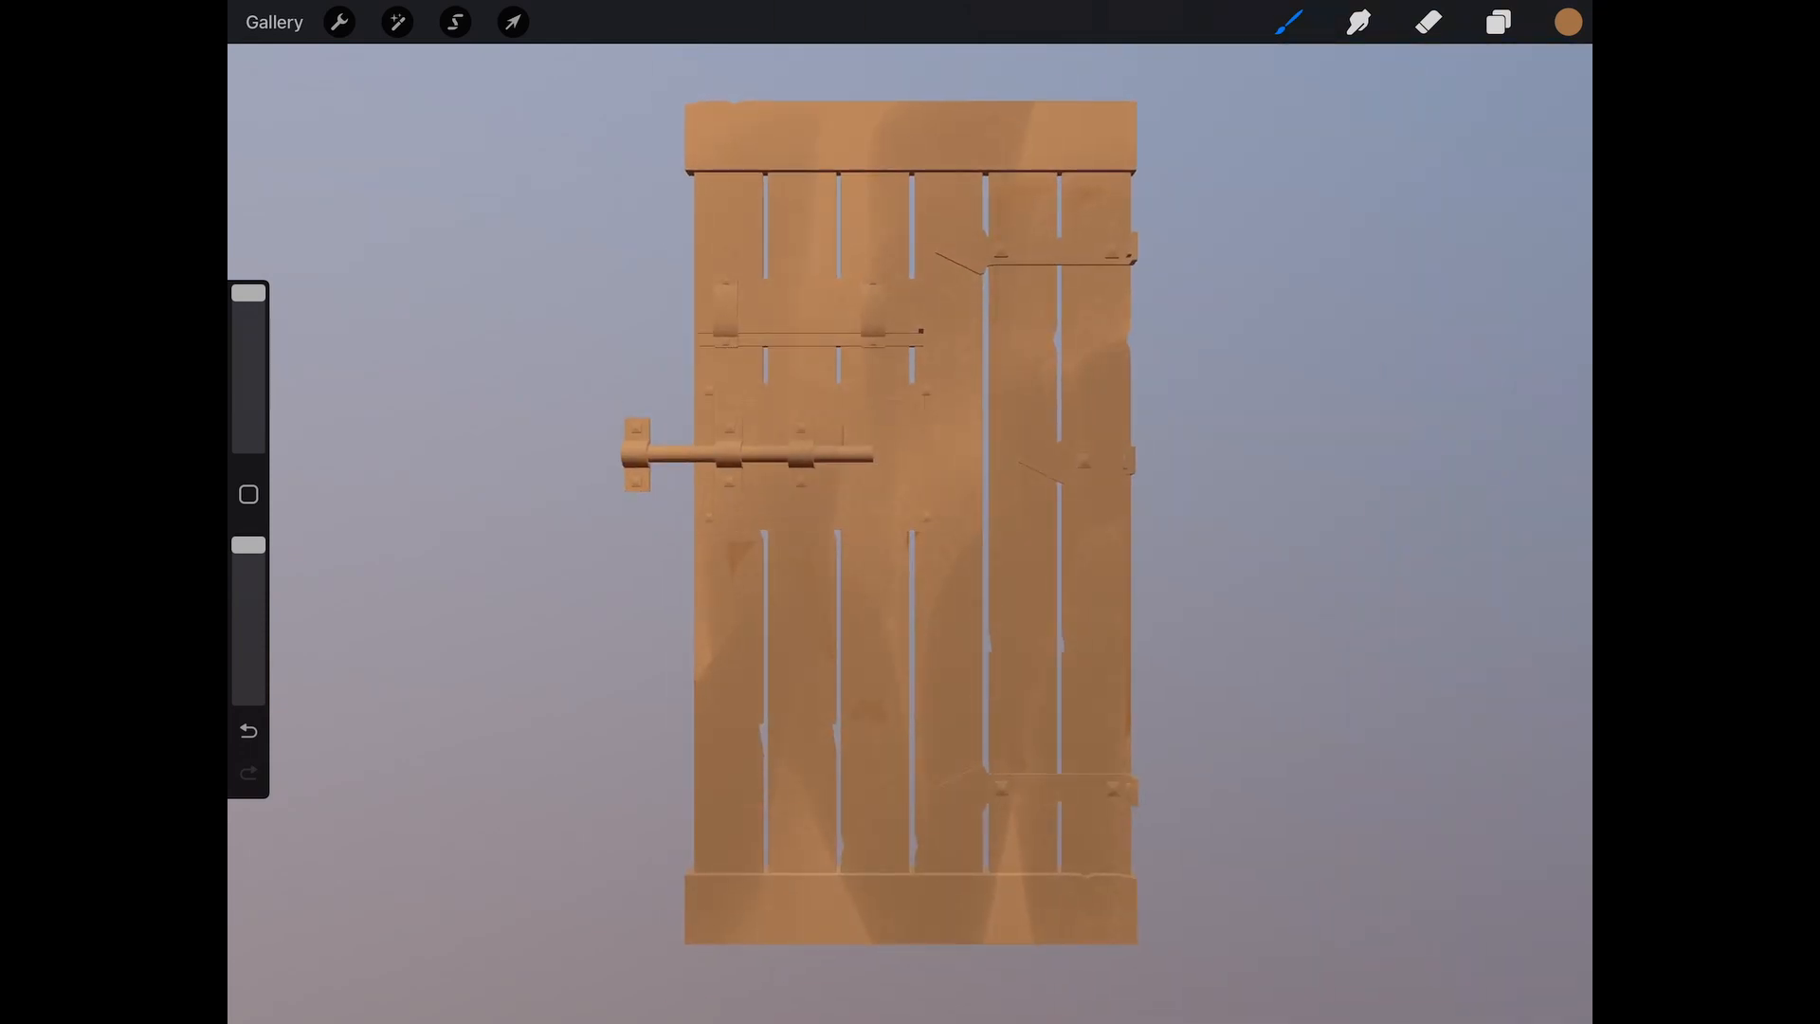
Step: Paint the hardware grey and load a weathered wooden-door photo into the Reference window
{"action": "left_click", "coordinate": [337, 21]}
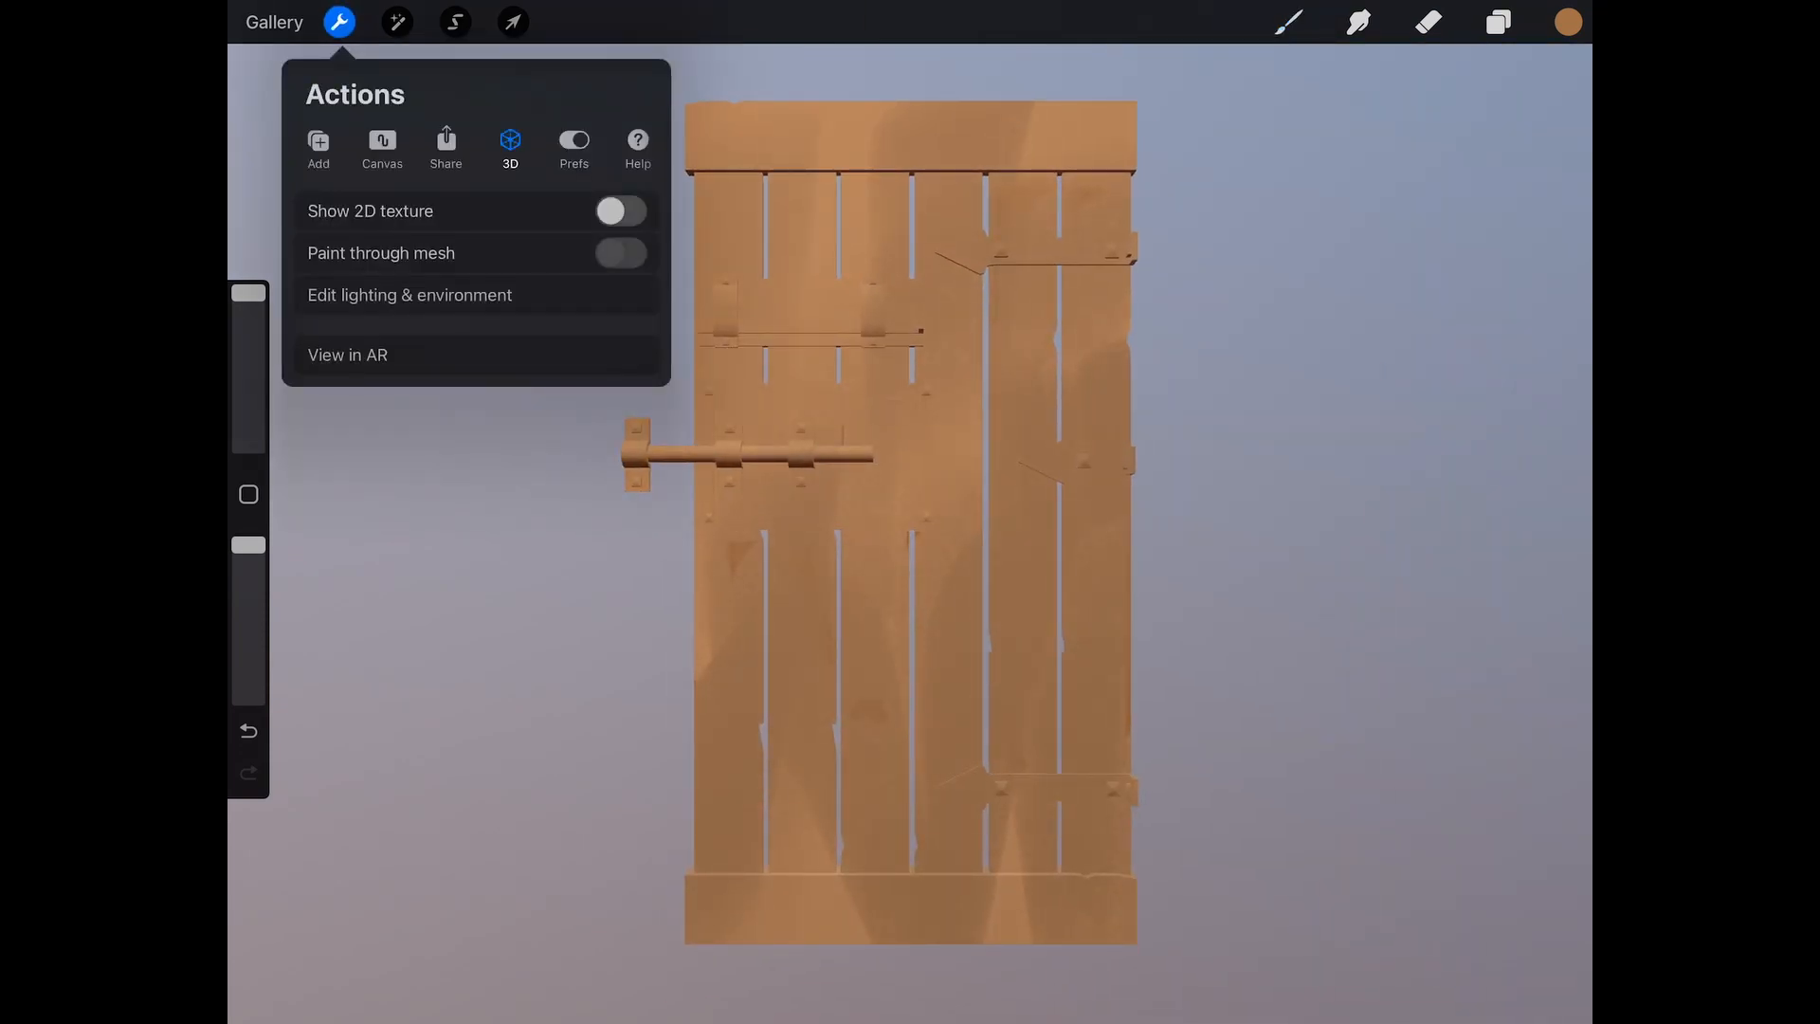
{"action": "left_click", "coordinate": [619, 211]}
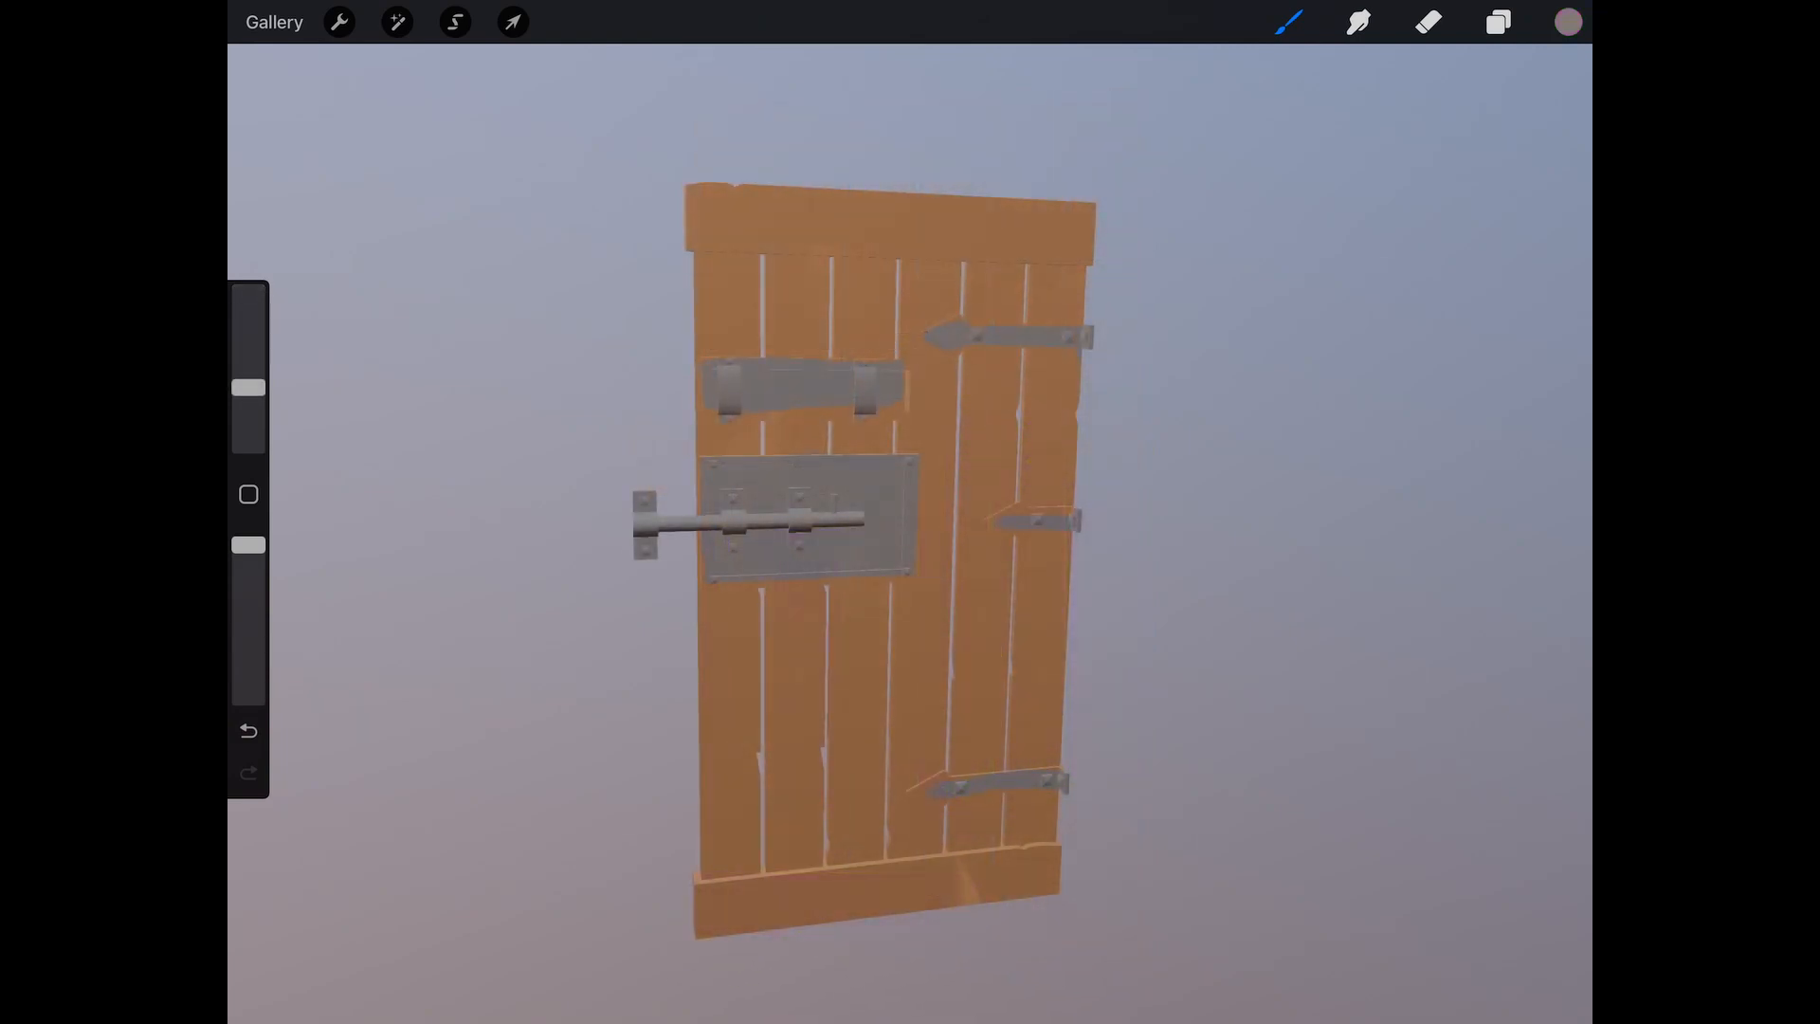
{"action": "left_click", "coordinate": [338, 20]}
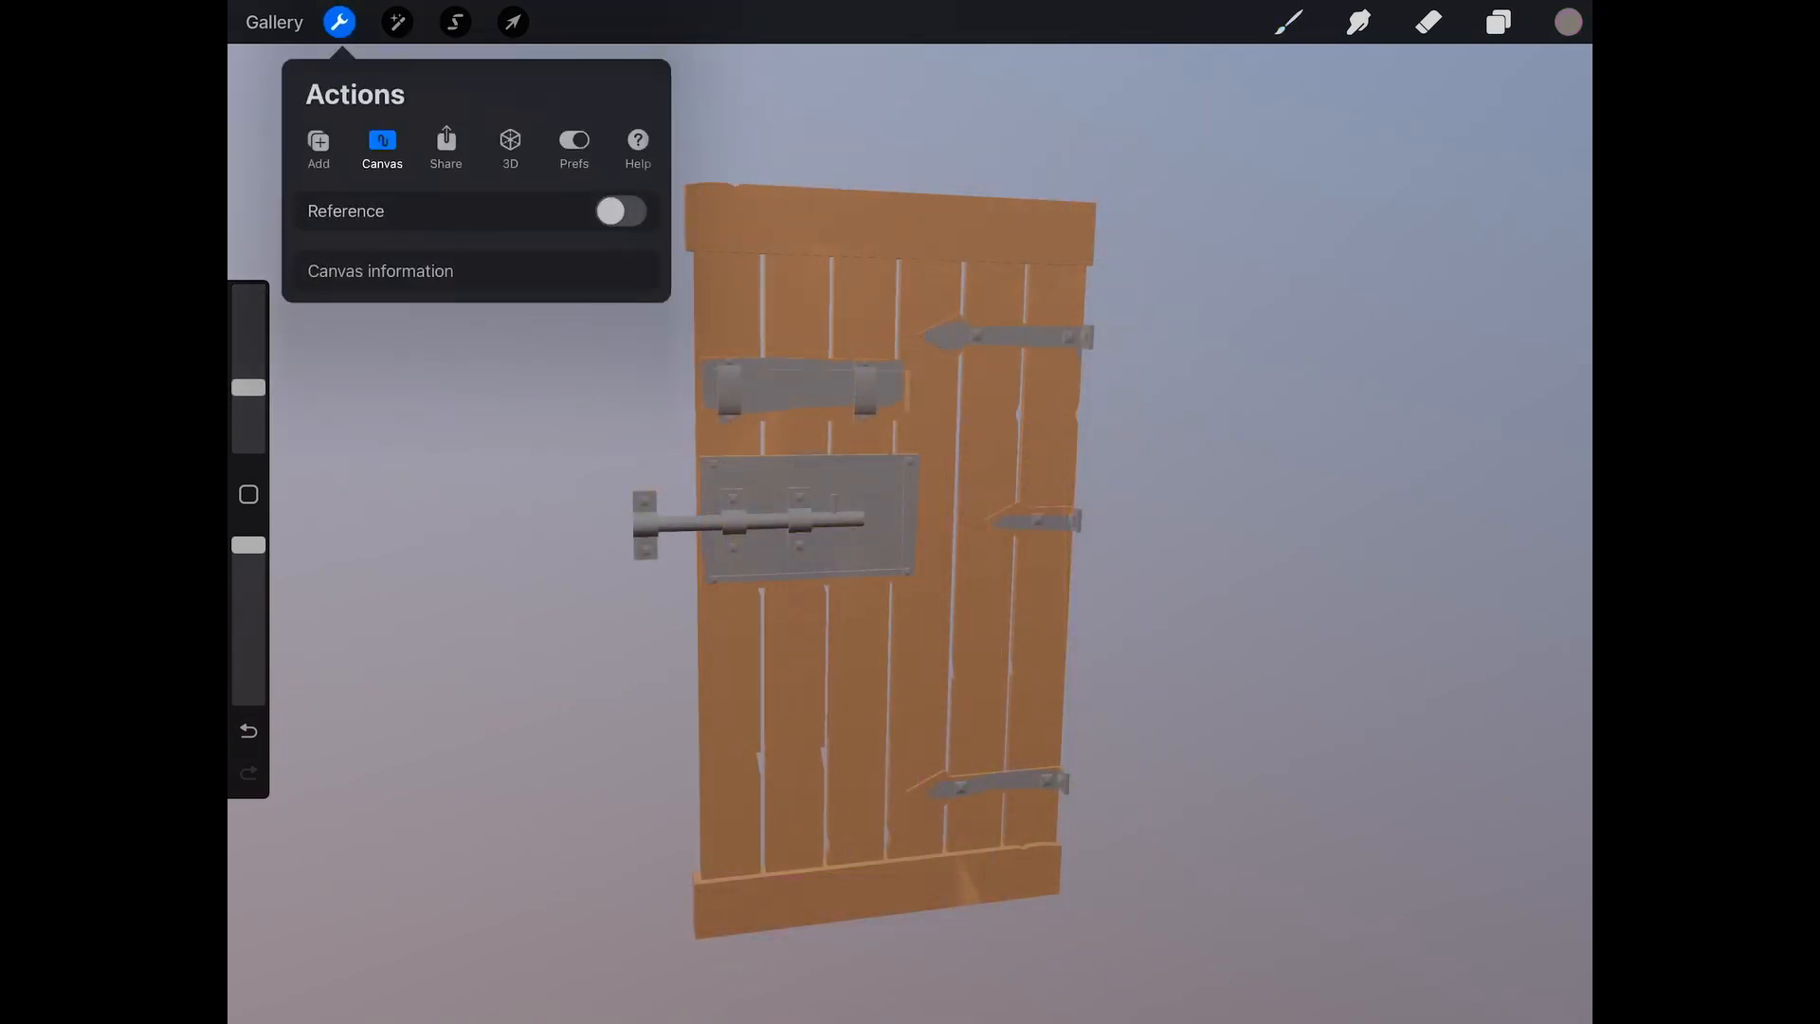
{"action": "left_click", "coordinate": [620, 211]}
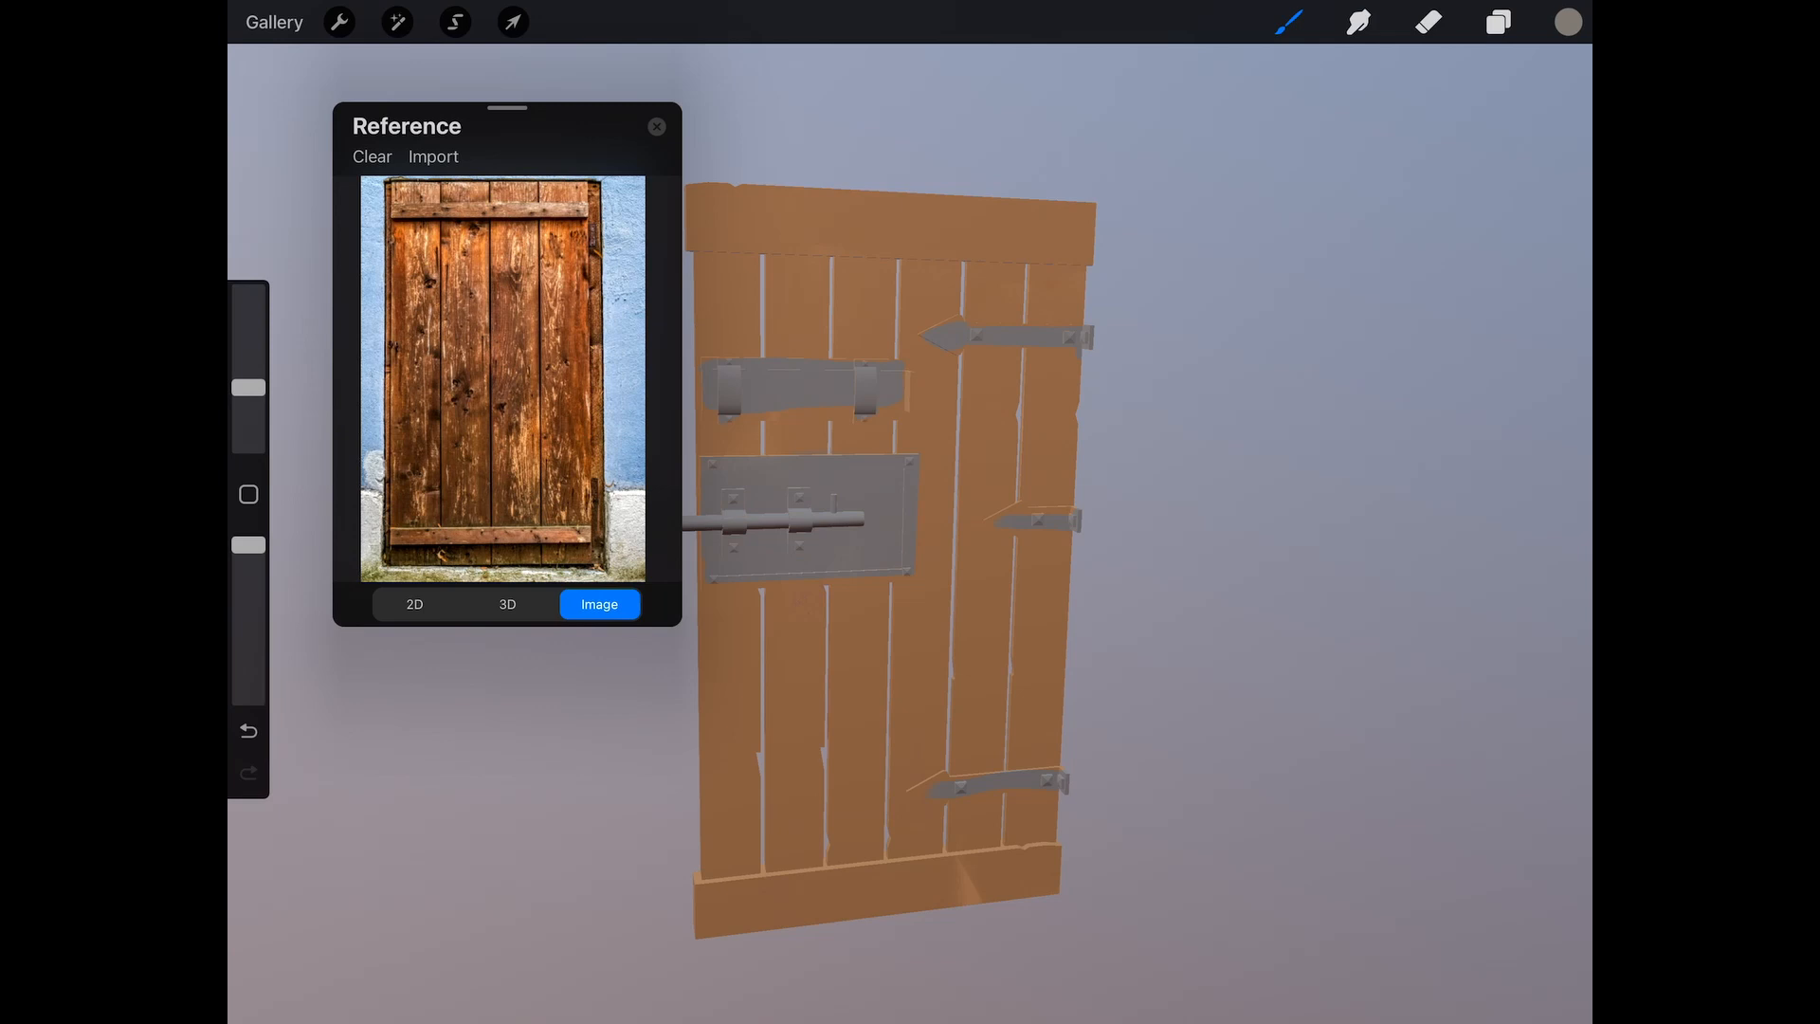
{"action": "left_click", "coordinate": [507, 604]}
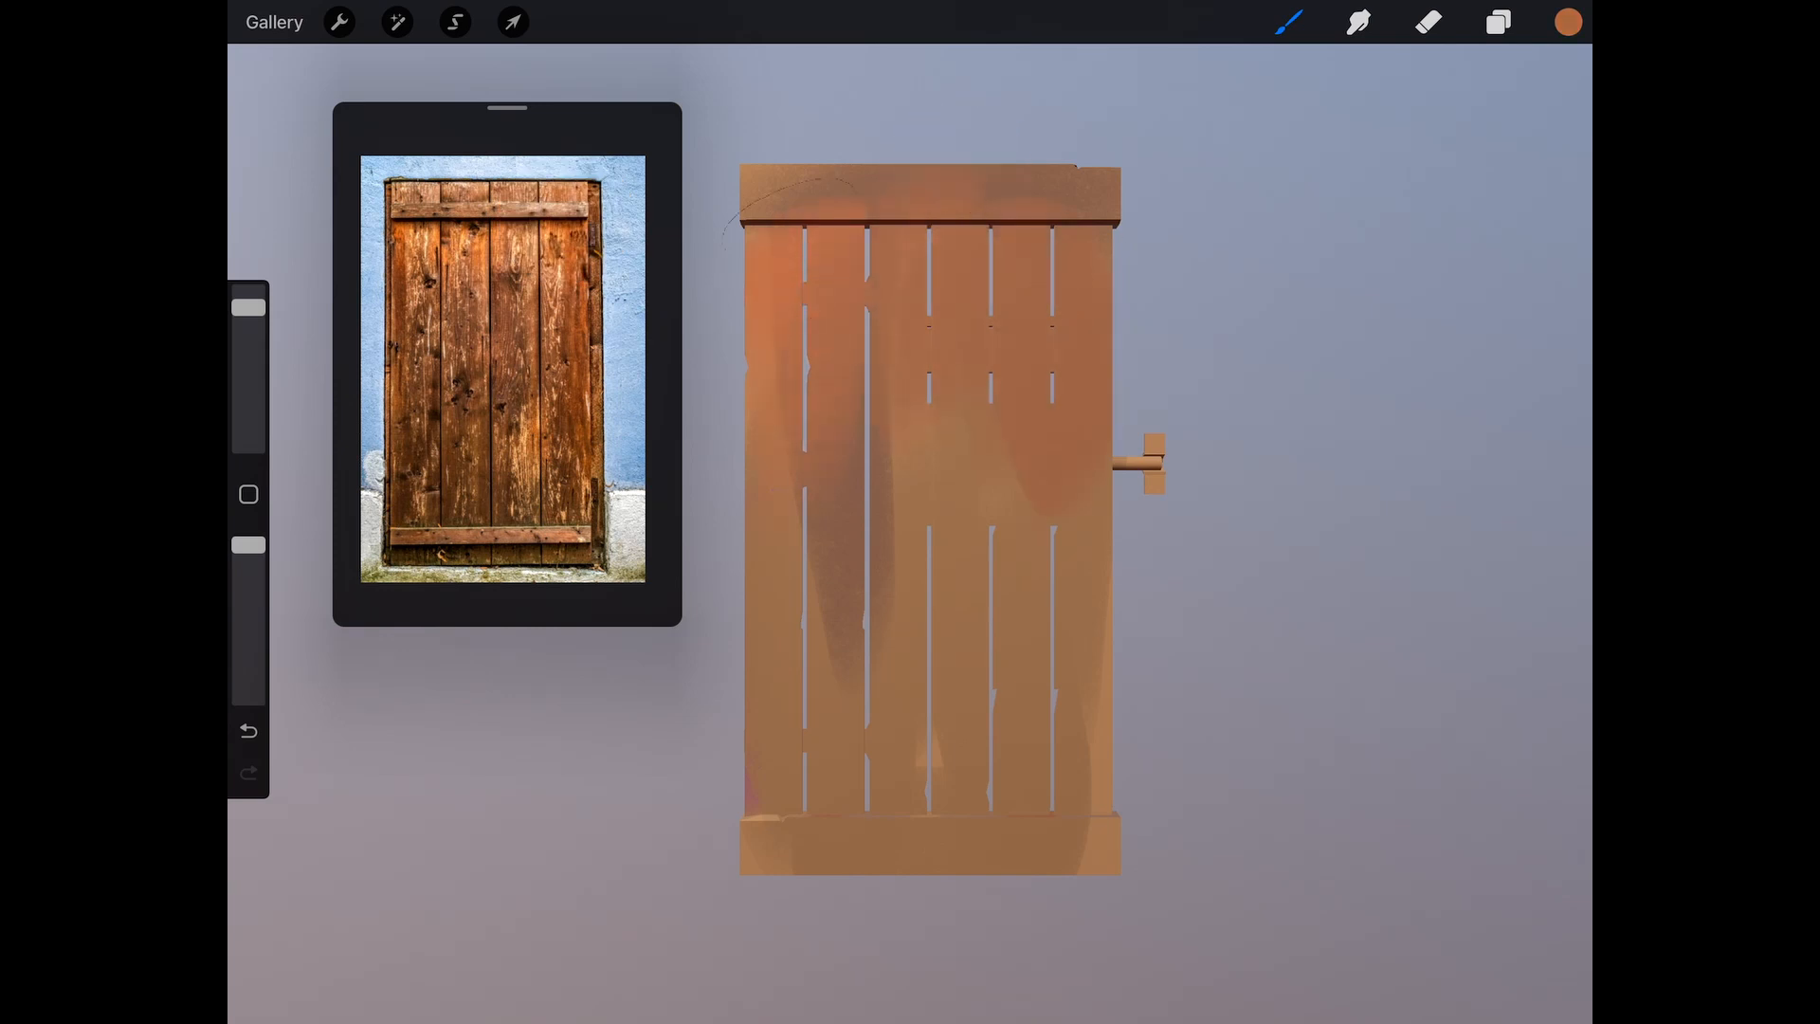
Step: Paint darker brown and grey weathering streaks down the planks, following the reference photo
{"action": "left_click", "coordinate": [479, 352]}
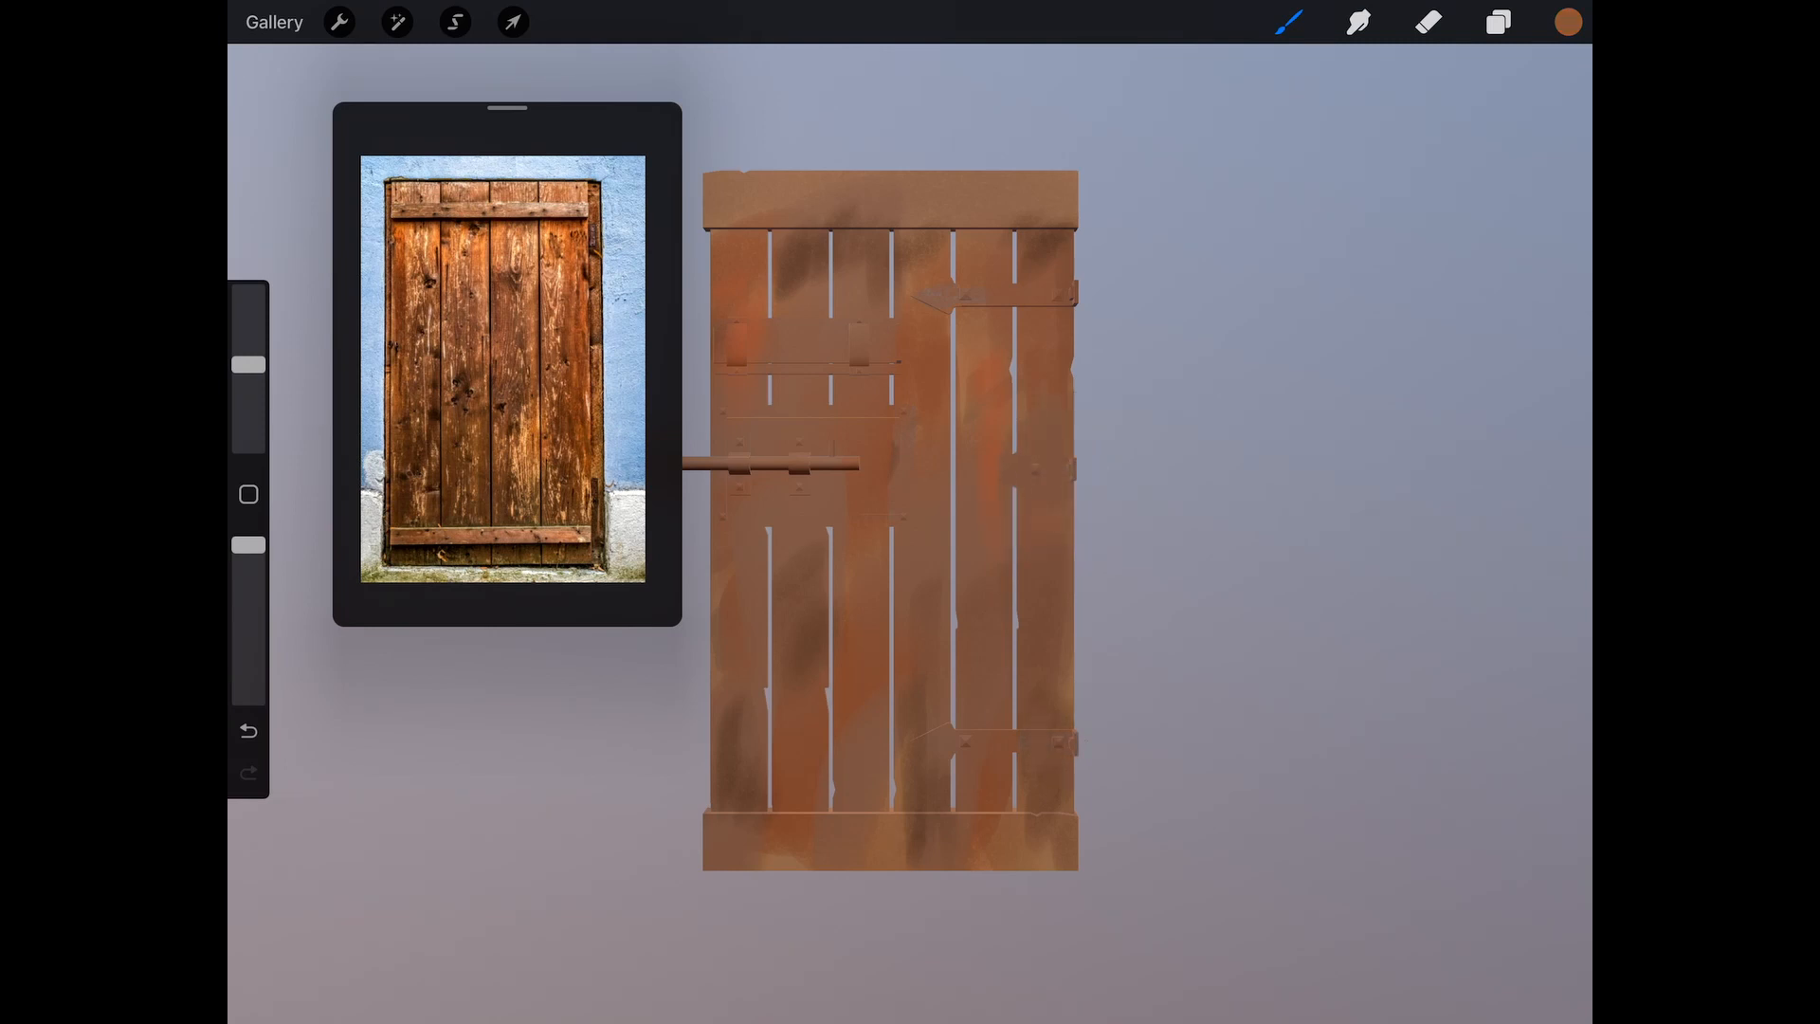
{"action": "left_click", "coordinate": [1498, 21]}
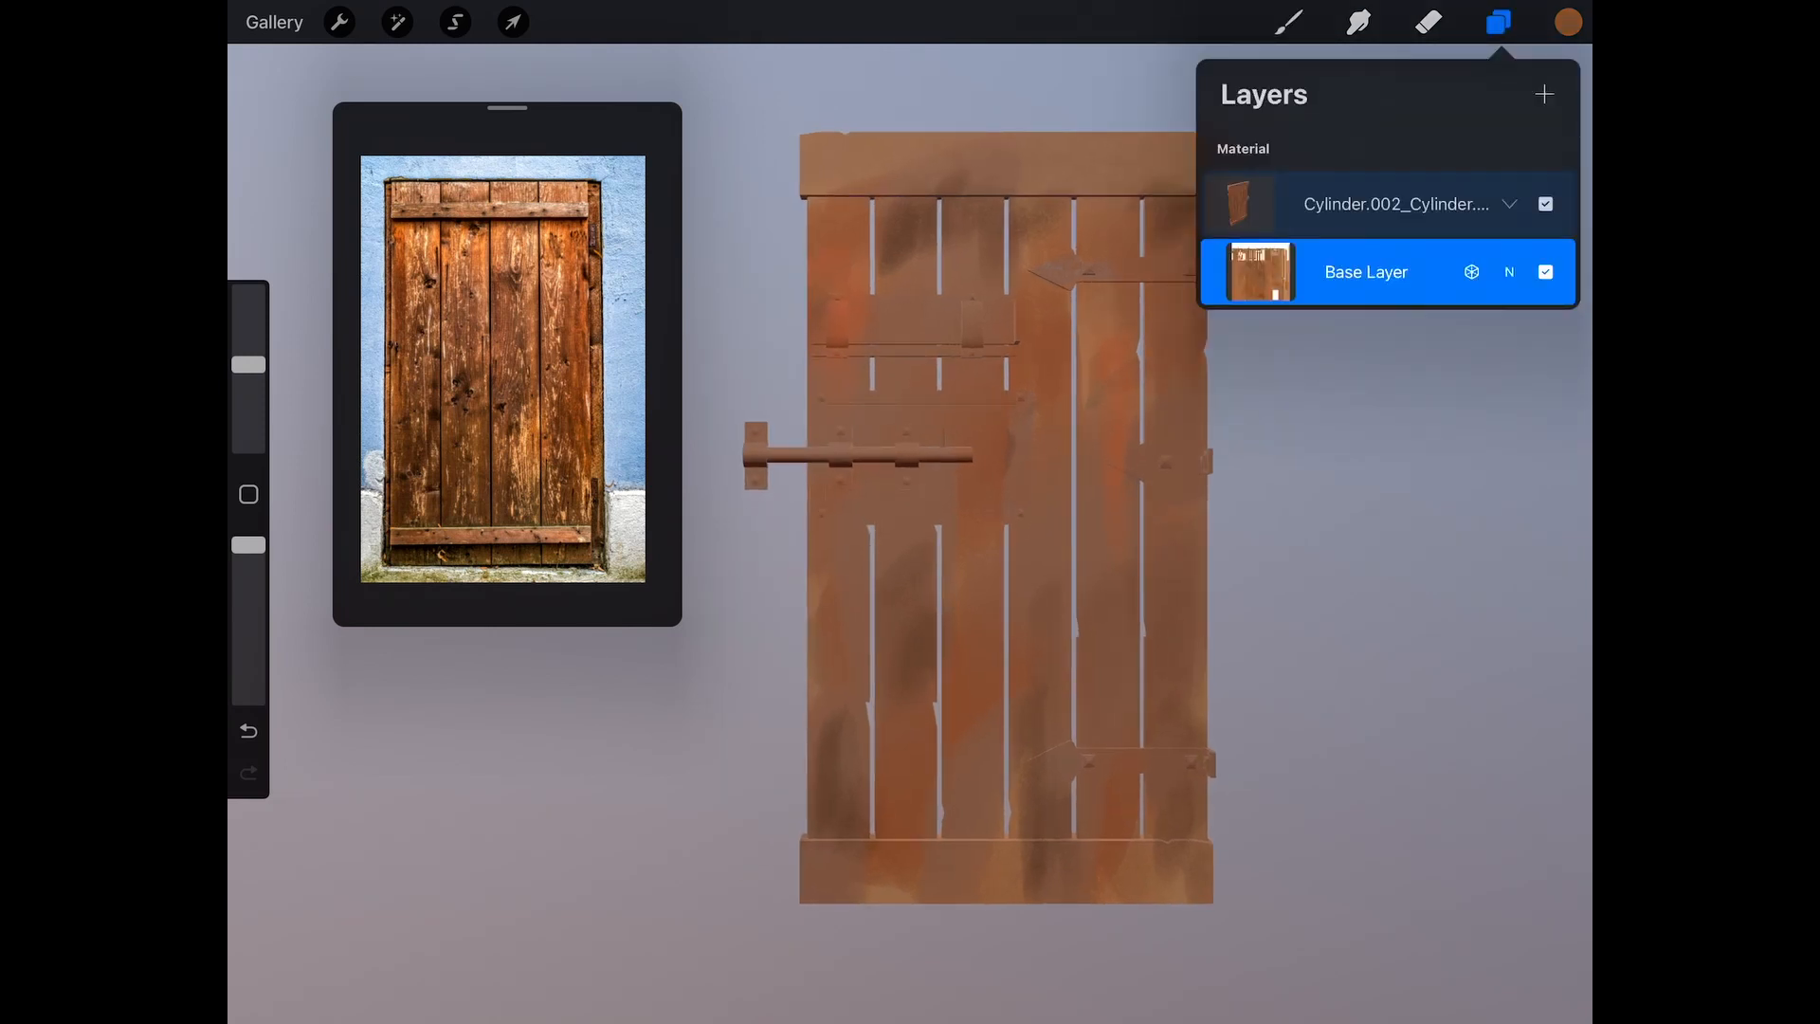
Step: Add Layer 3, pick black, and start outlining the door's right edge
{"action": "left_click", "coordinate": [1544, 94]}
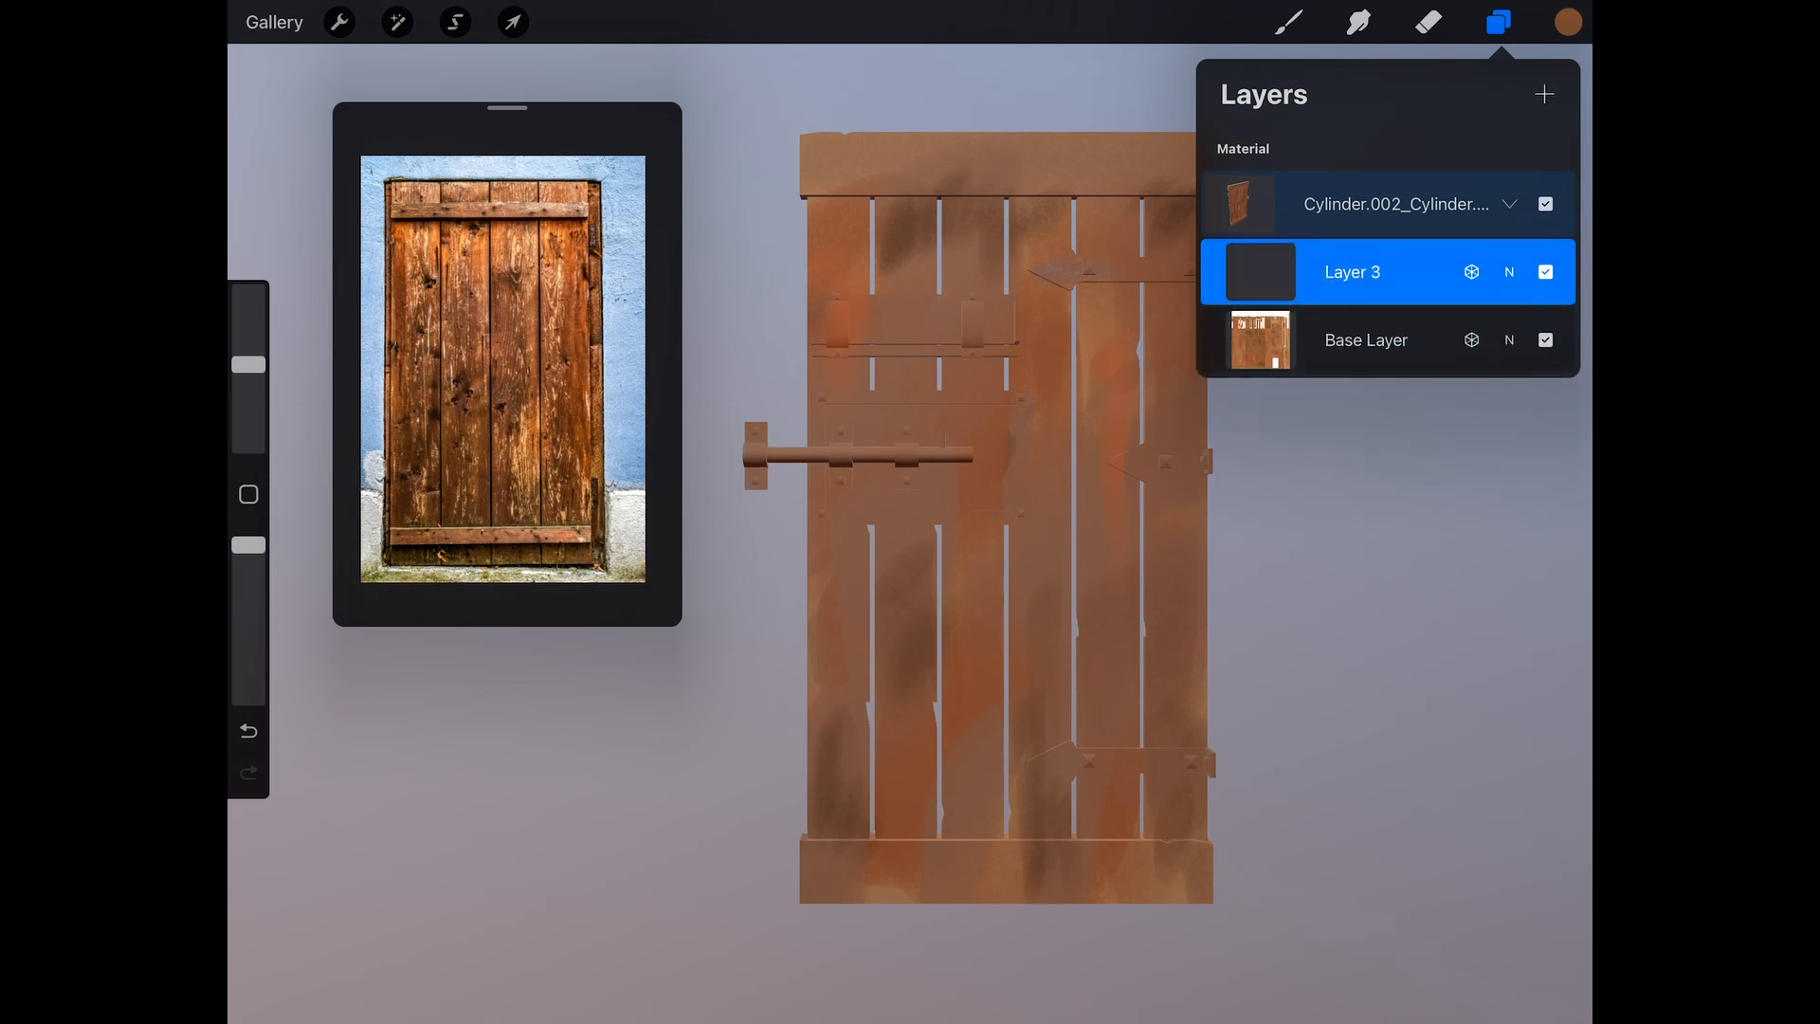
{"action": "left_click", "coordinate": [1567, 21]}
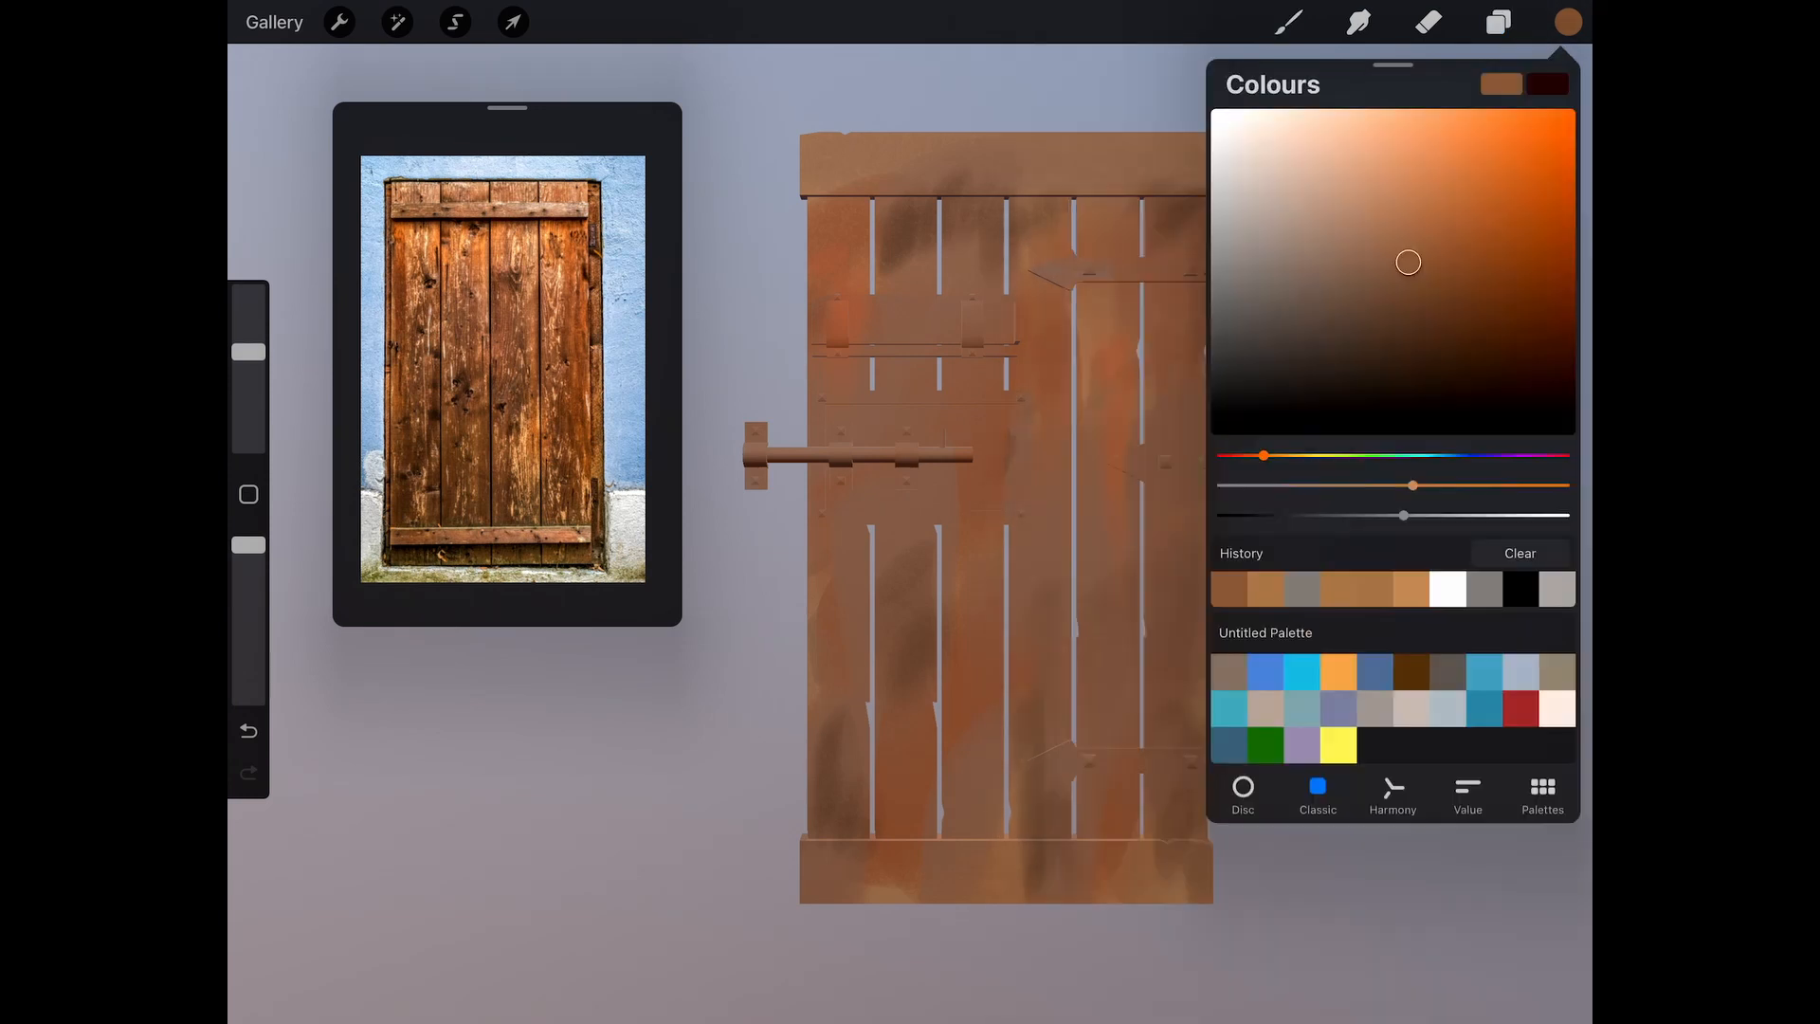
{"action": "left_click", "coordinate": [1566, 21]}
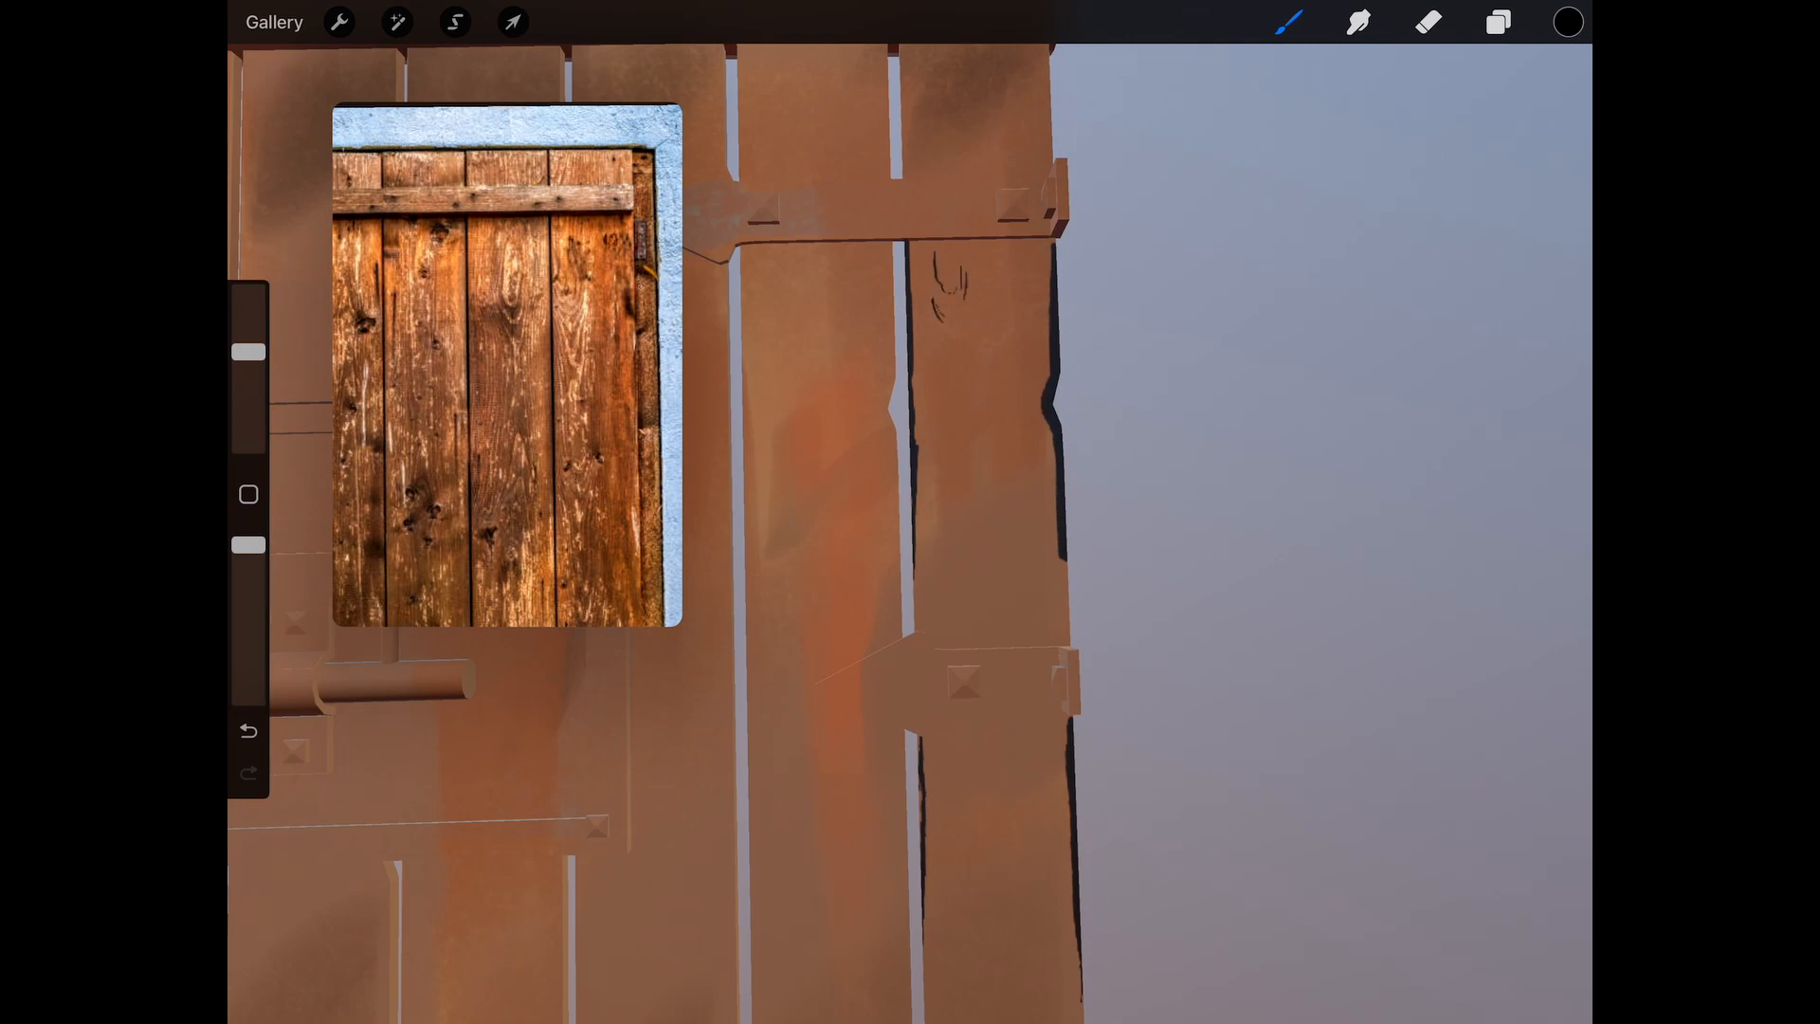
Step: Ink black outlines and scratch marks over the planks, hinges and latch hardware
{"action": "left_click", "coordinate": [1428, 20]}
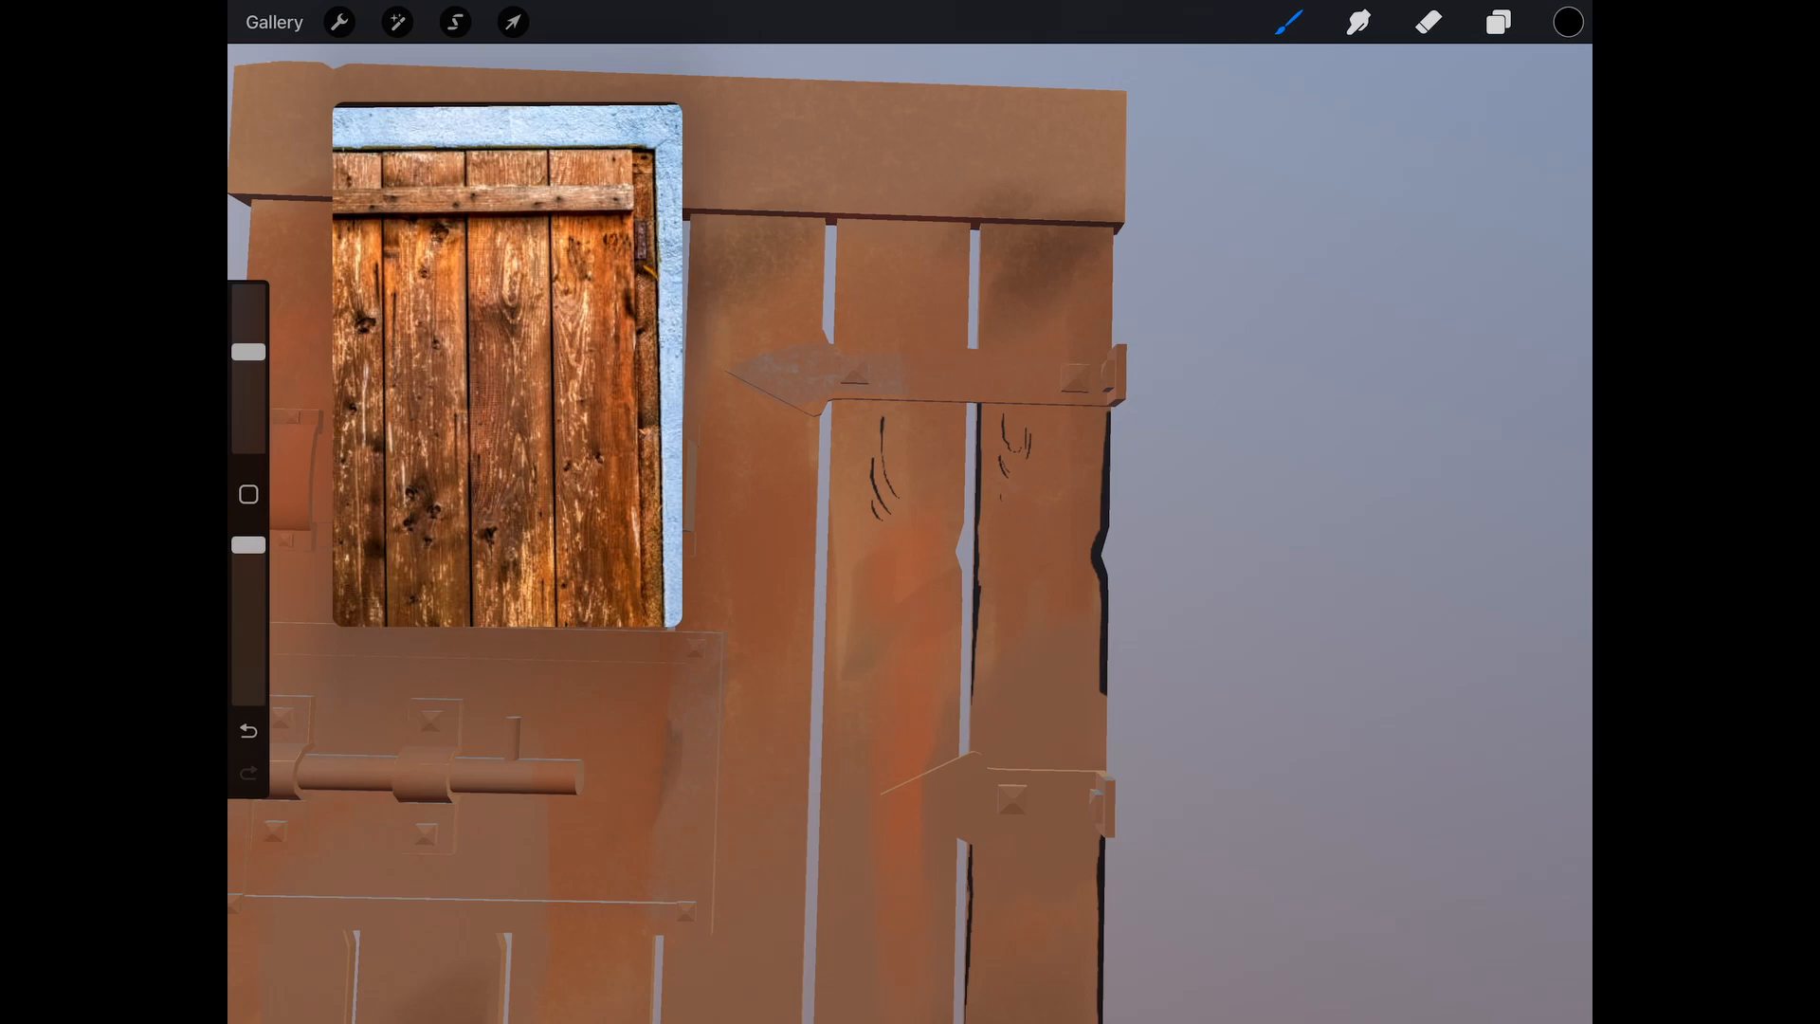
{"action": "left_click", "coordinate": [1427, 20]}
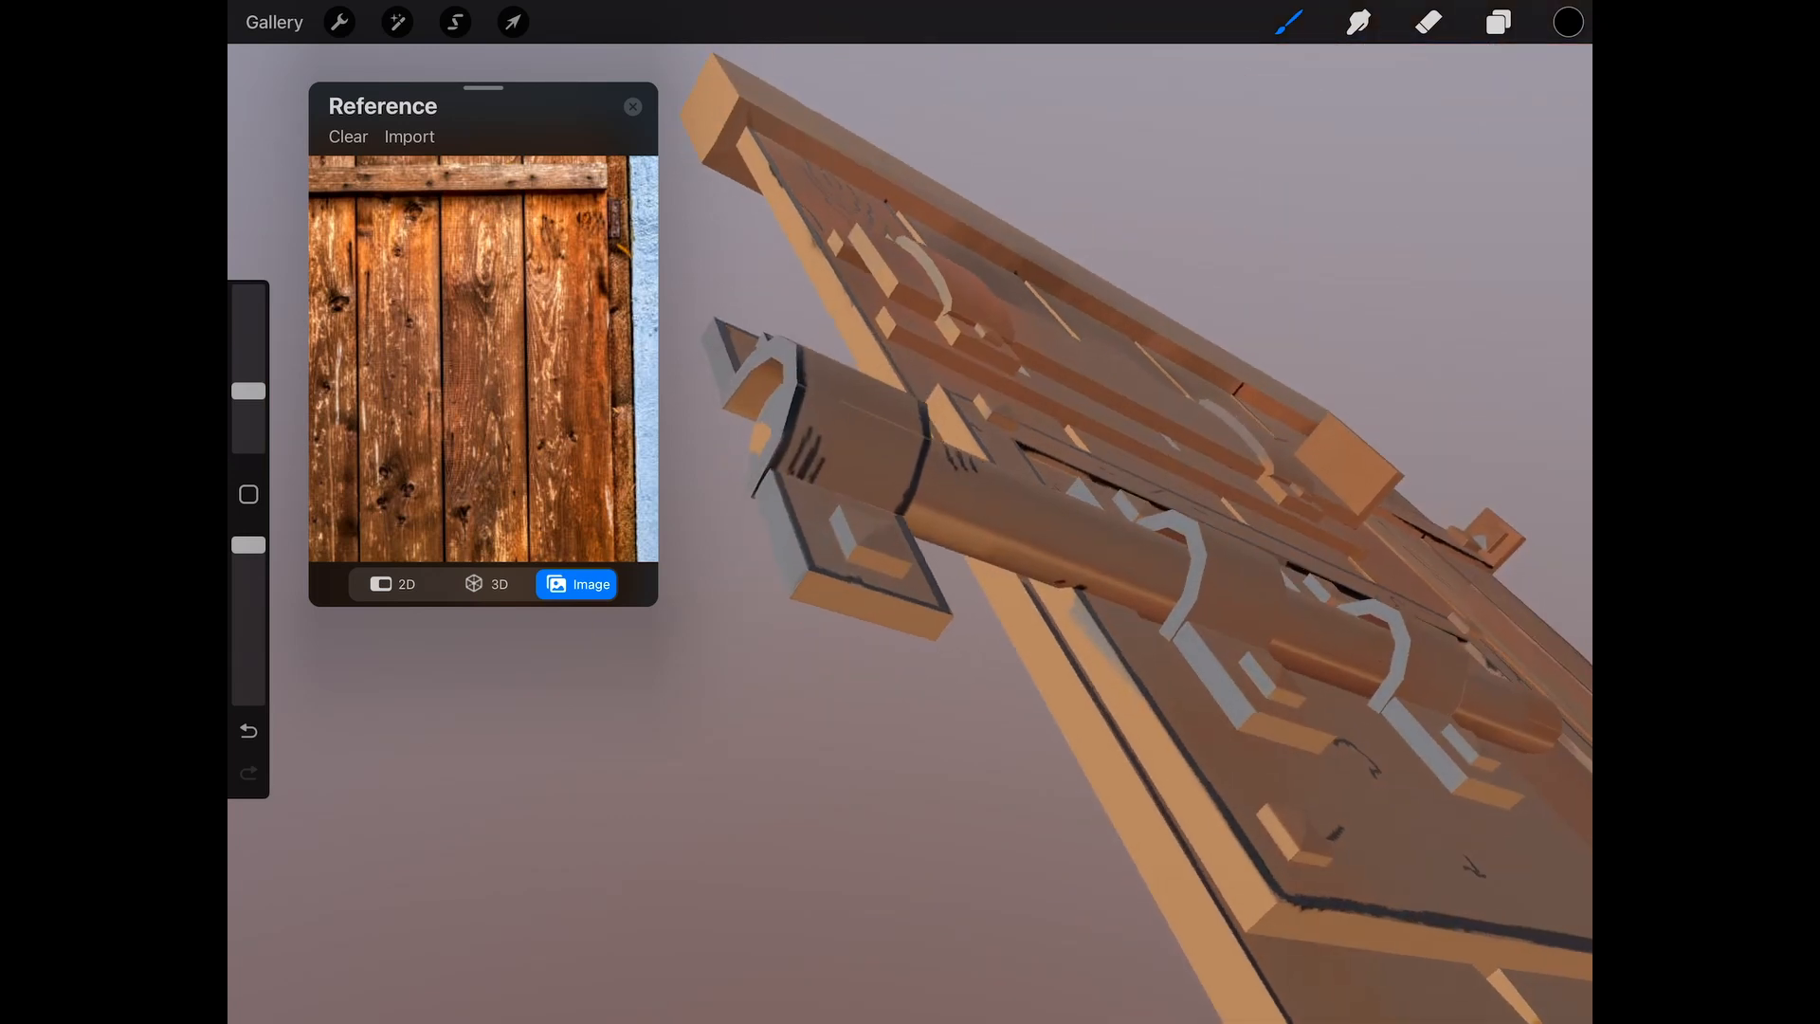
Step: Freehand-select part of the latch linework and copy-paste it onto a new Inserted Image layer
{"action": "left_click", "coordinate": [455, 21]}
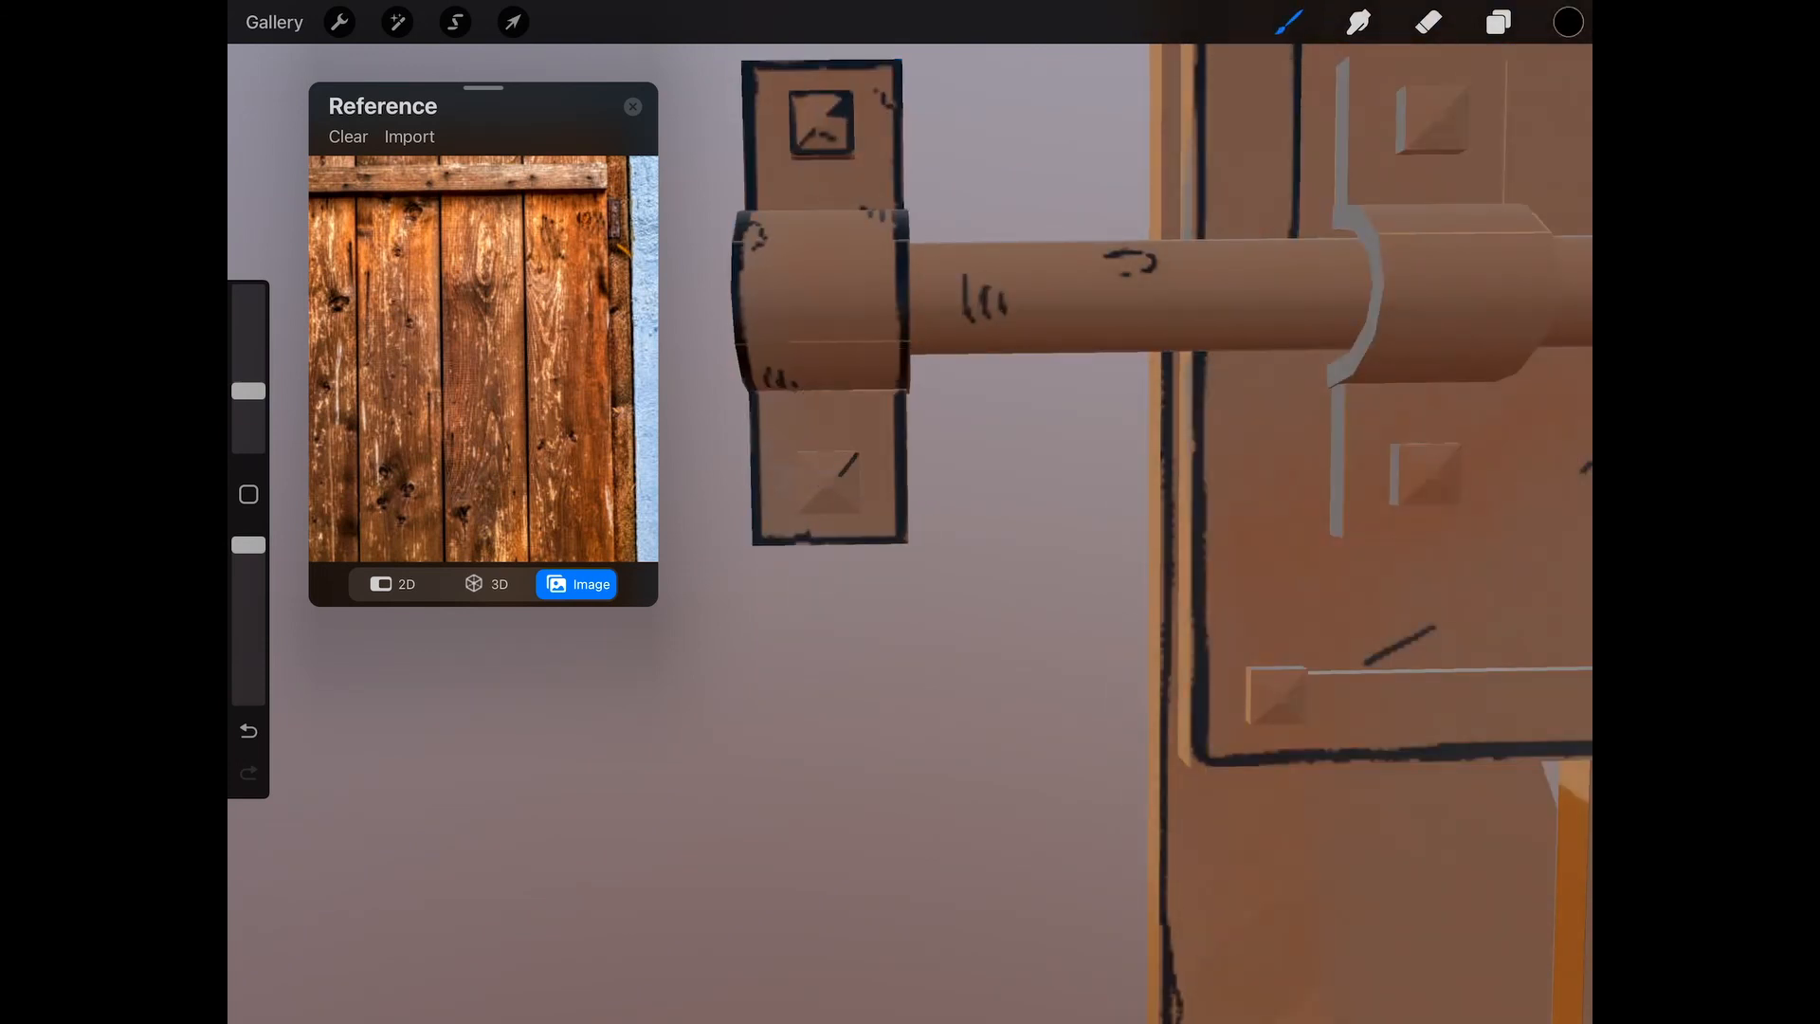
{"action": "left_click", "coordinate": [454, 21]}
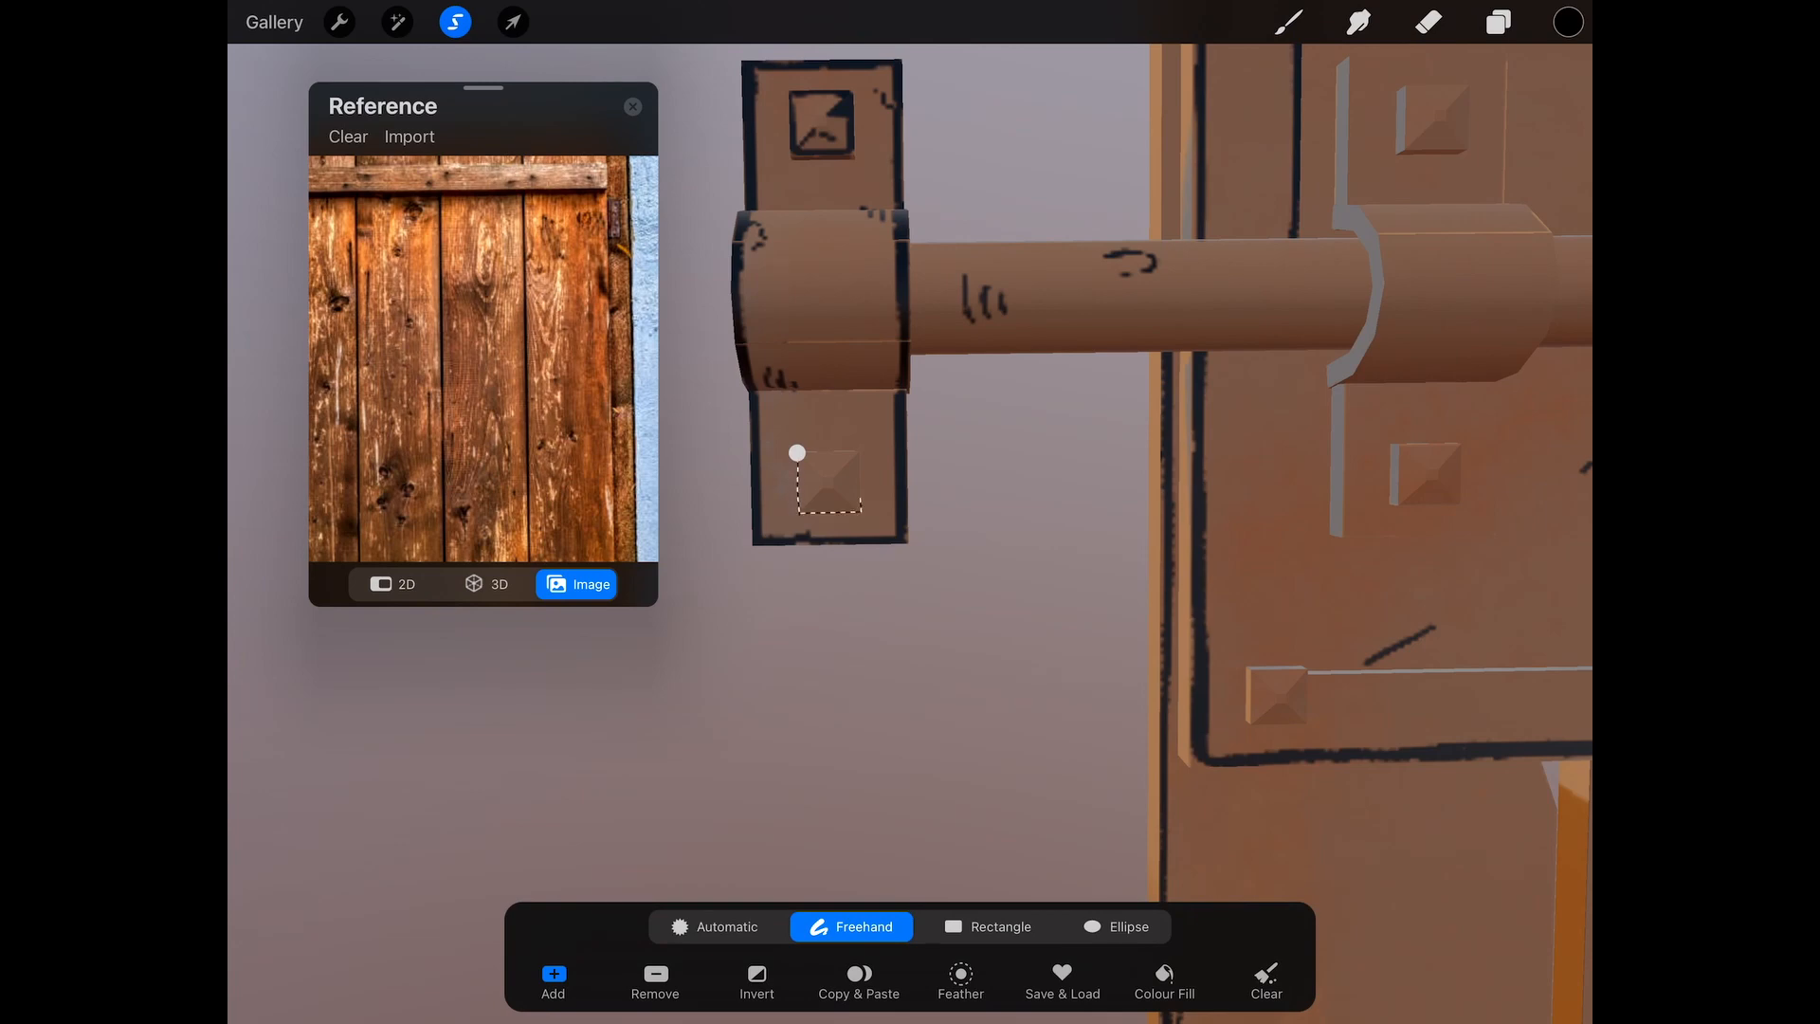
{"action": "left_click", "coordinate": [859, 981]}
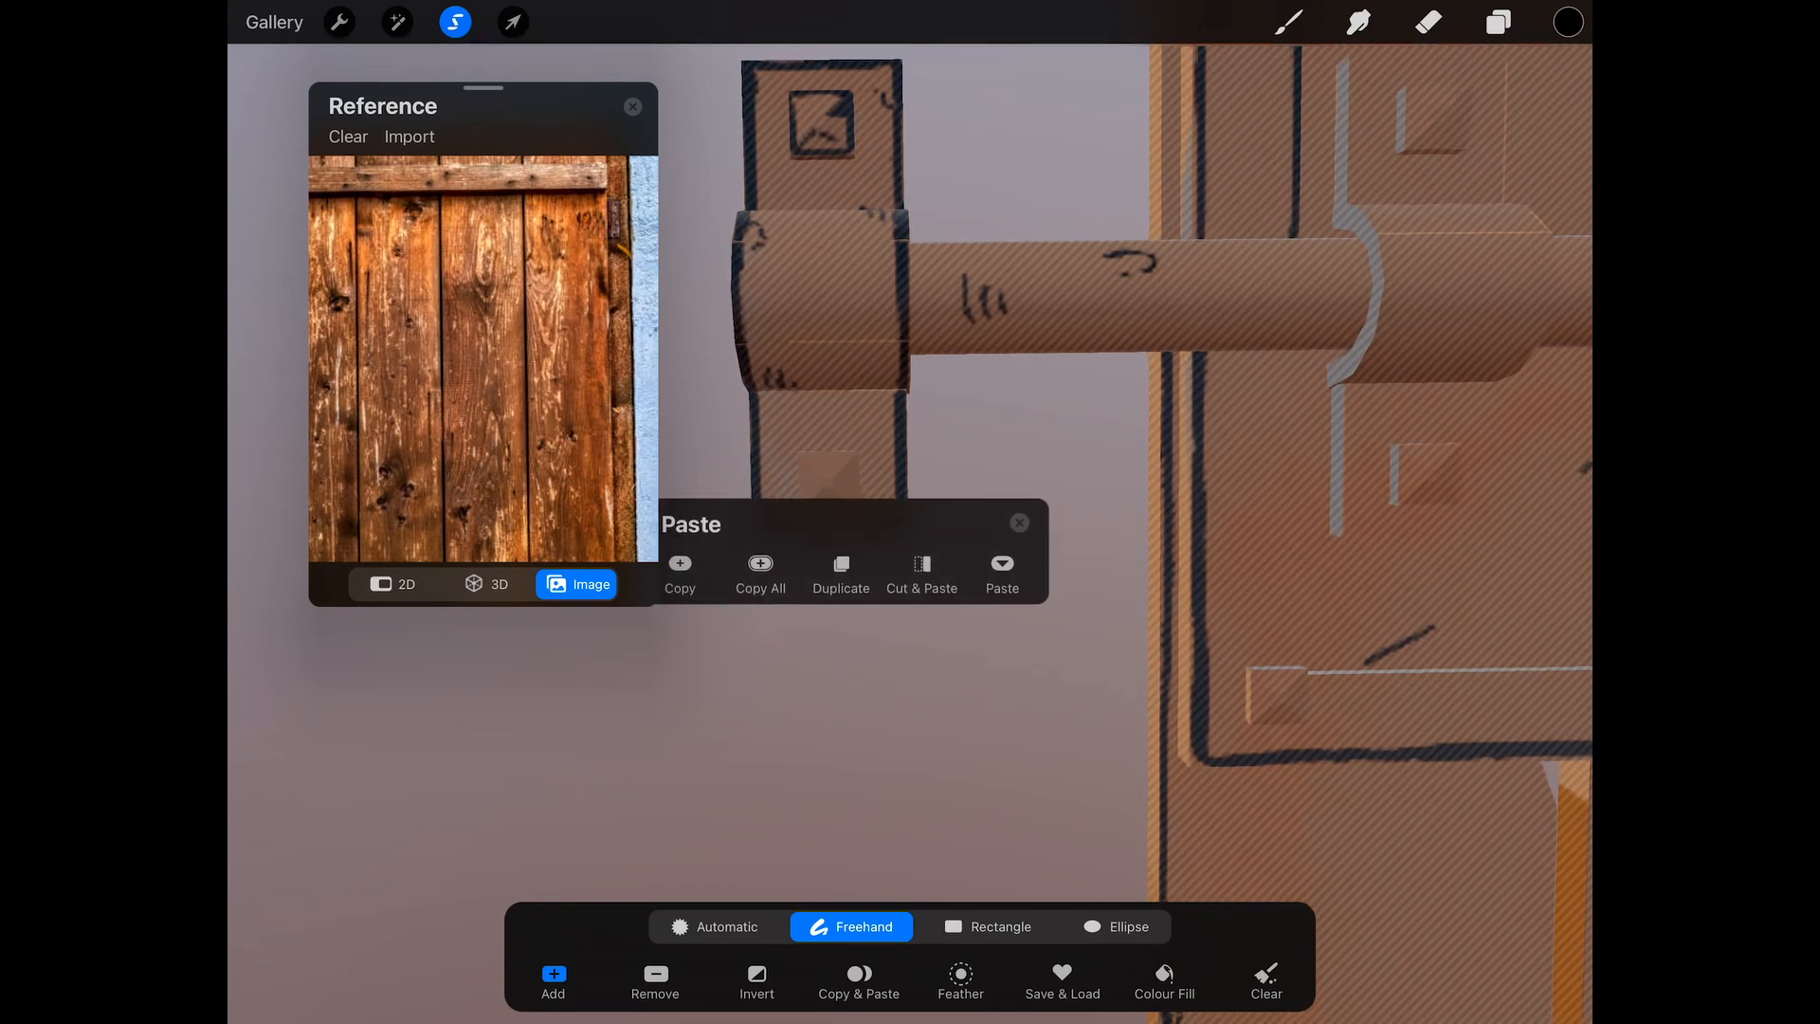
{"action": "left_click", "coordinate": [513, 22]}
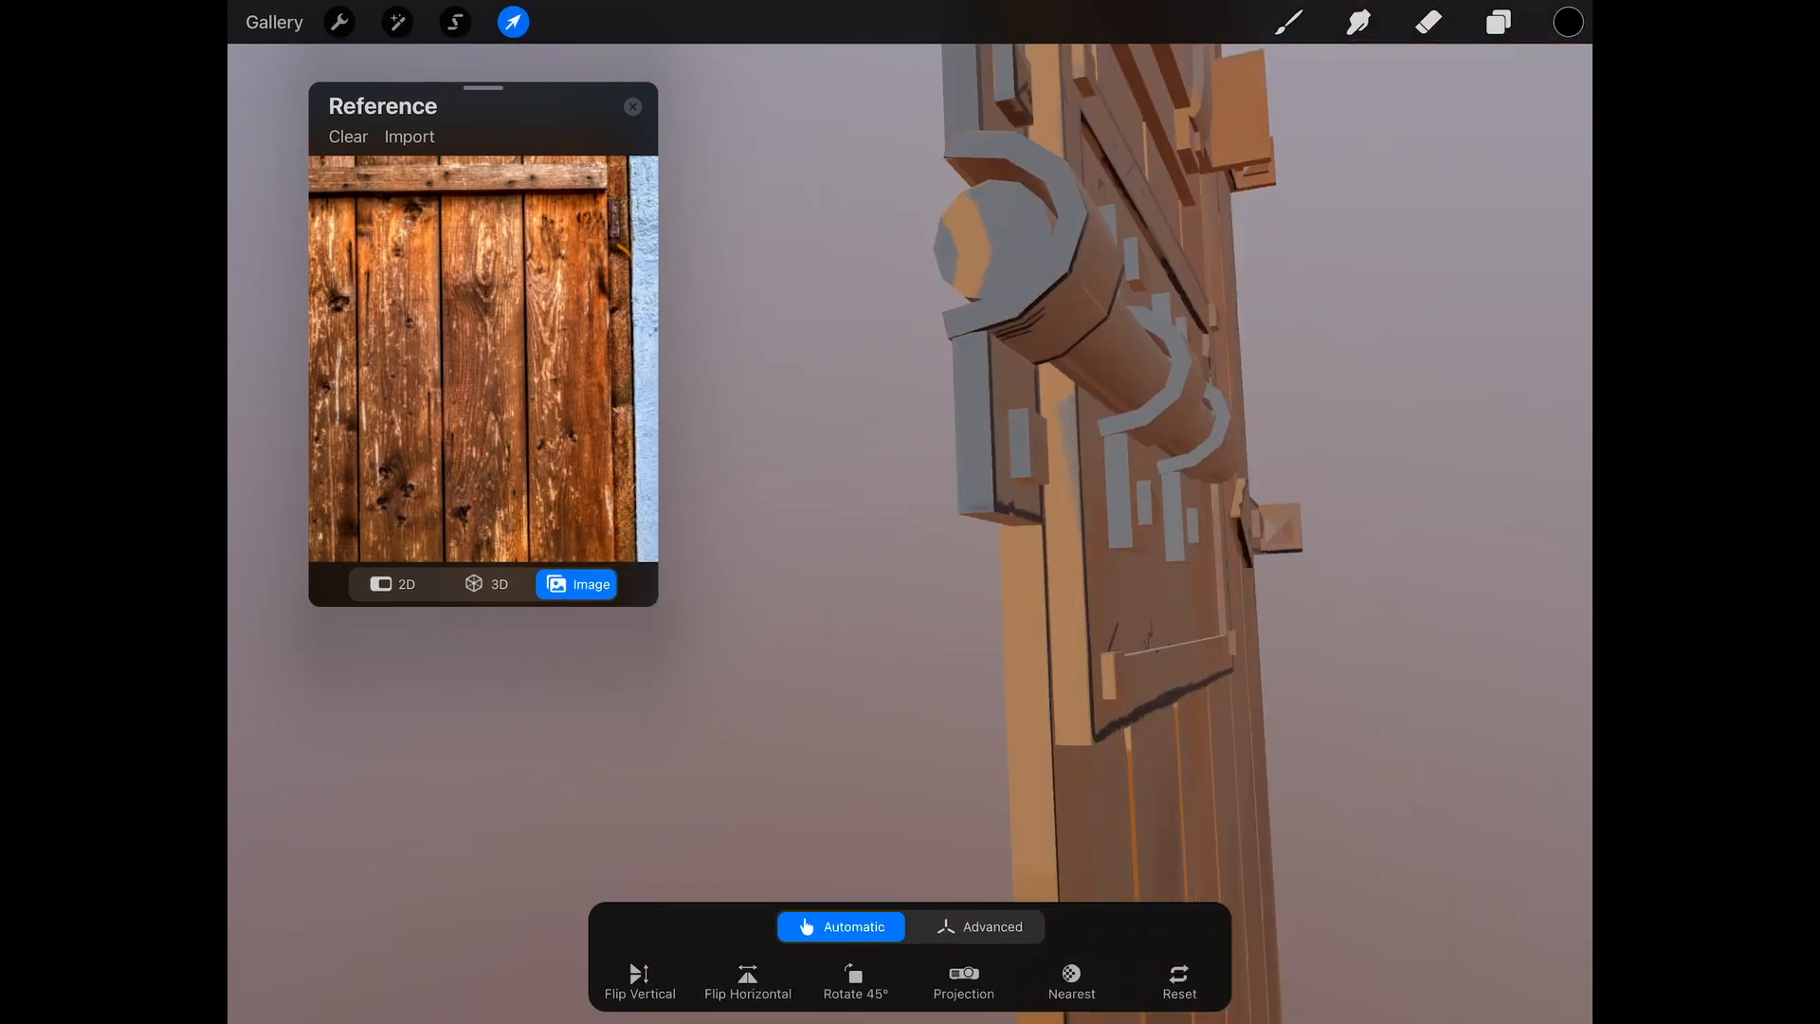
{"action": "left_click", "coordinate": [1495, 20]}
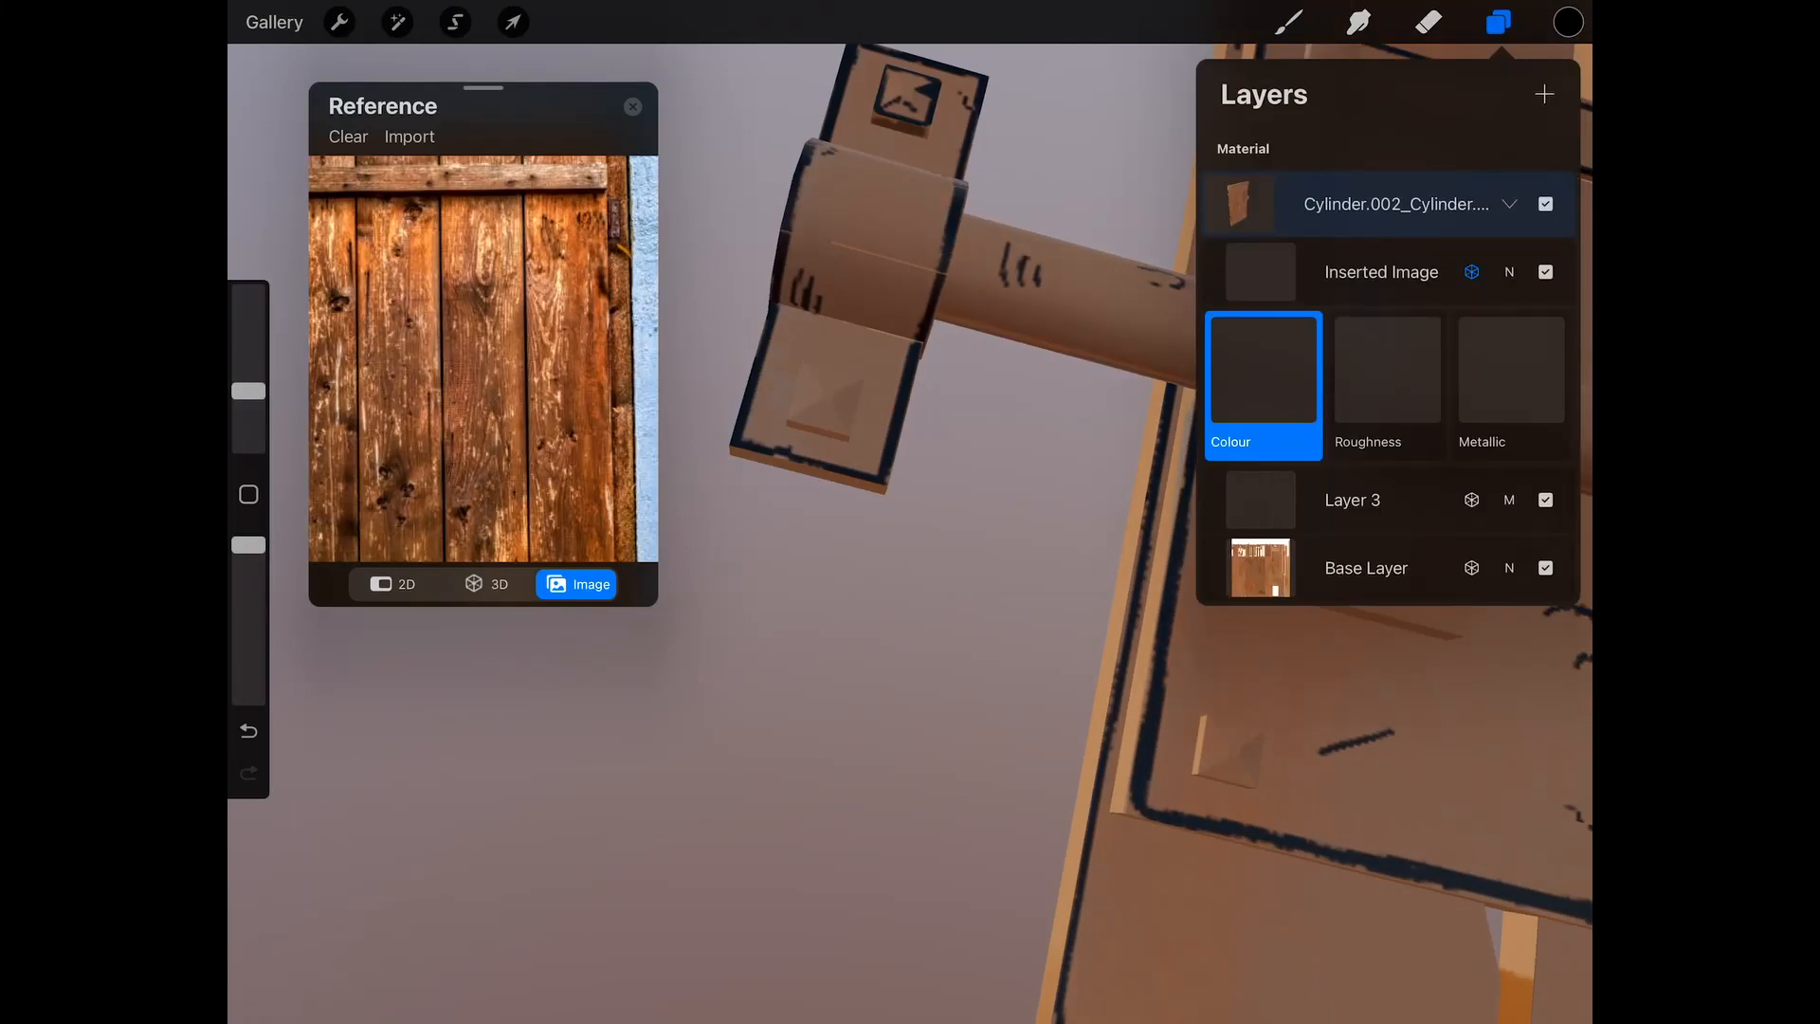
{"action": "left_click", "coordinate": [1498, 22]}
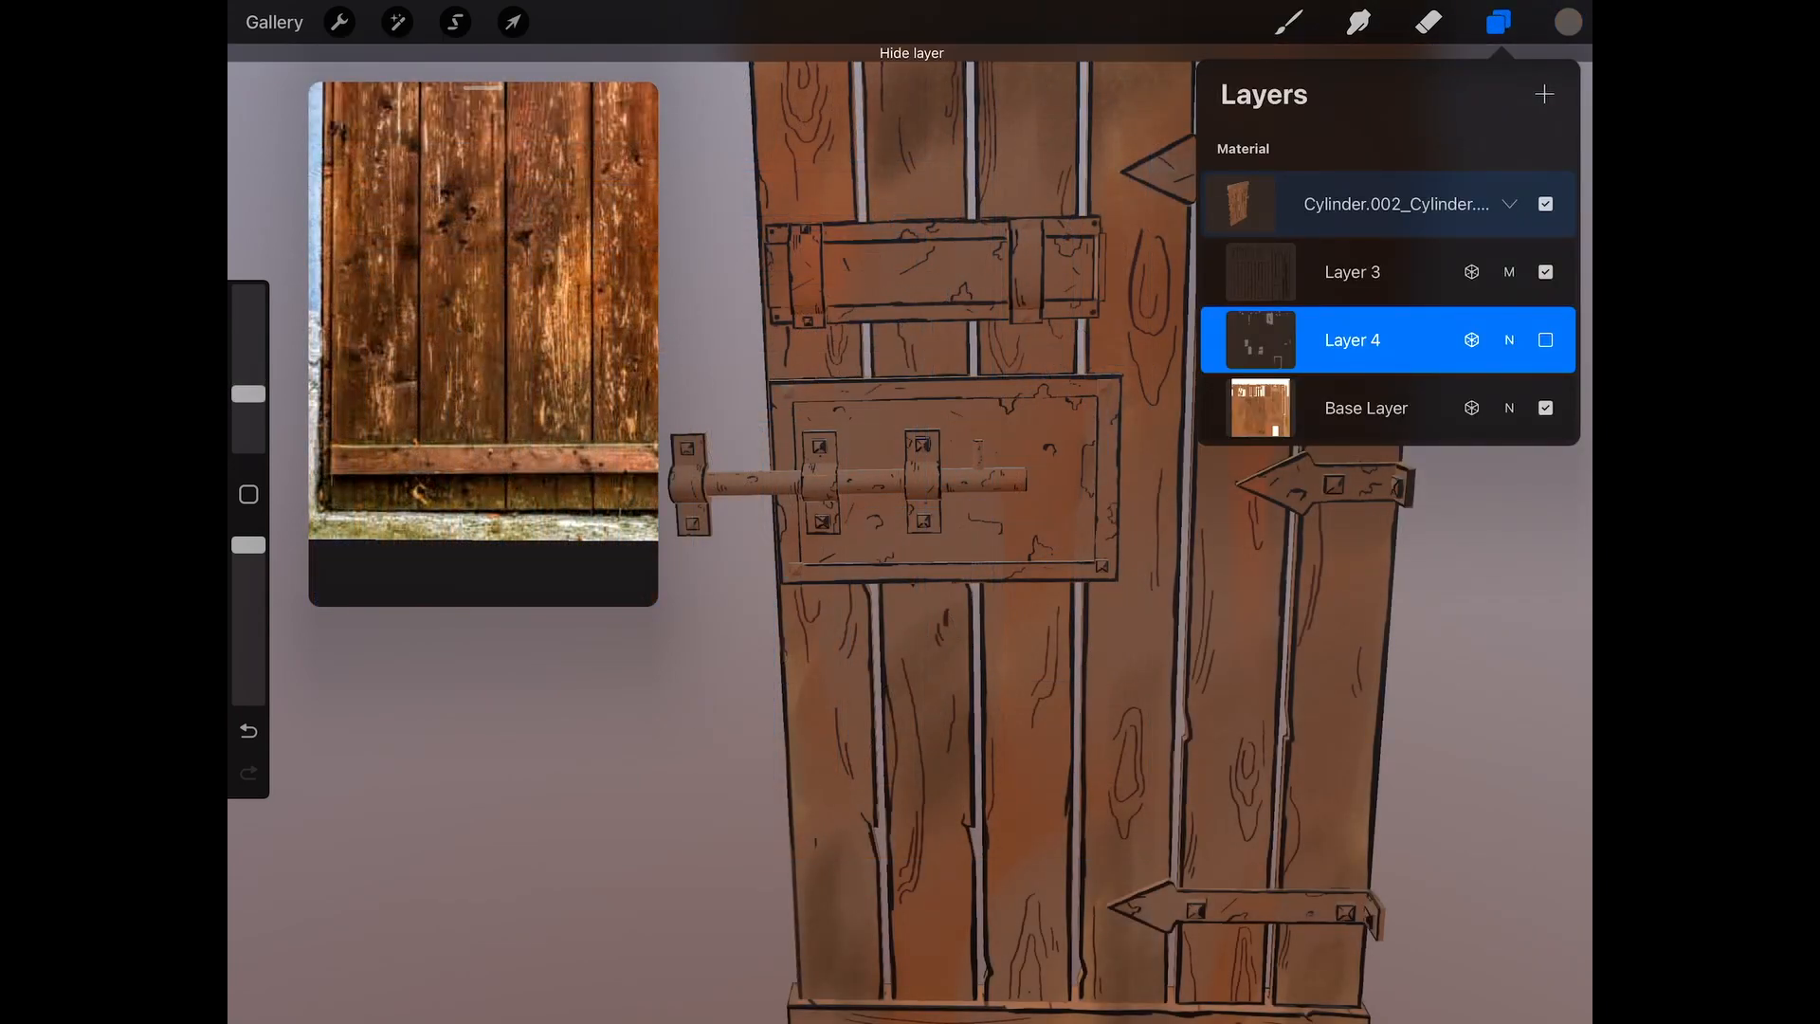
Step: Show Layer 4 and paint the lock plate grey with a 78% metallic, 63% rough brush
{"action": "left_click", "coordinate": [1545, 339]}
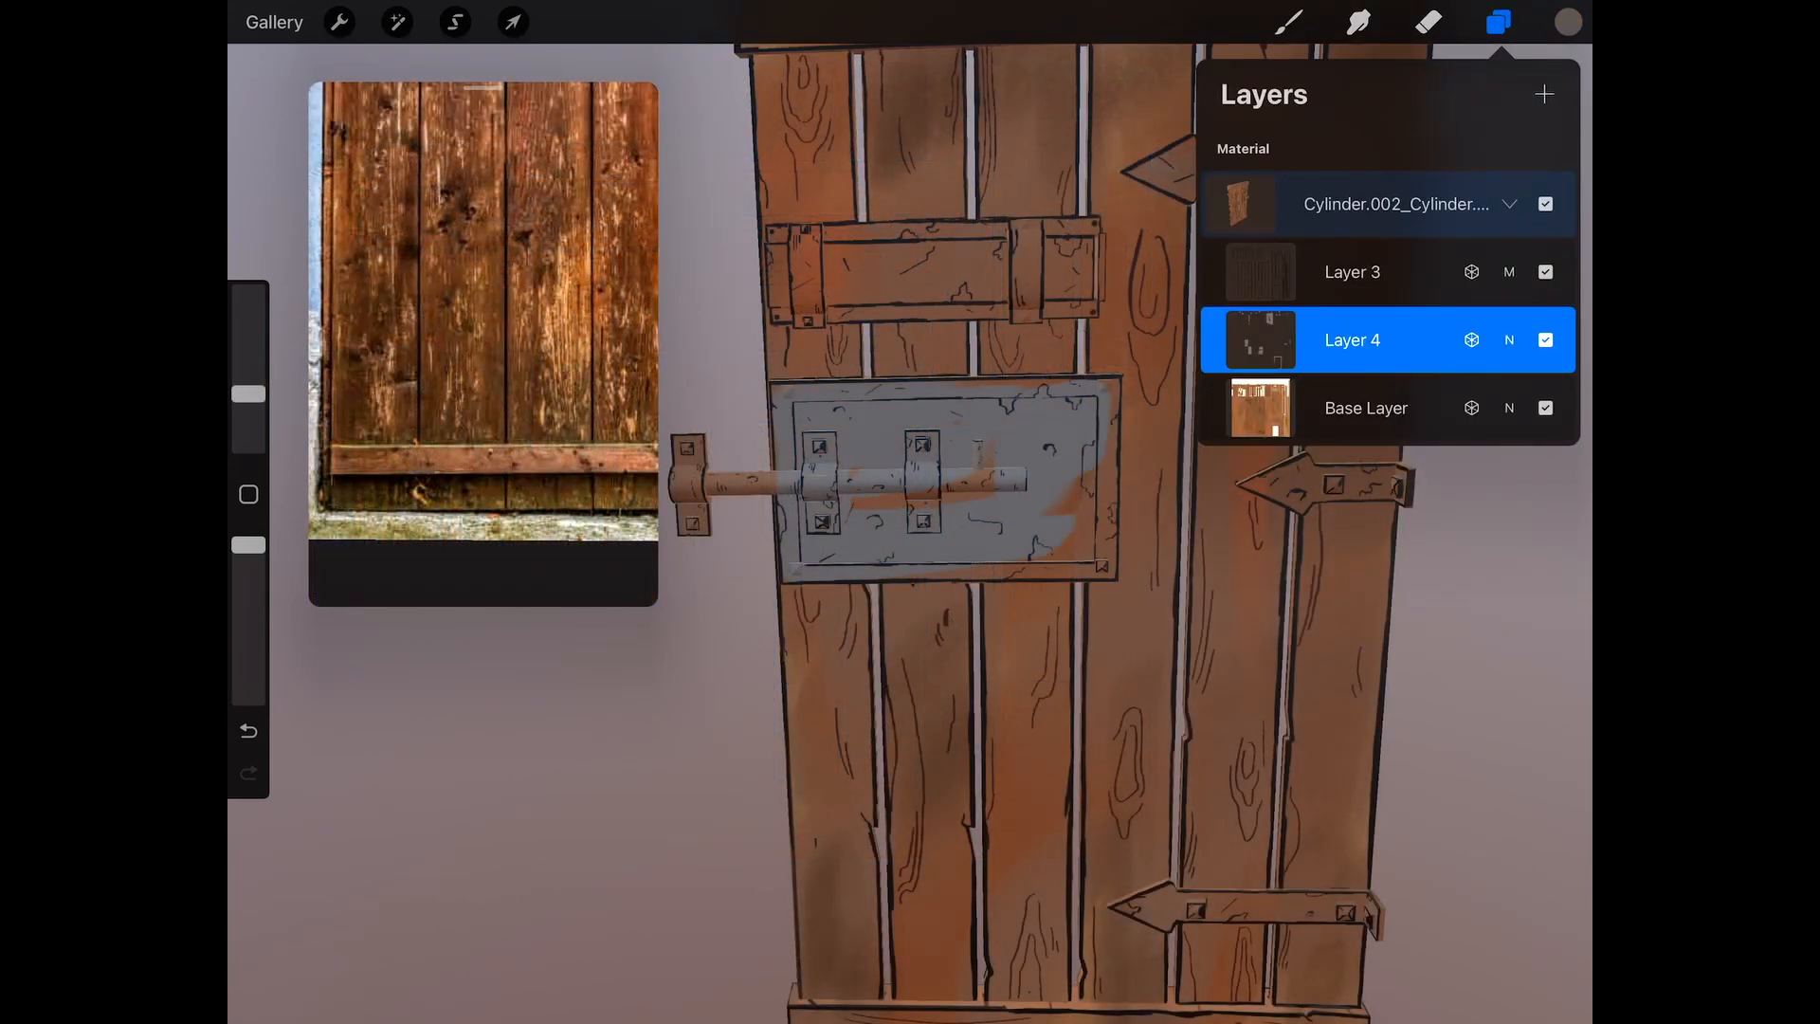
{"action": "left_click", "coordinate": [1286, 22]}
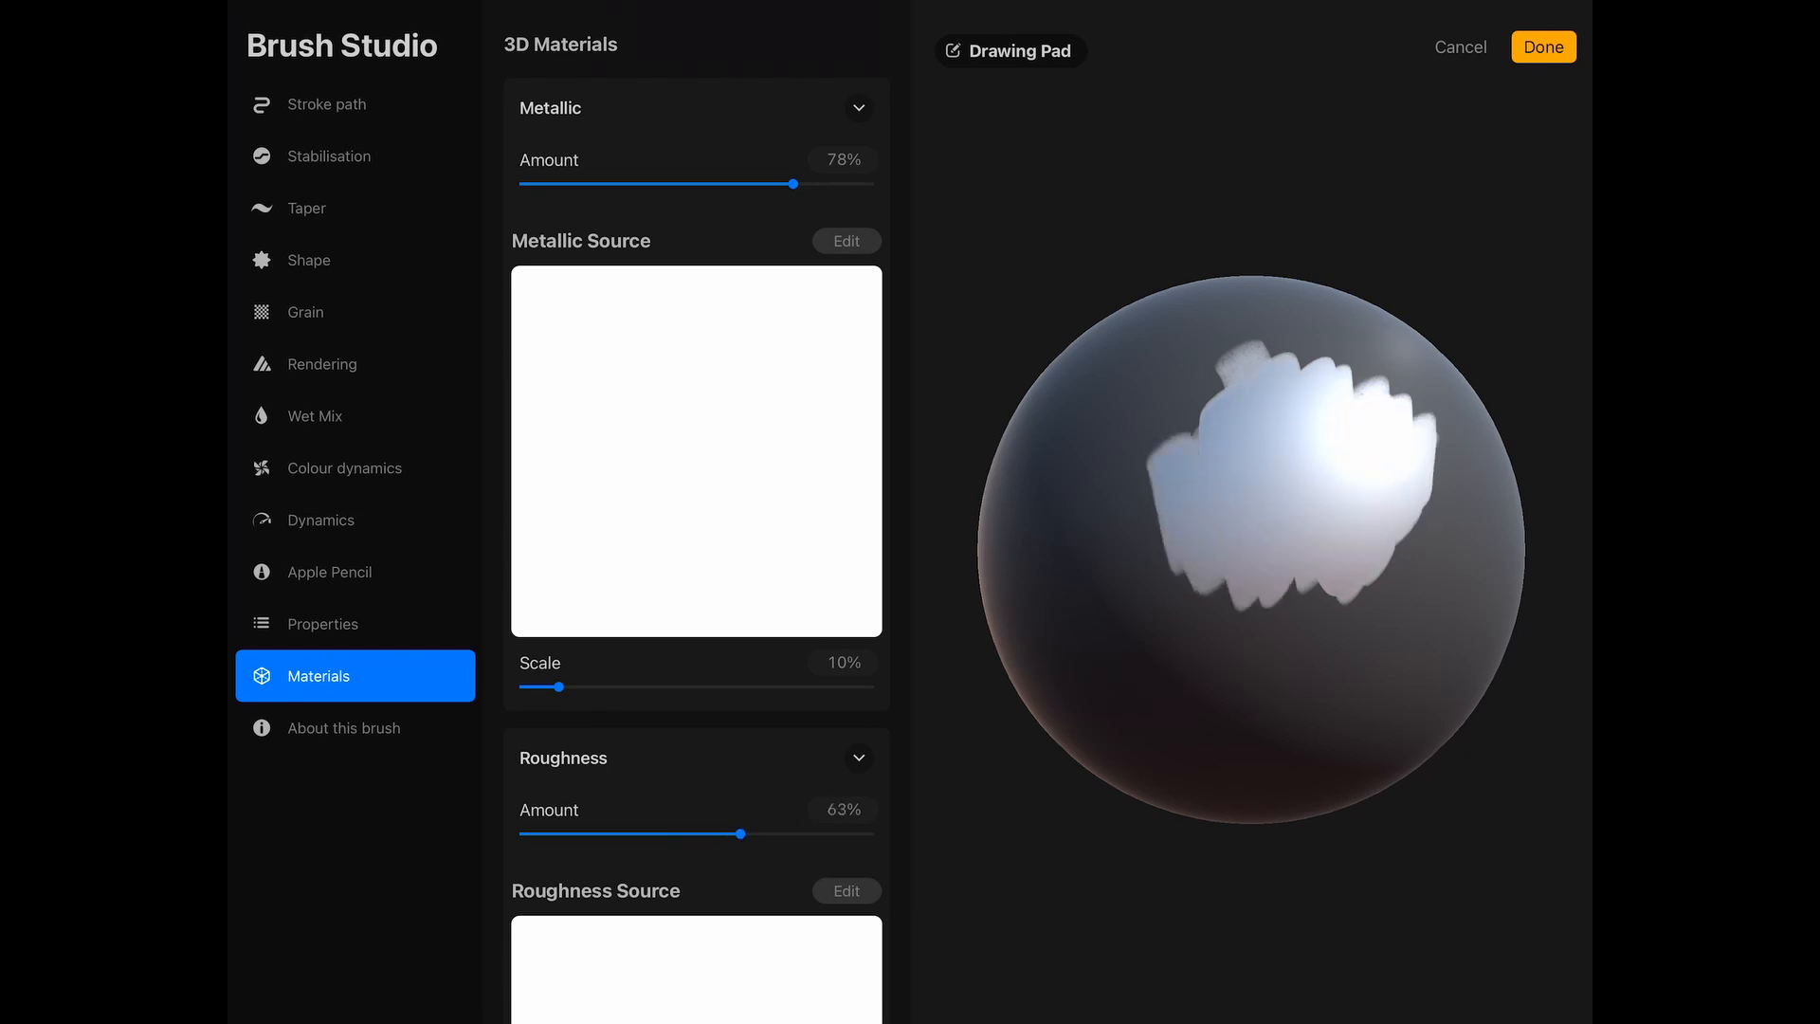
{"action": "left_click", "coordinate": [1542, 47]}
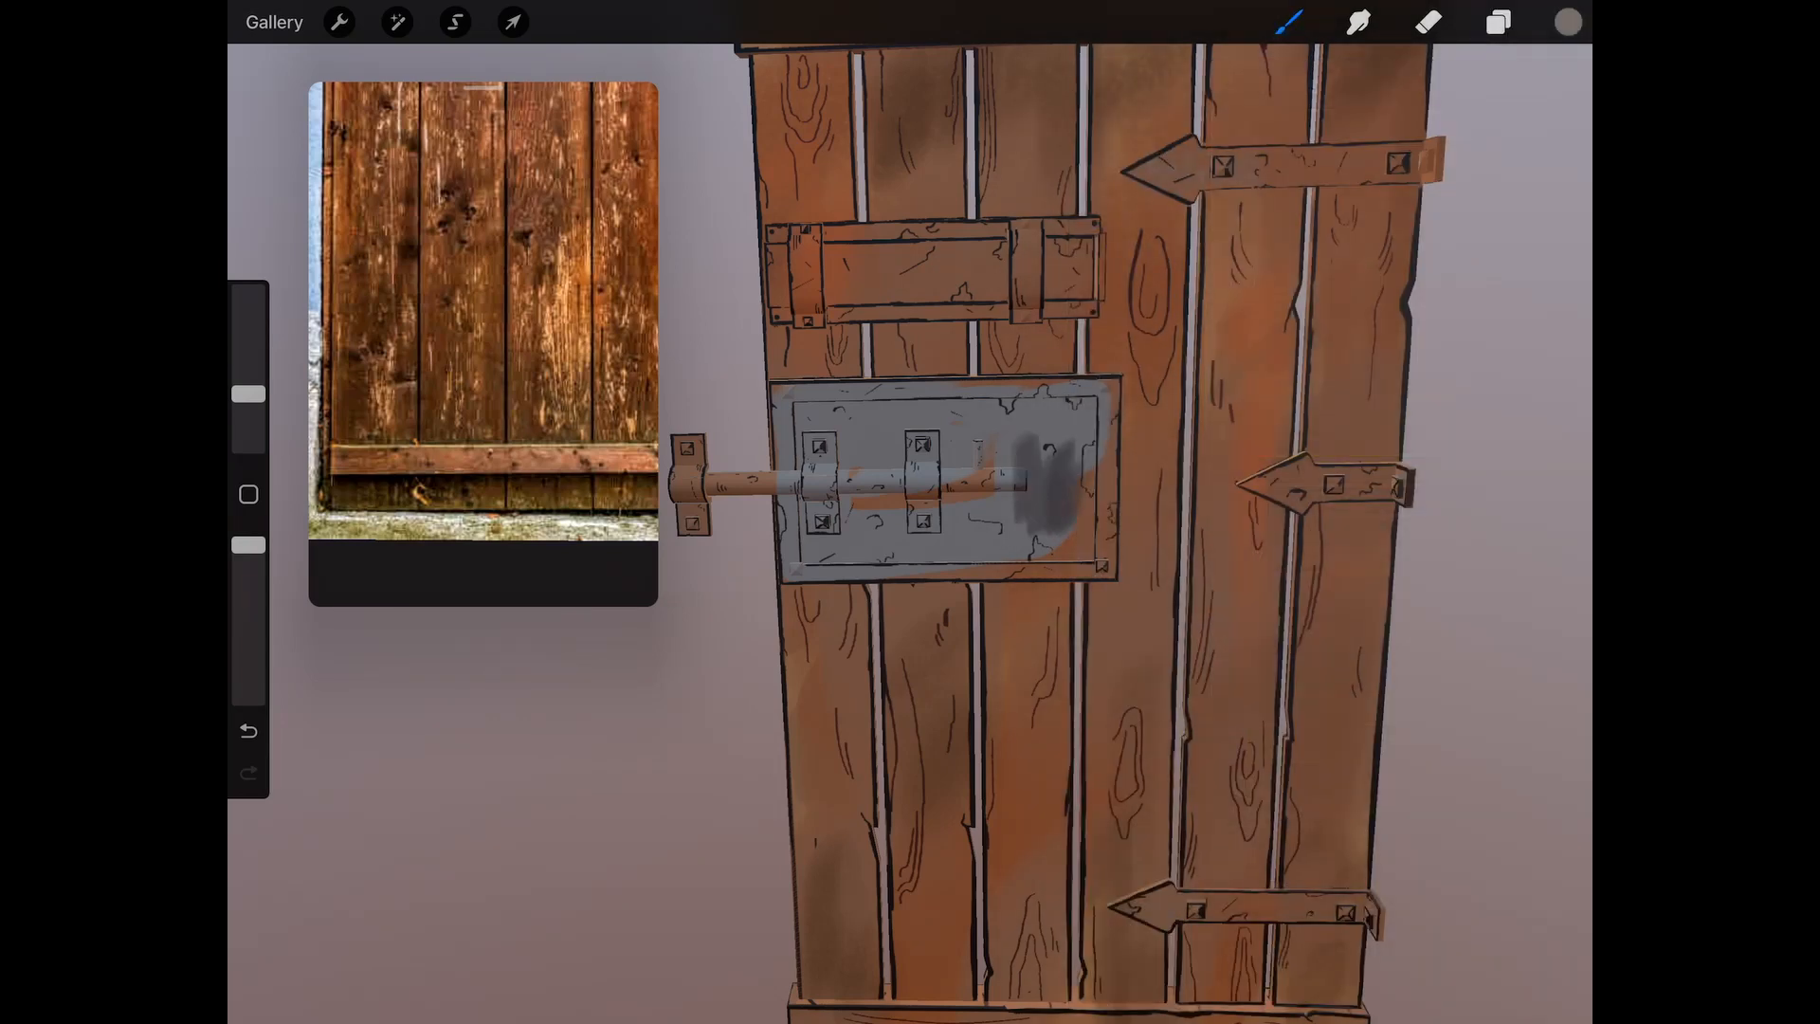
Step: Paint the lock plate and bolt dark grey with rust-orange spots, guided by a rusty metal reference
{"action": "left_click", "coordinate": [1567, 21]}
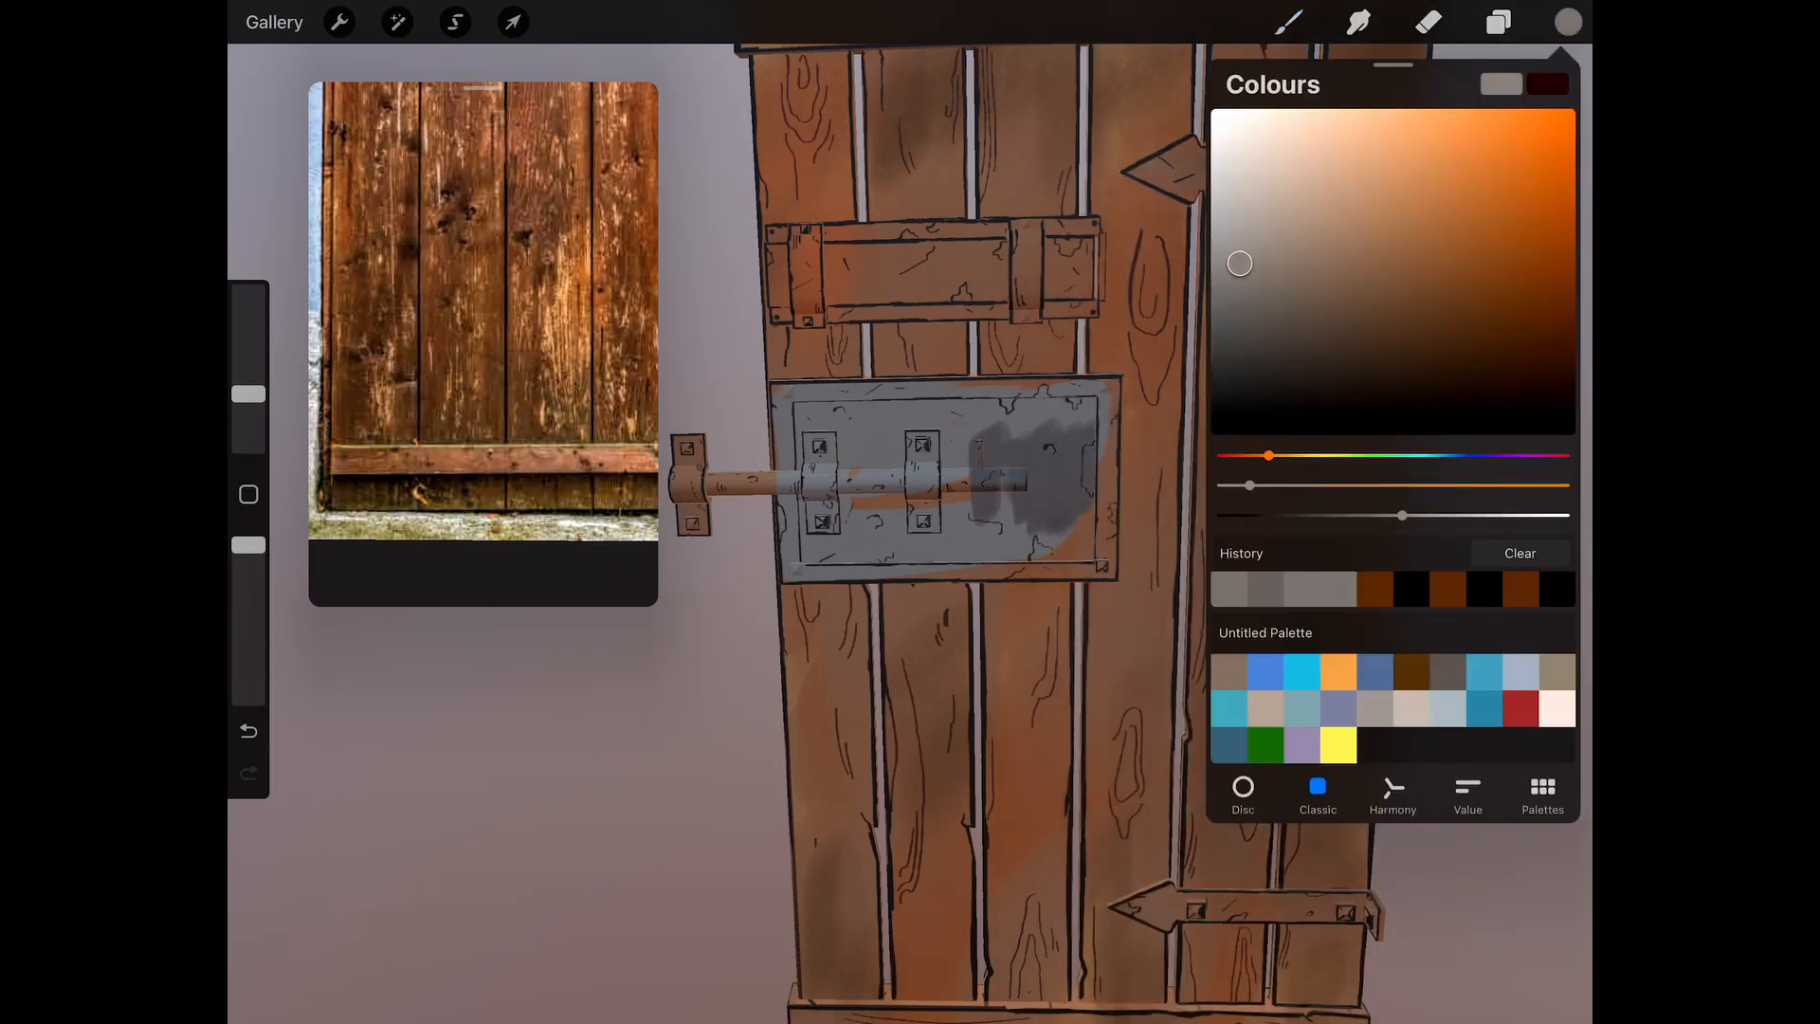
{"action": "left_click", "coordinate": [455, 21]}
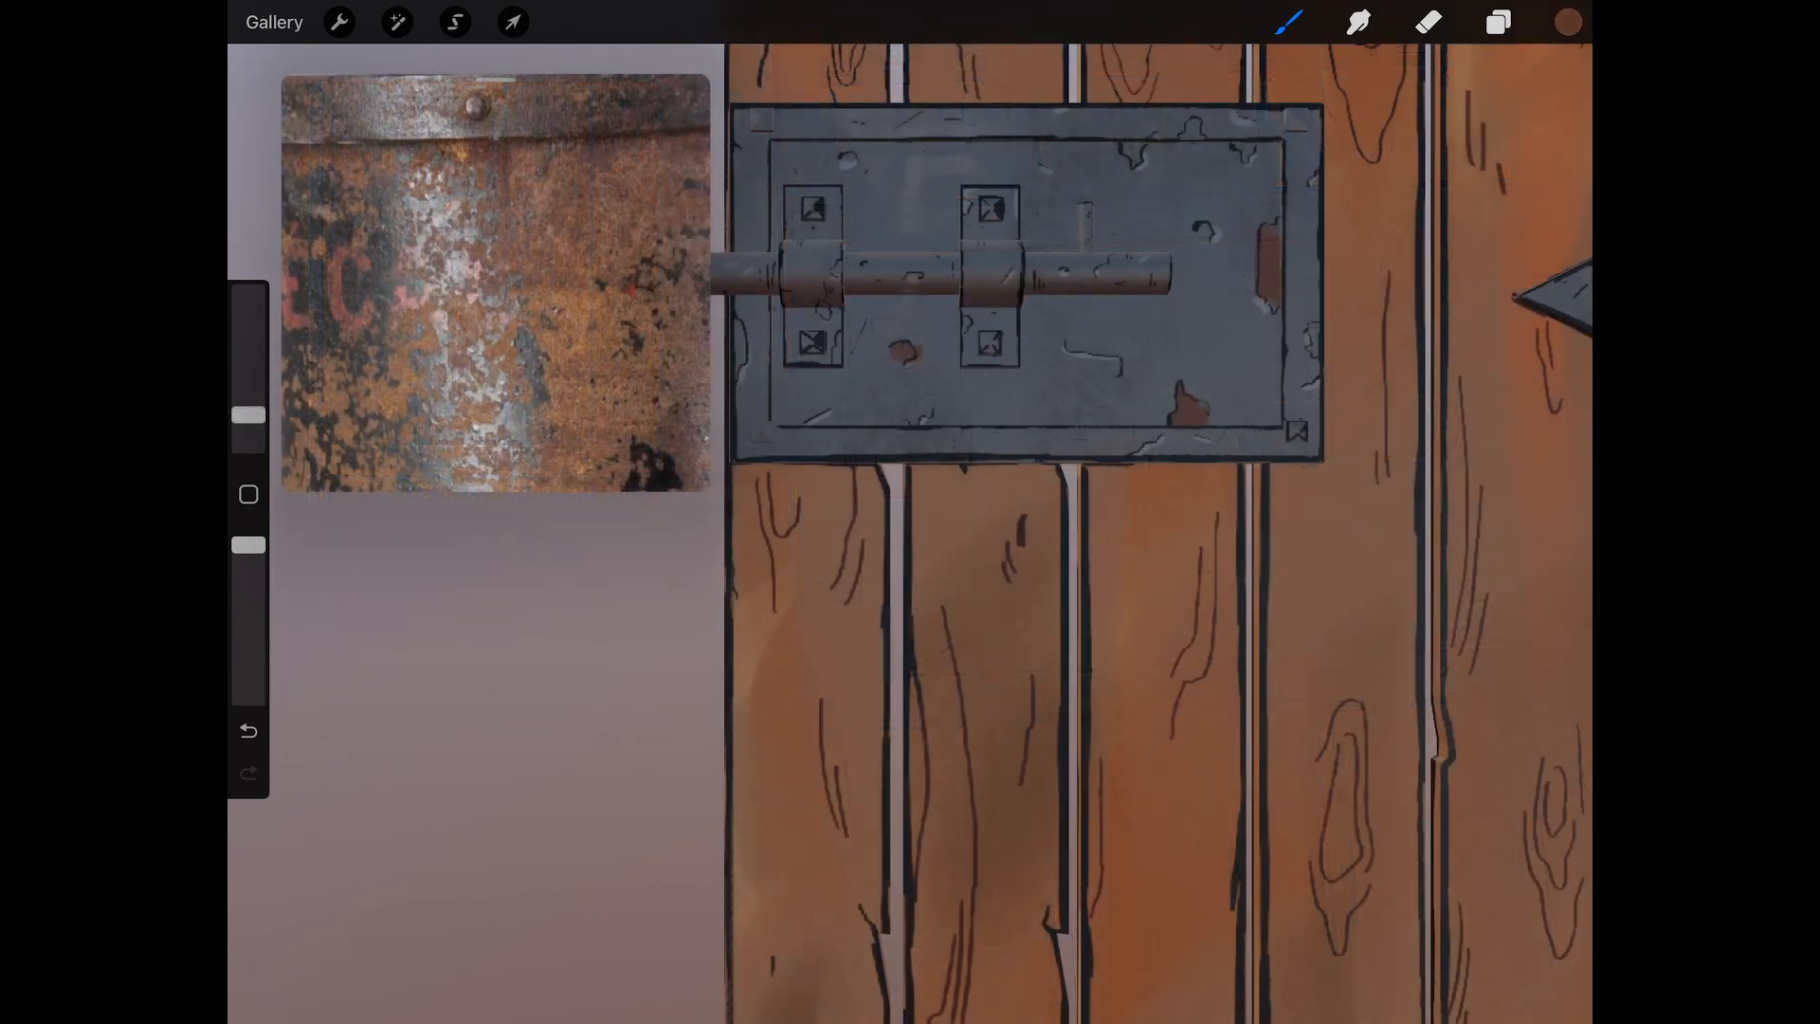
Step: Finish painting the hinge straps and latch as dark grey metal with rust spots
{"action": "left_click", "coordinate": [1428, 21]}
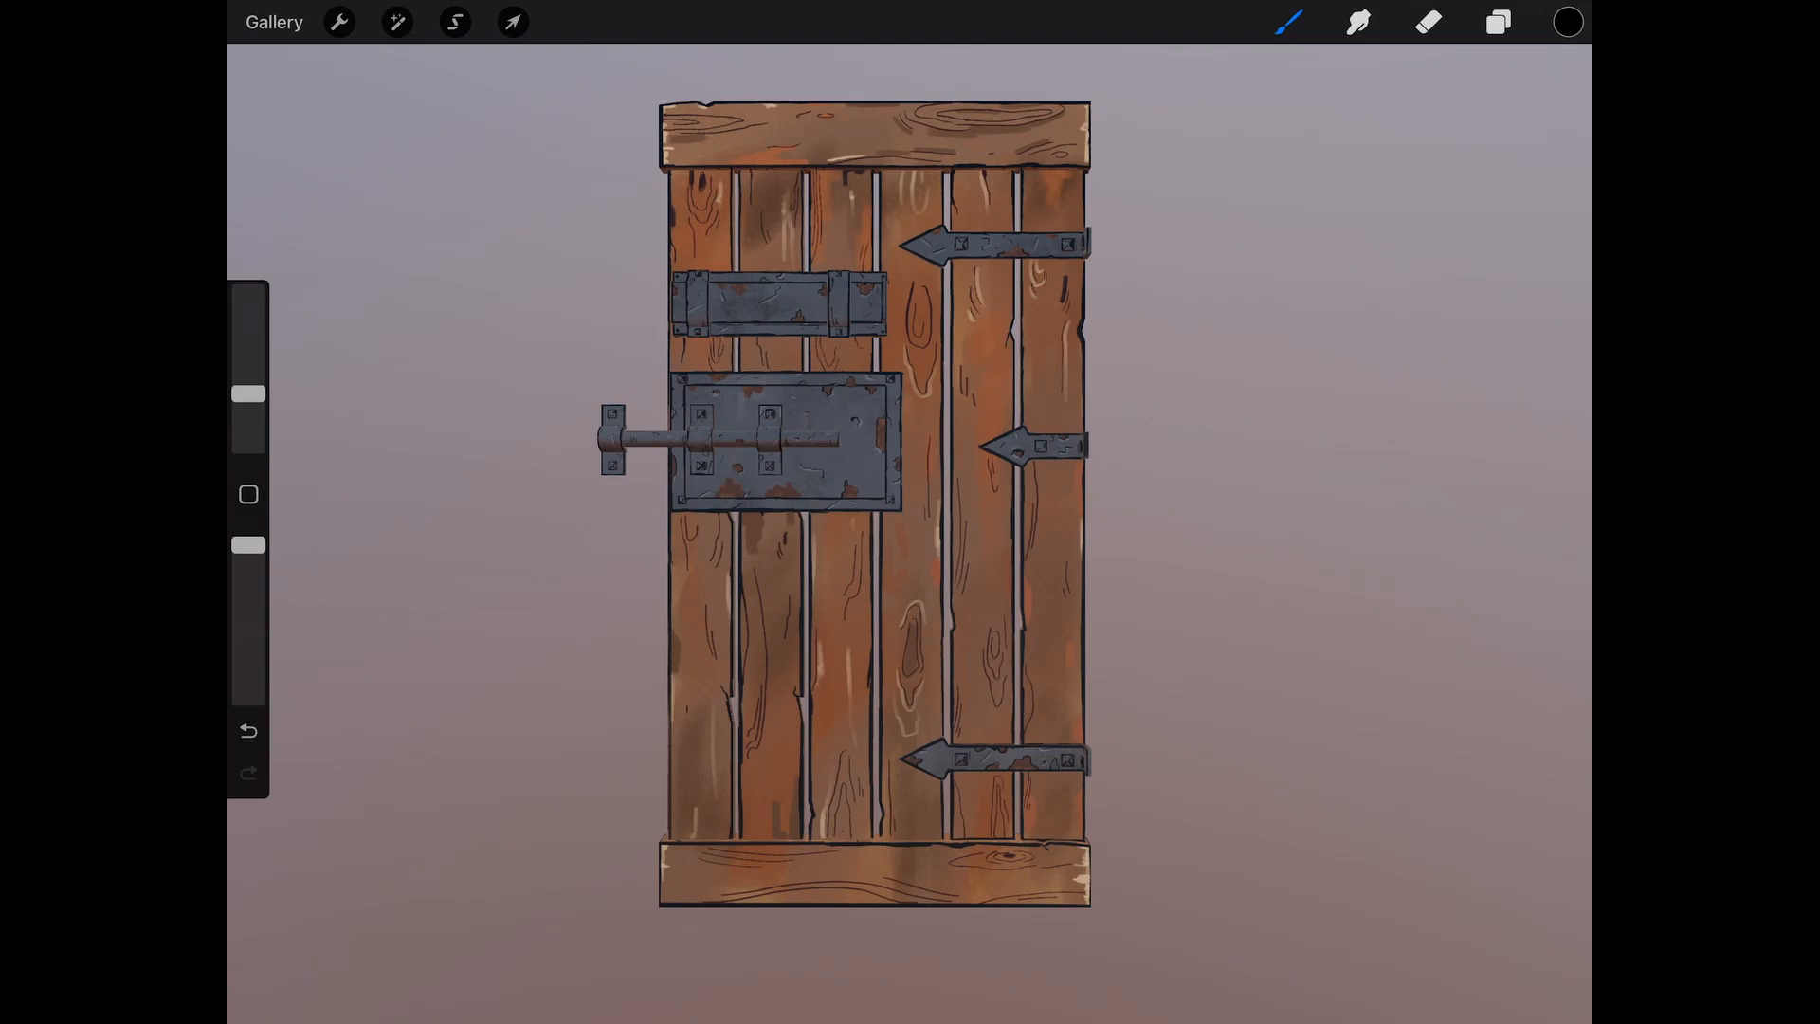
Step: Export the painted 3D door model from Procreate's Actions menu
{"action": "left_click", "coordinate": [338, 21]}
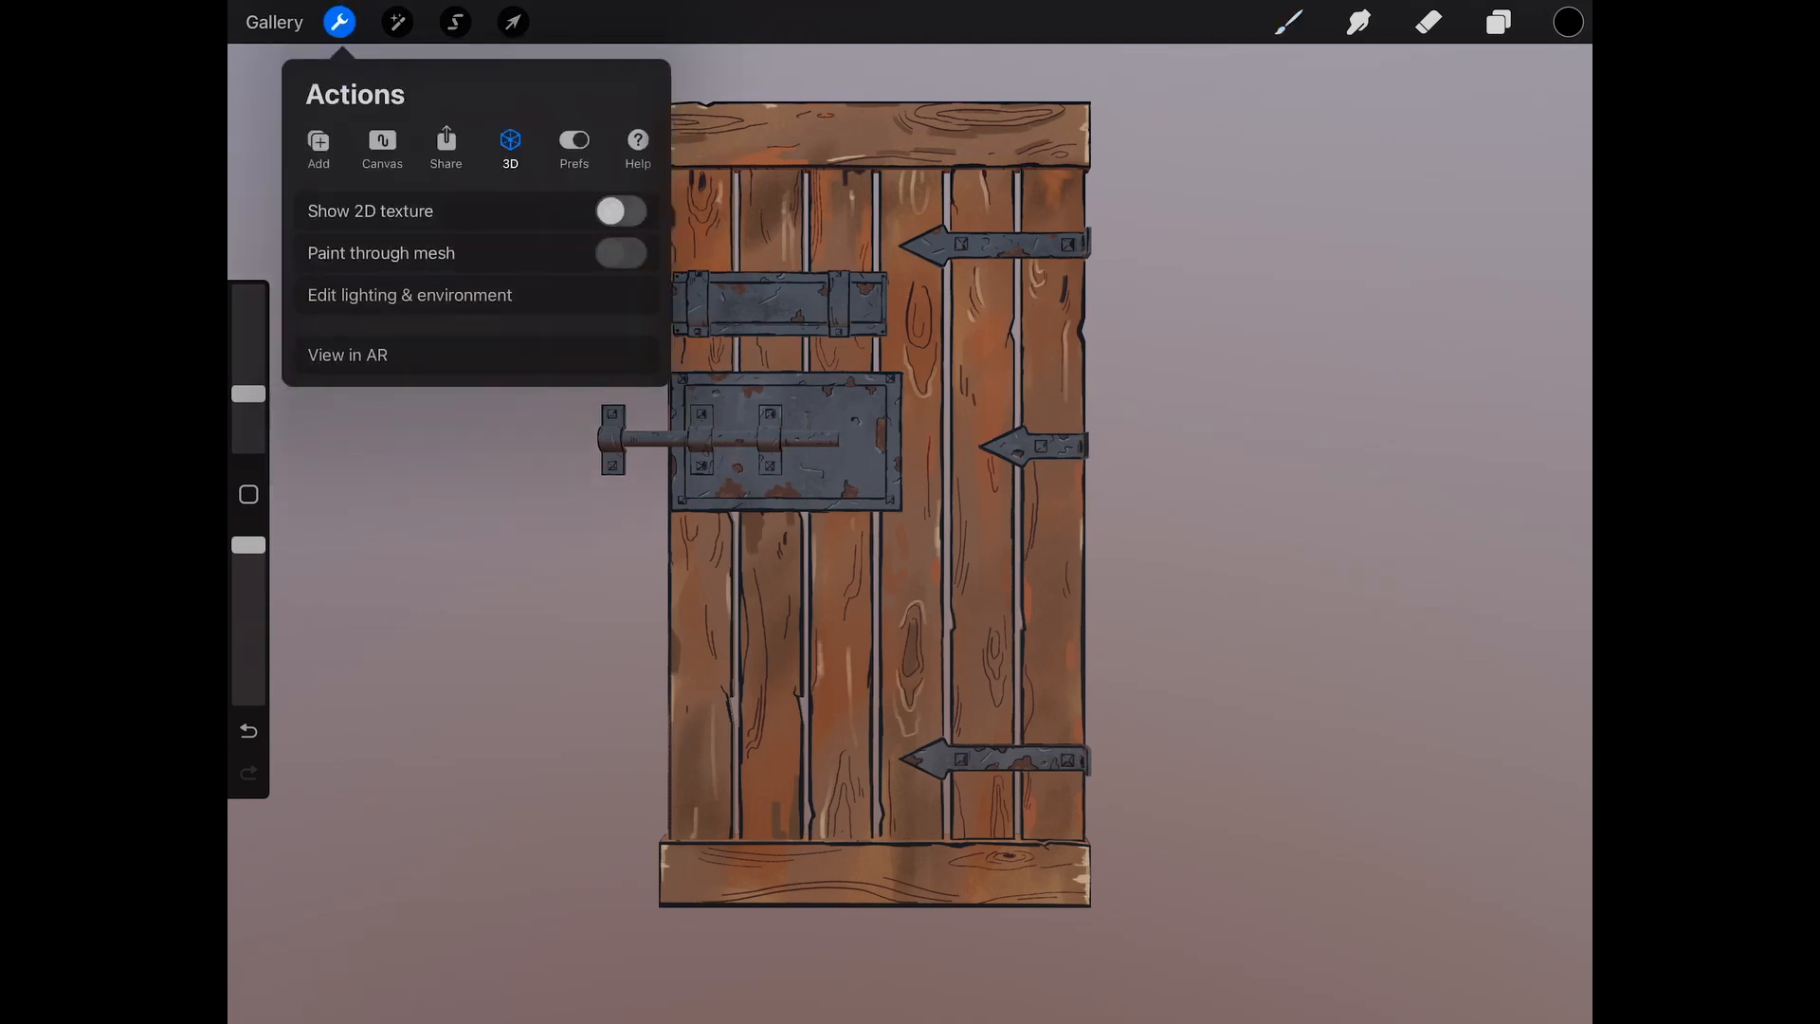
{"action": "left_click", "coordinate": [445, 149]}
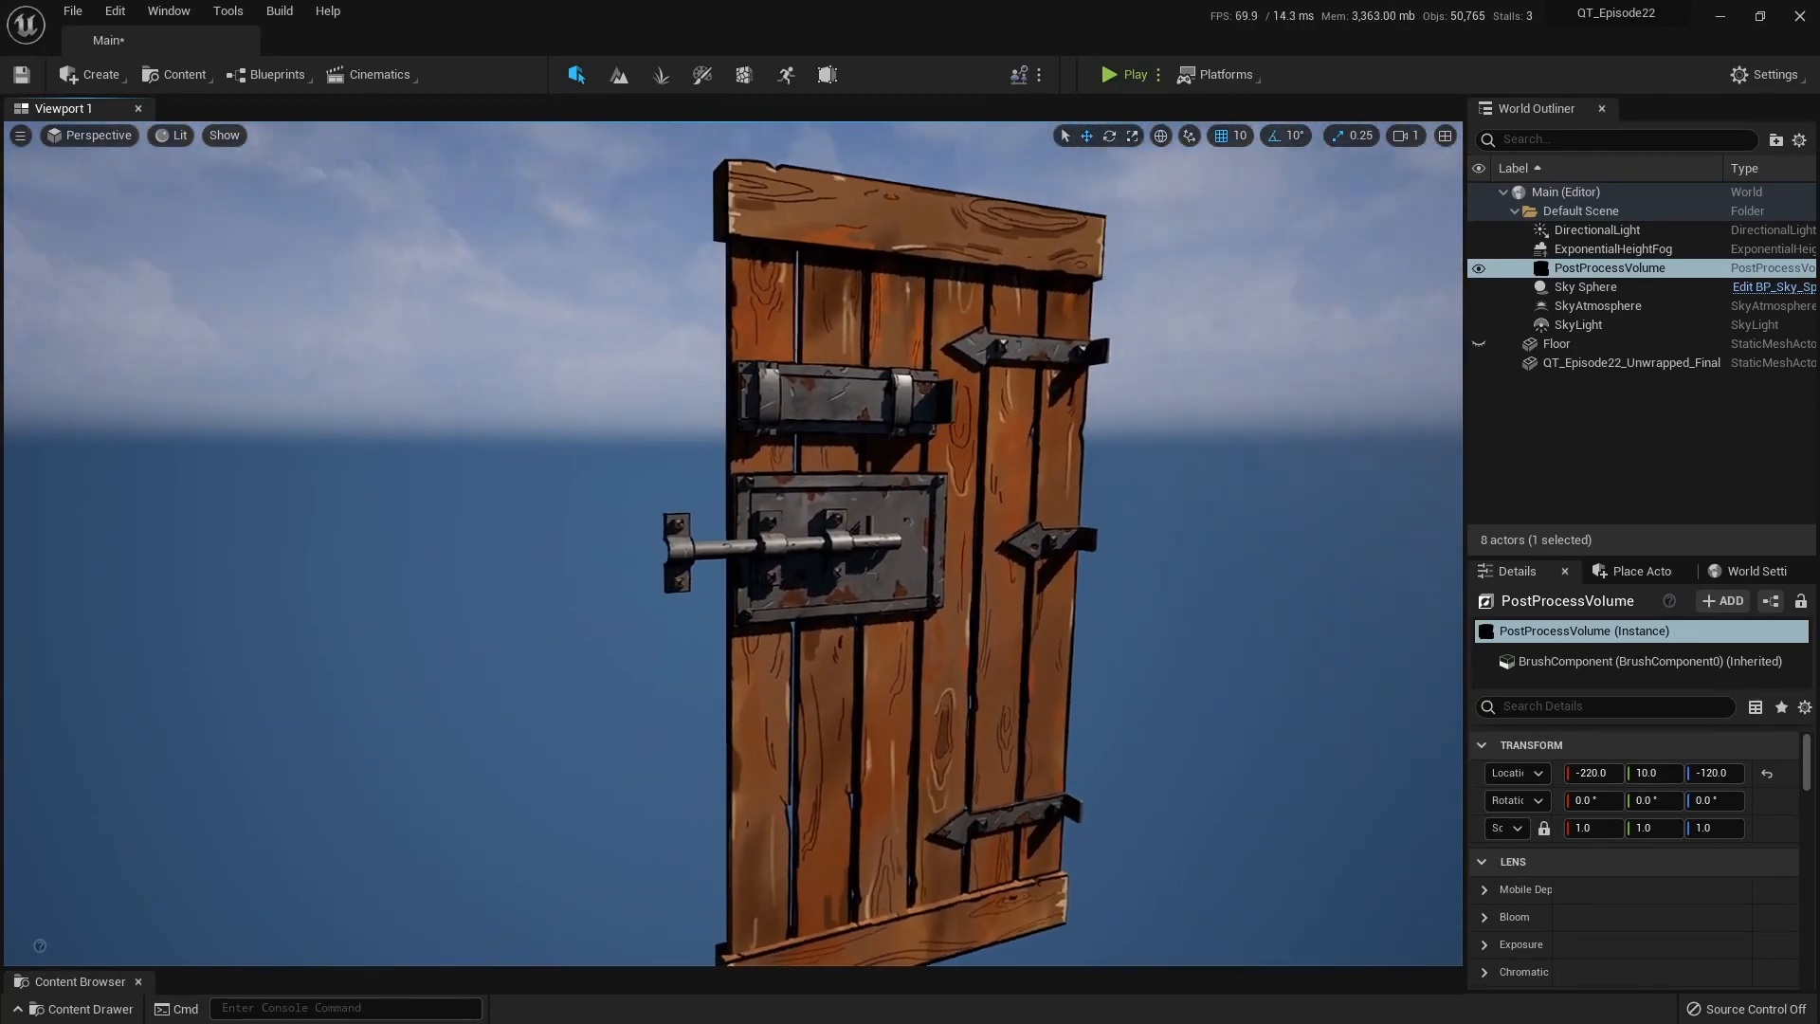
Step: Select DirectionalLight and Sky Sphere, then zoom in on the door's latch plate
{"action": "left_click", "coordinate": [1596, 229]}
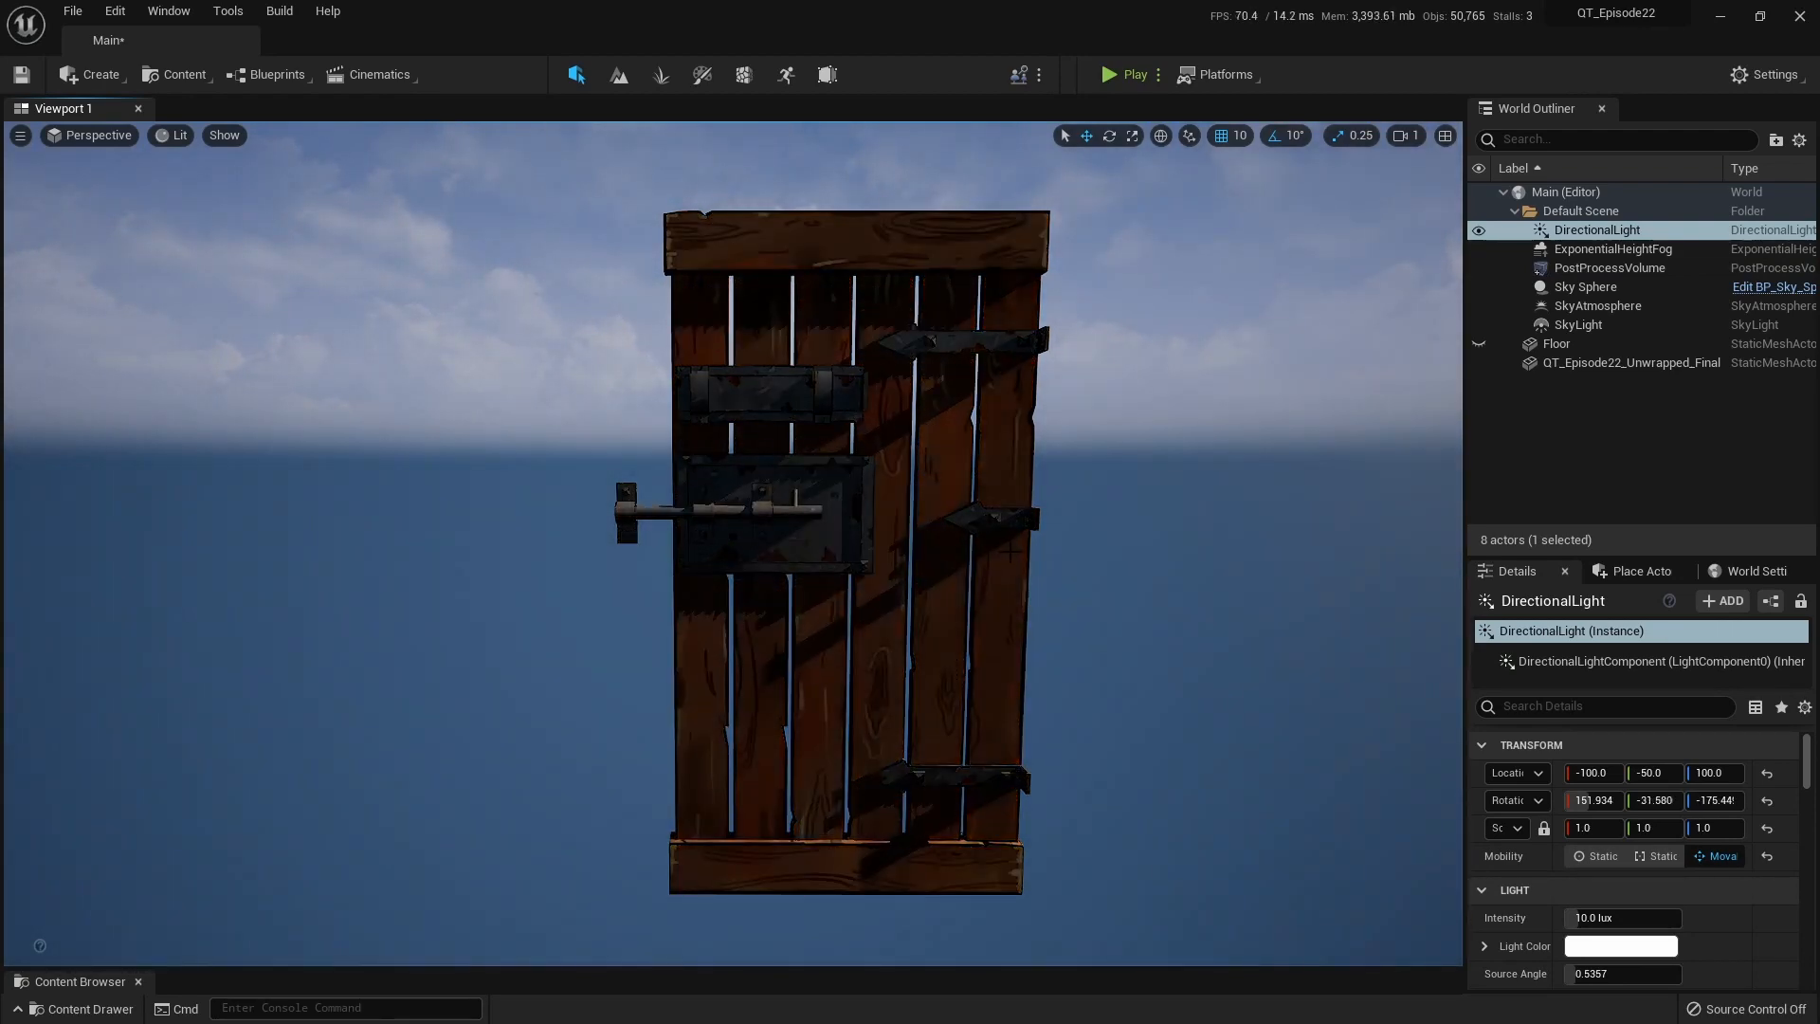
{"action": "left_click", "coordinate": [1582, 287]}
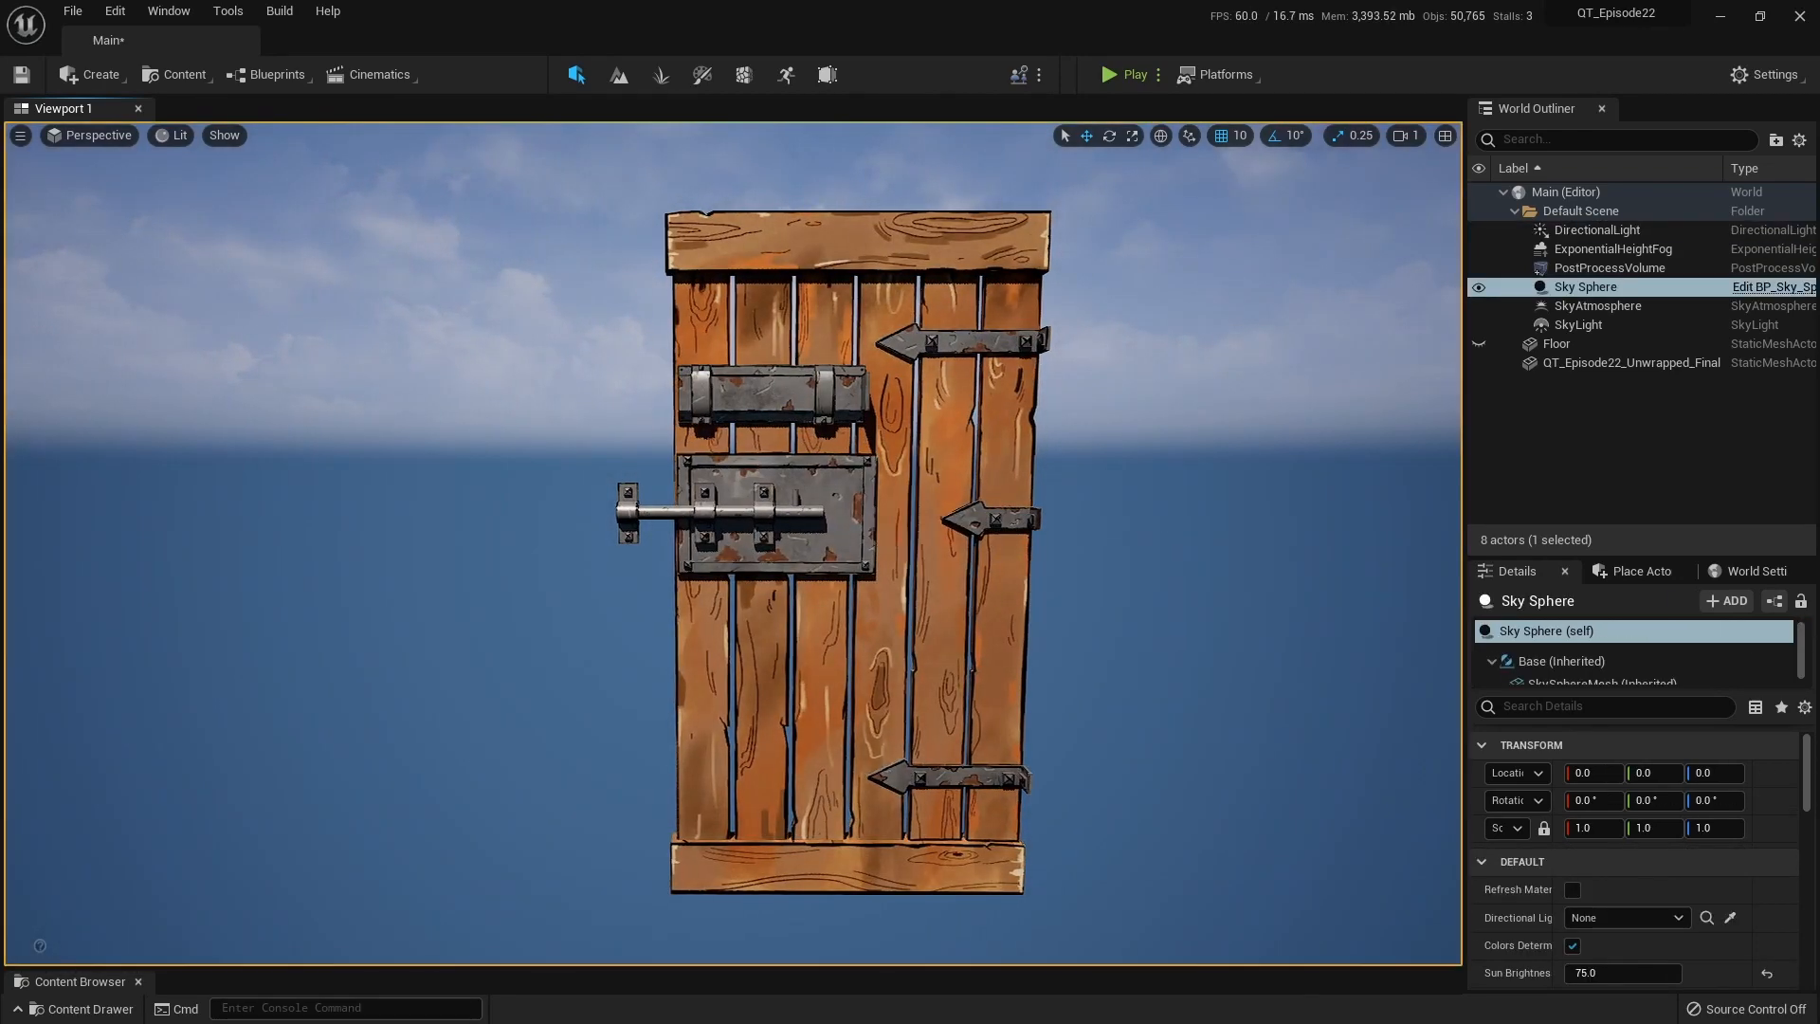
{"action": "scroll", "scroll_direction": "up", "scroll_amount": 3}
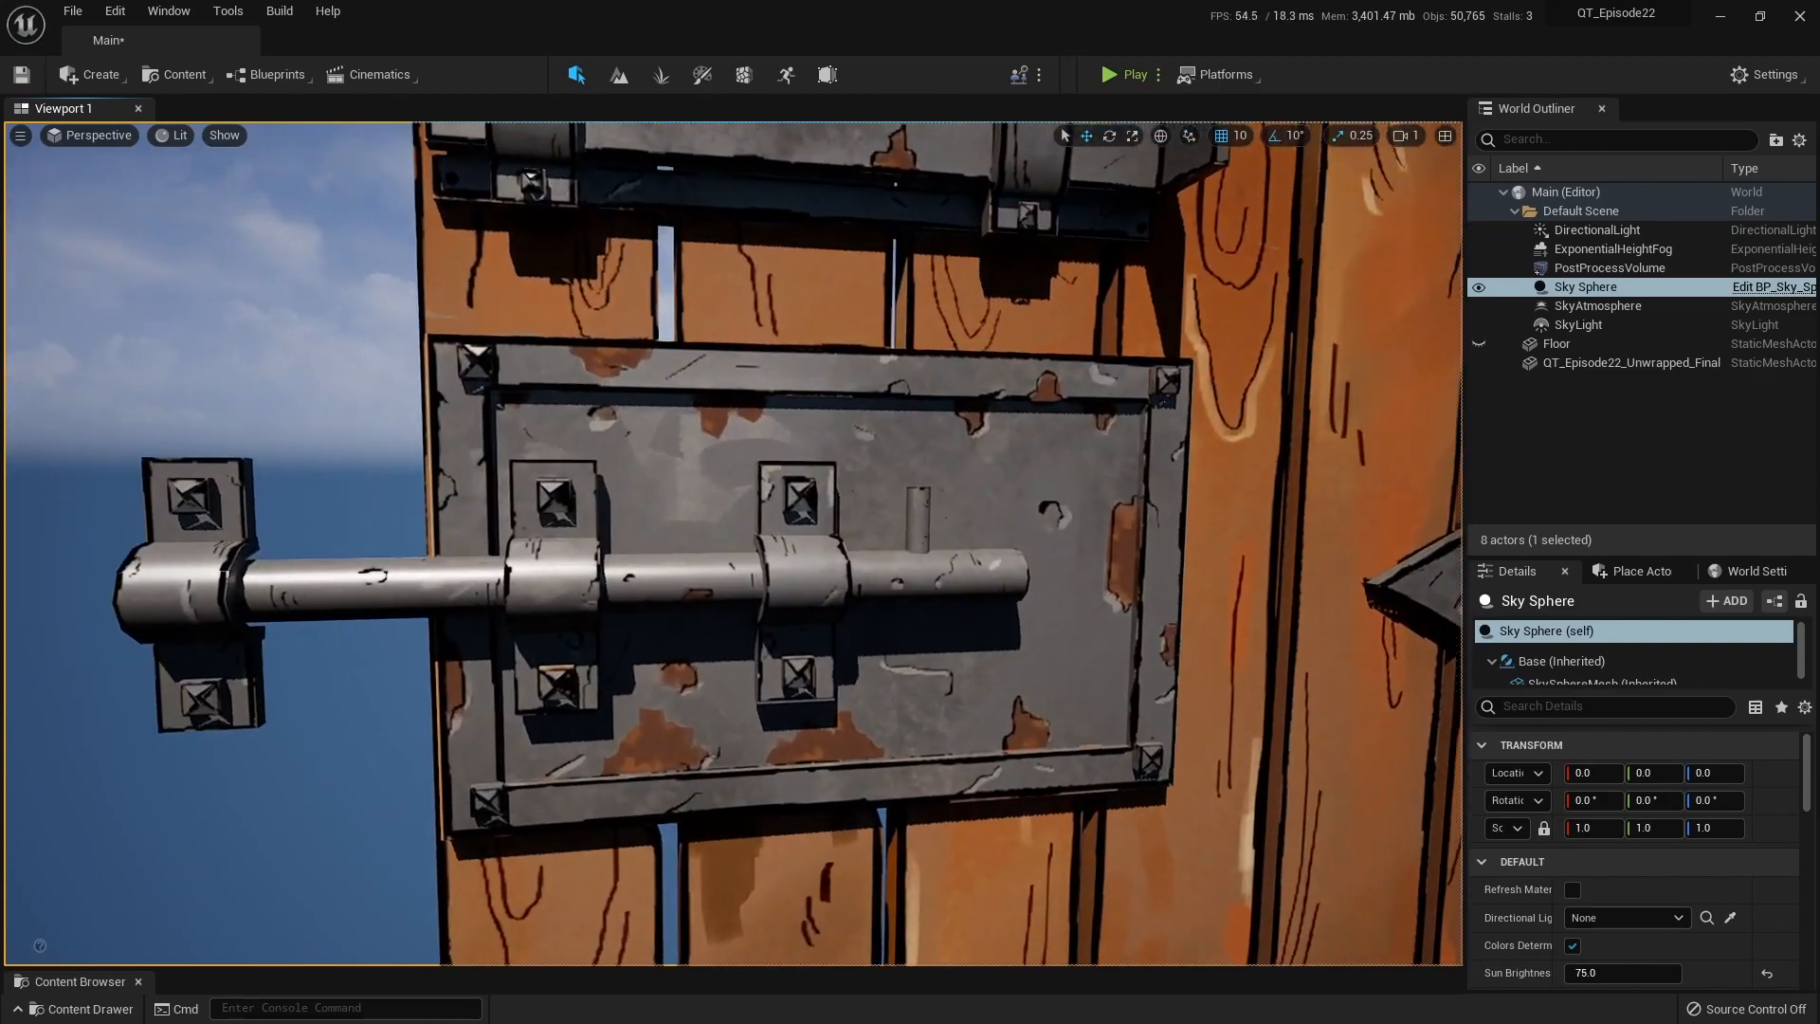